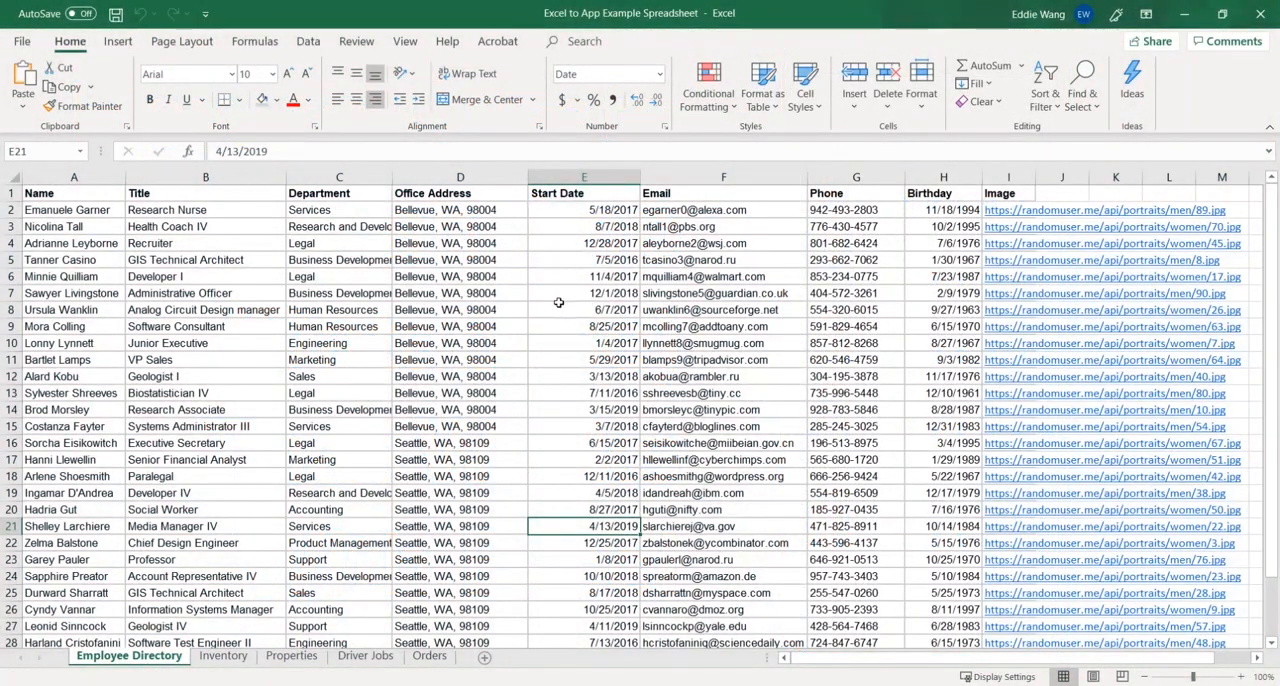
# Step: Review the spreadsheet columns: Office Address, Name, Department, Start Date, Birthday and Image link
pyautogui.click(460, 193)
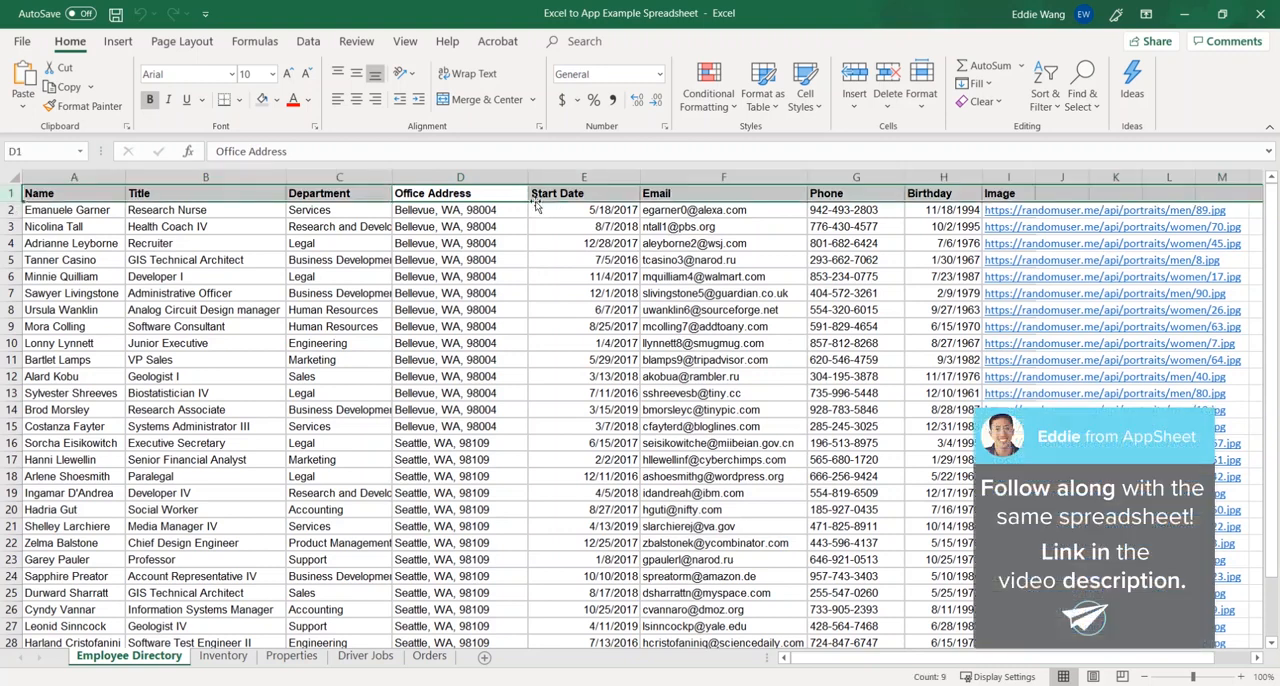
pyautogui.click(583, 177)
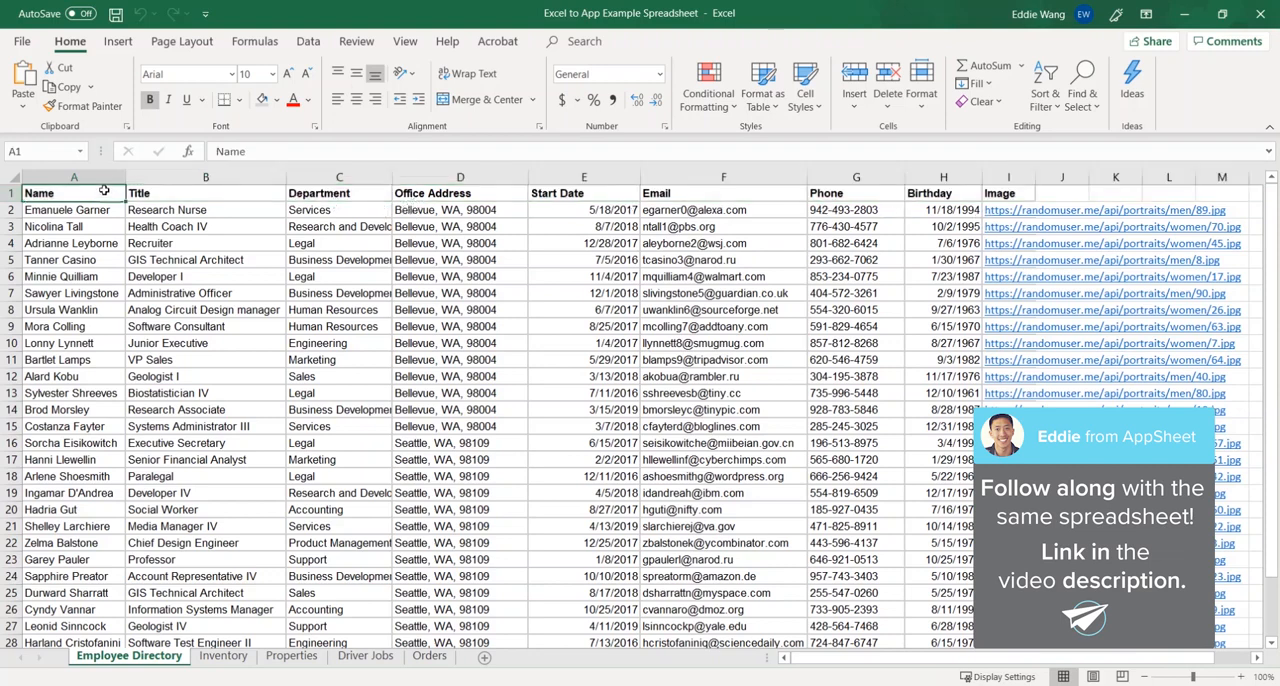
pyautogui.click(339, 193)
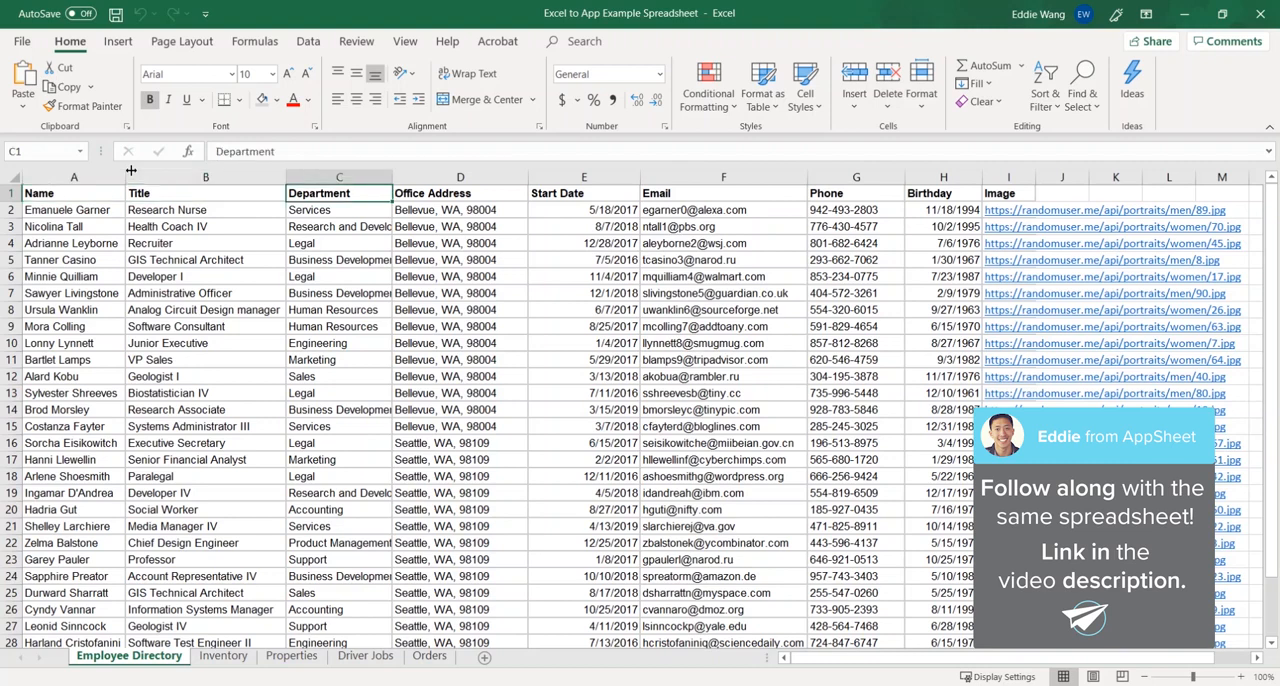
pyautogui.click(583, 193)
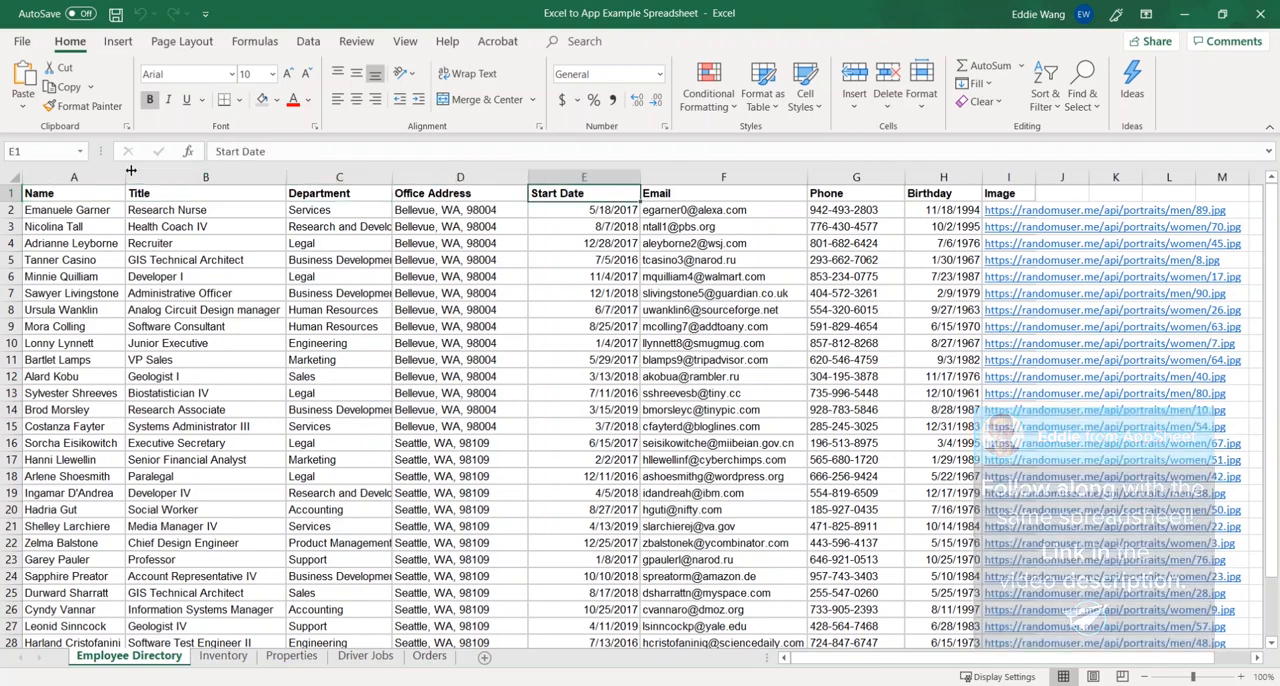
pyautogui.click(943, 193)
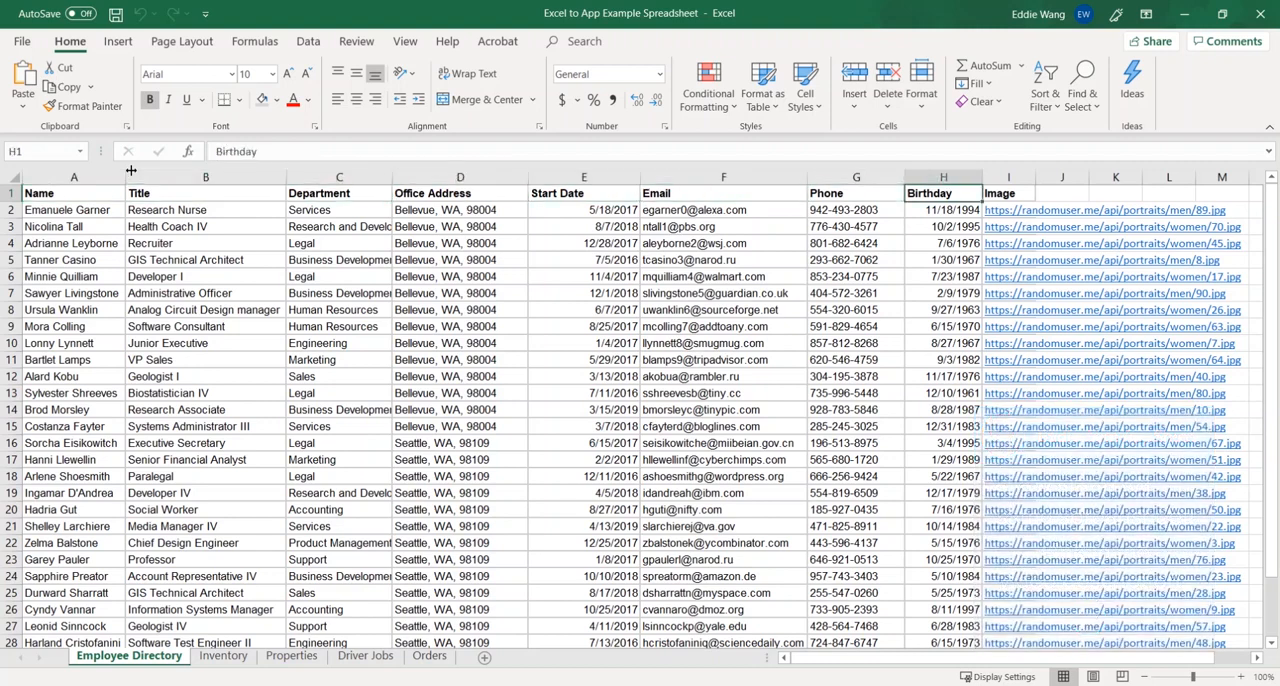
pyautogui.click(1007, 193)
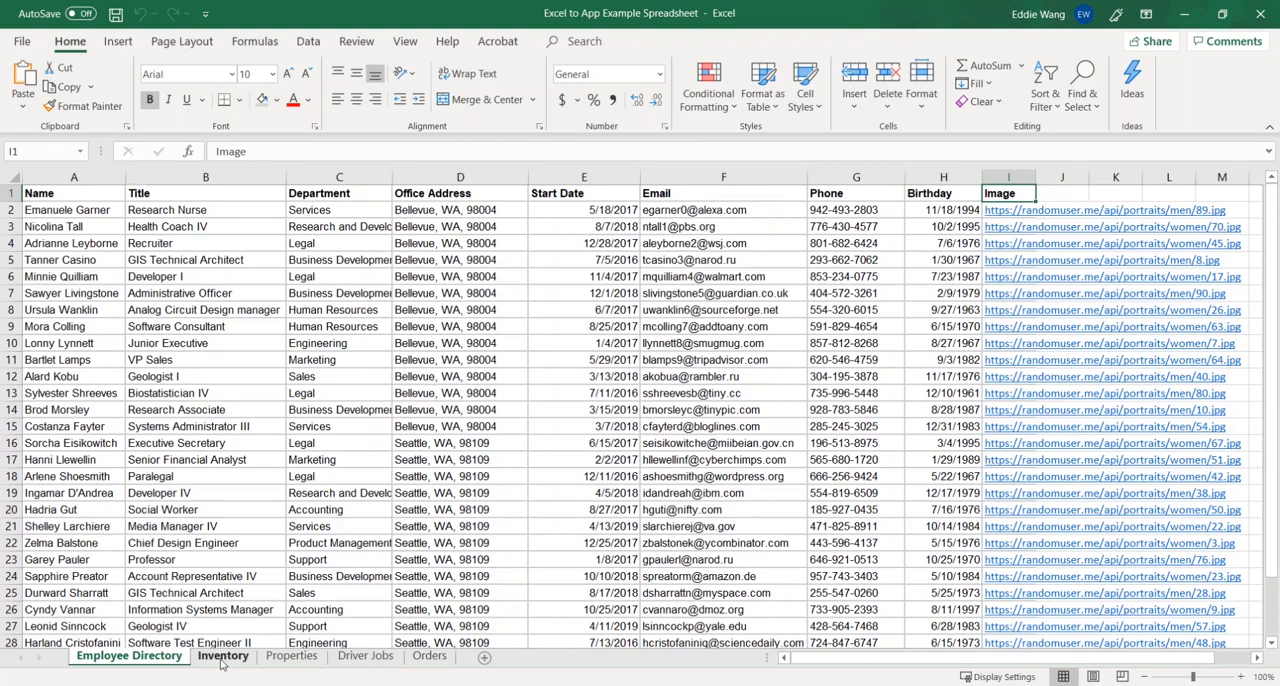
# Step: Browse the Properties and Orders sheets, then return to the Employee Directory sheet's job titles
pyautogui.click(291, 655)
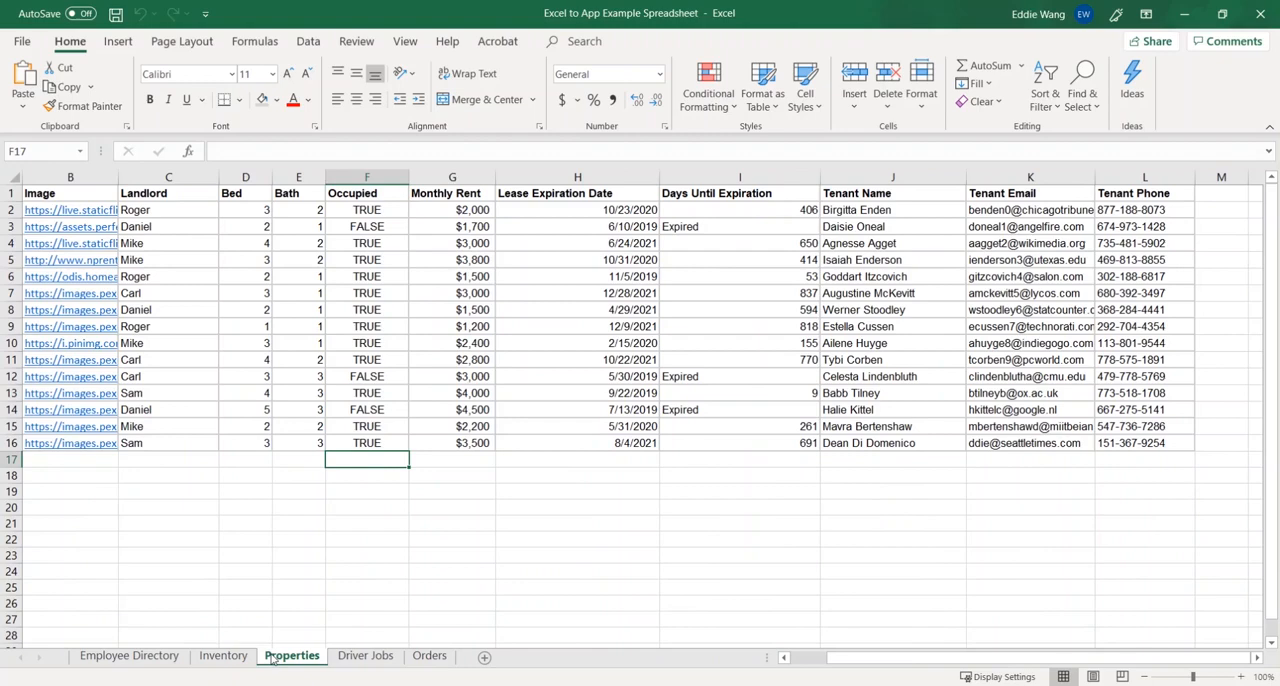
pyautogui.click(429, 655)
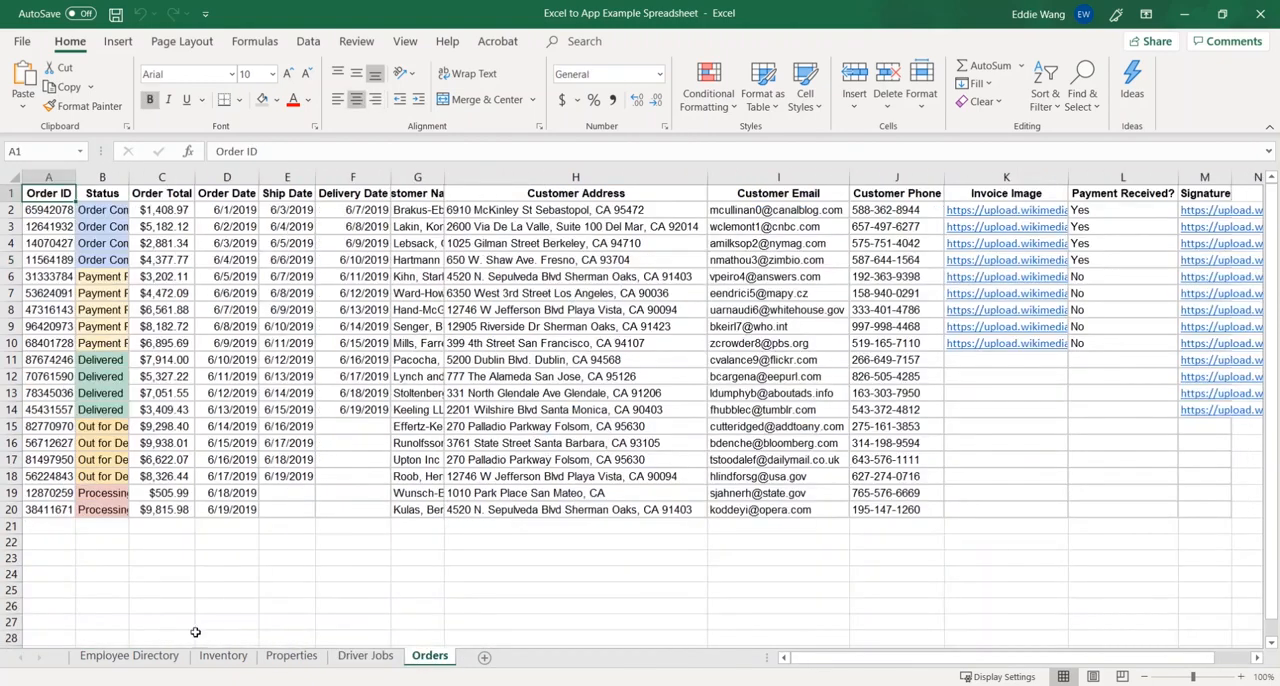
pyautogui.click(129, 655)
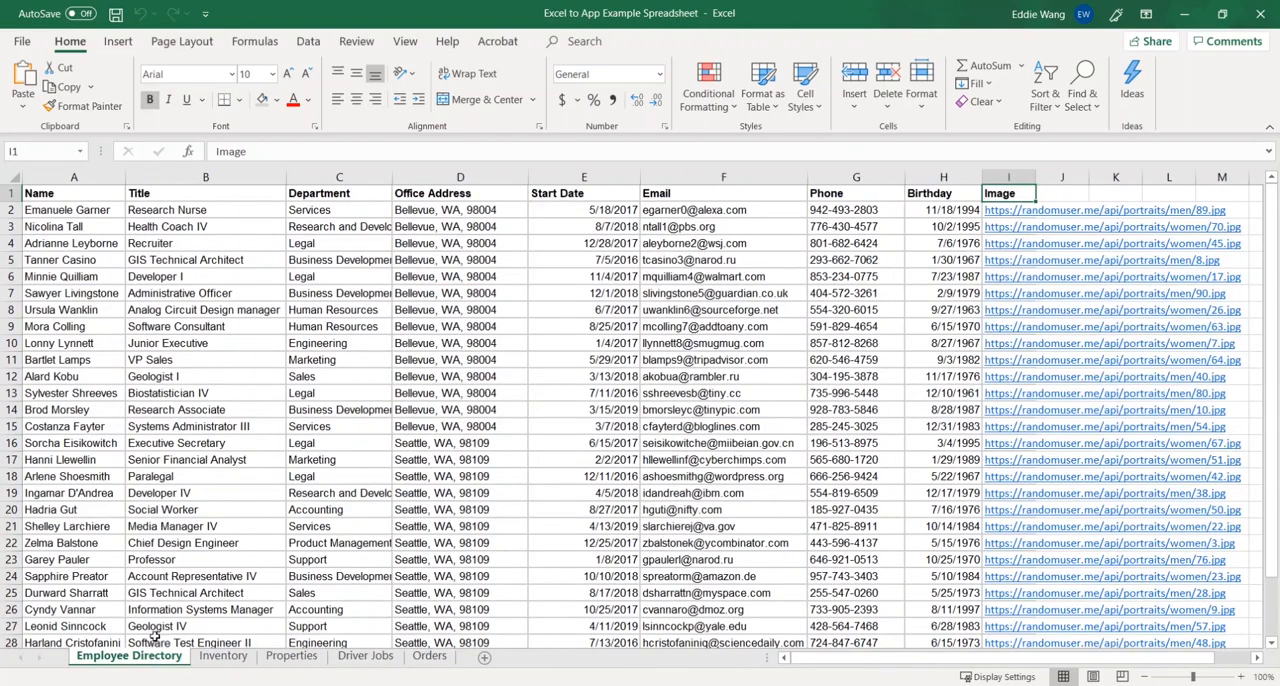
pyautogui.click(205, 293)
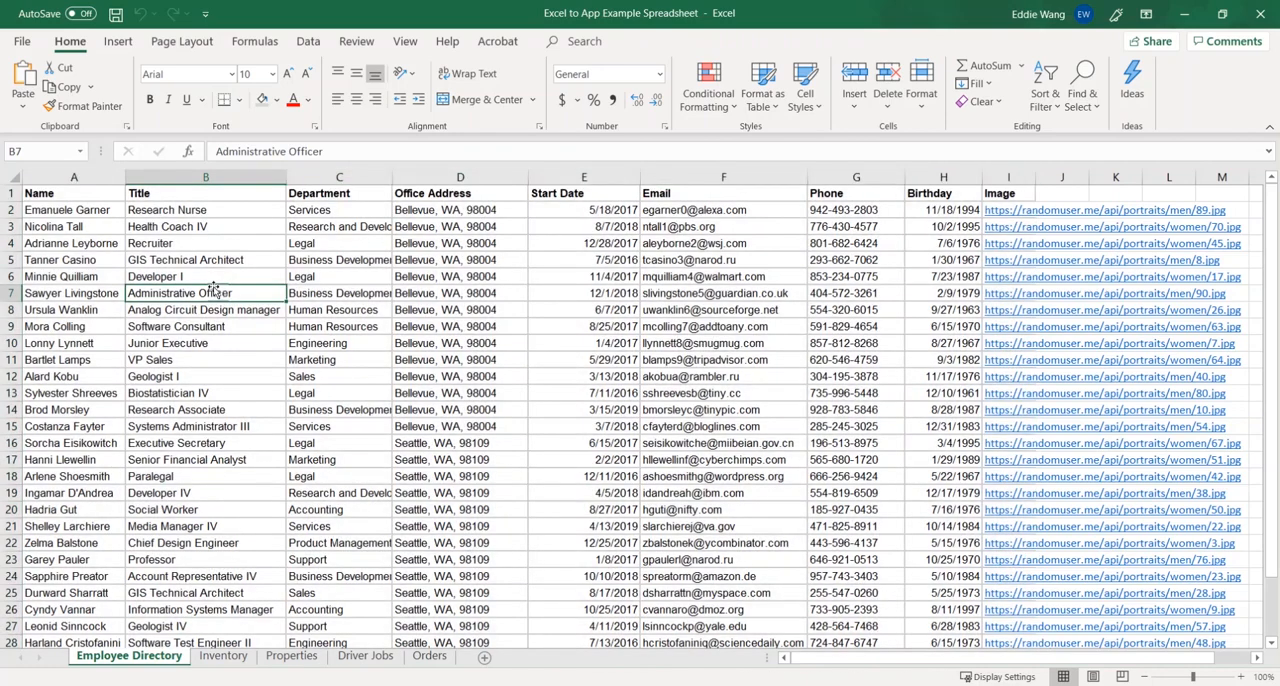
pyautogui.click(73, 193)
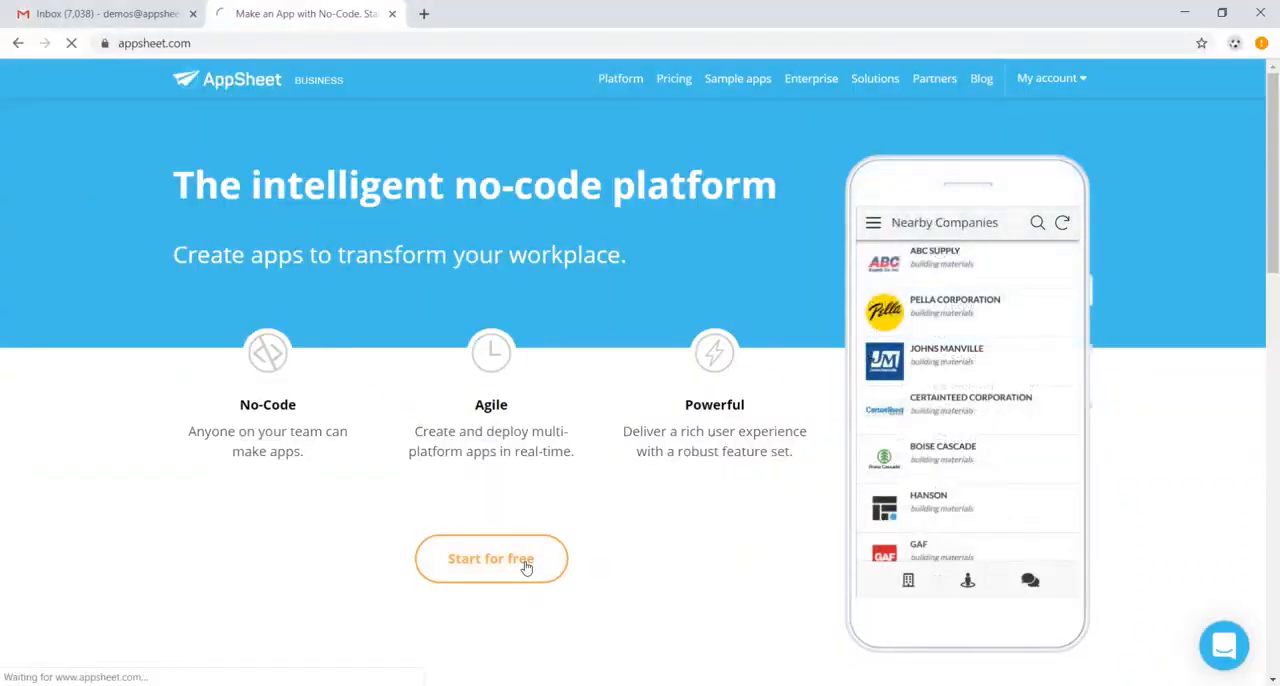
# Step: Start a new app from your own data named Employee Directory Database
pyautogui.click(491, 558)
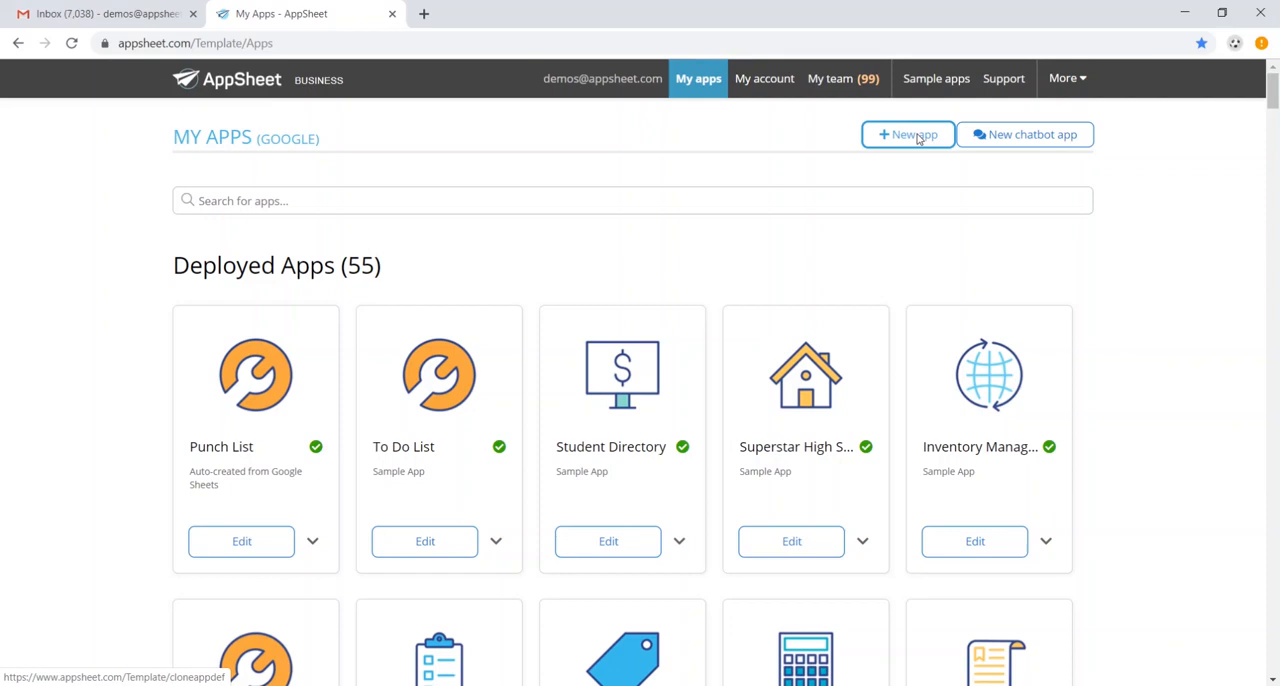
pyautogui.click(907, 134)
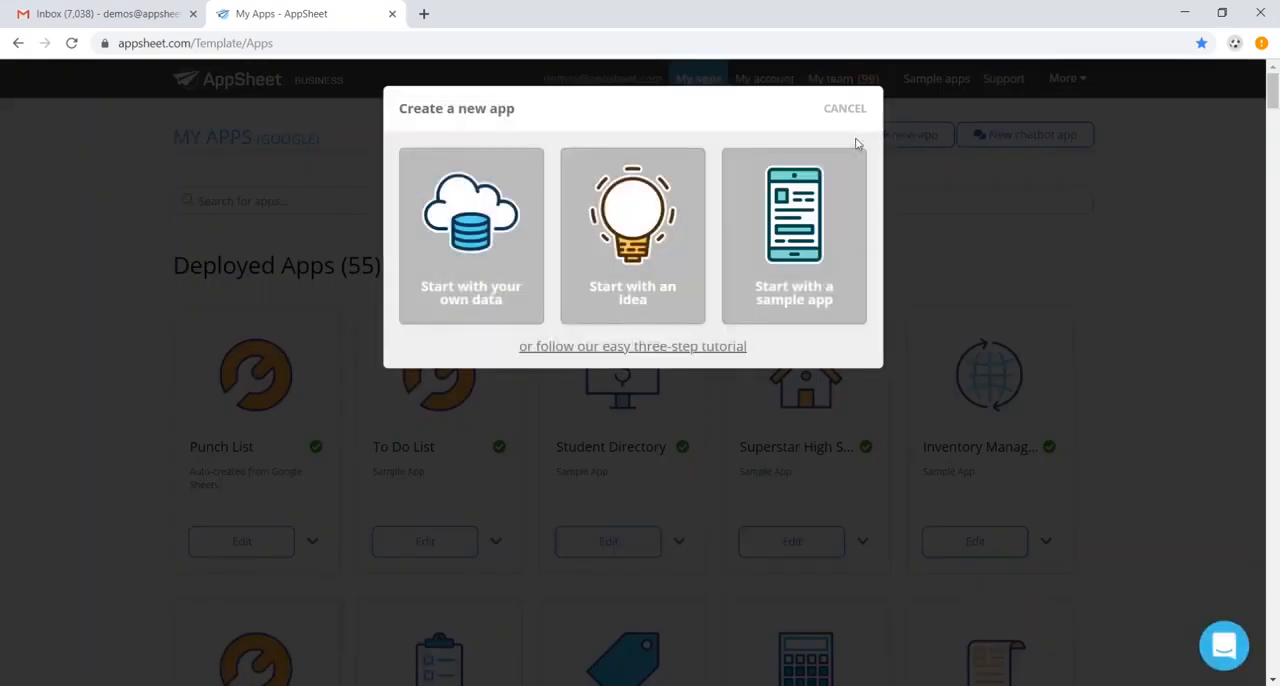
pyautogui.moveTo(471, 235)
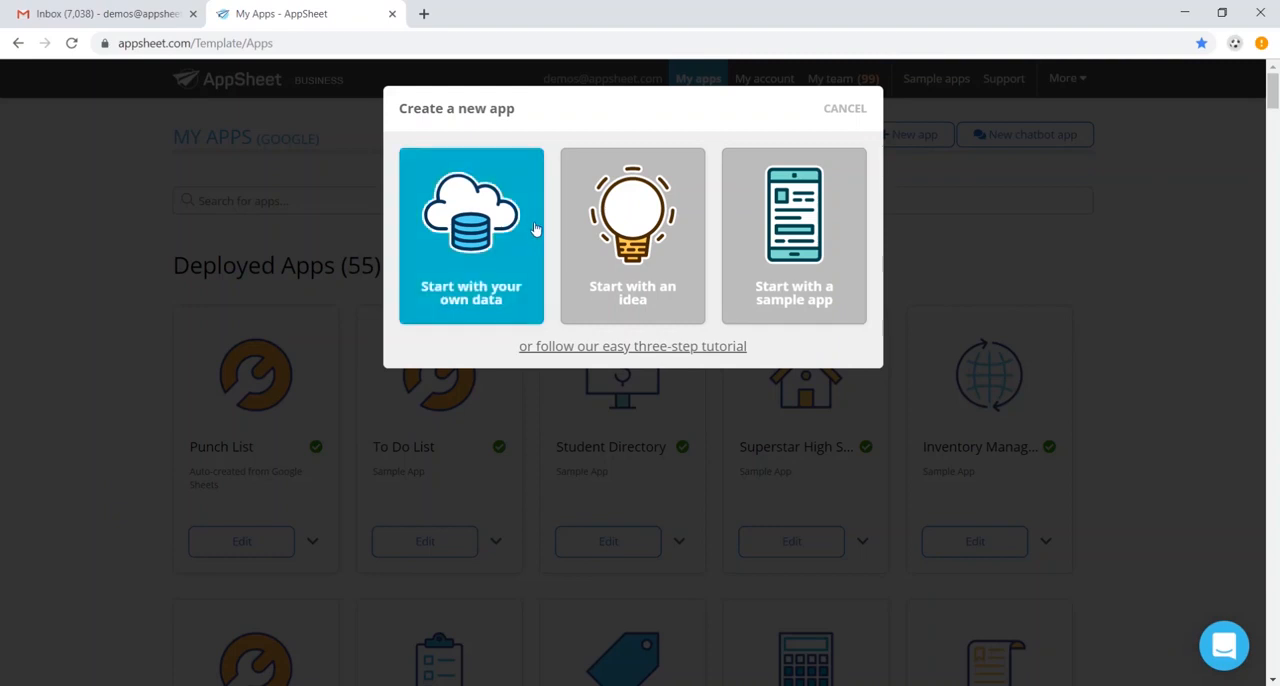
pyautogui.moveTo(510, 230)
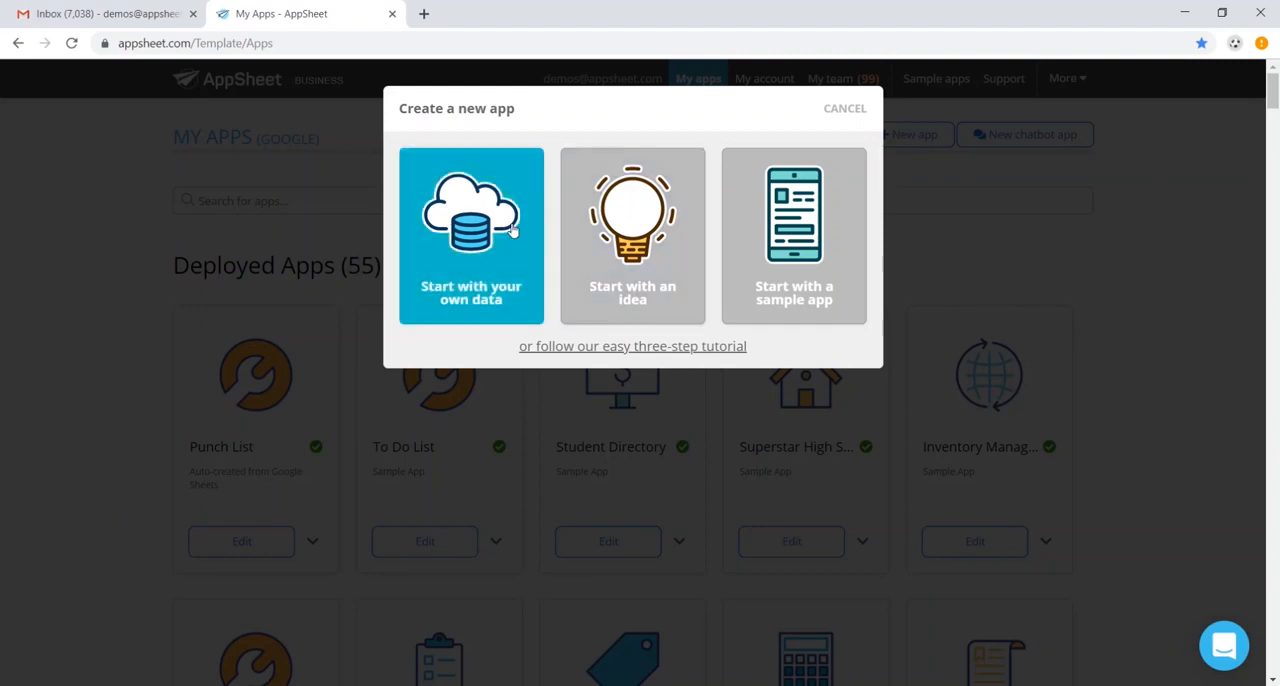
pyautogui.click(471, 236)
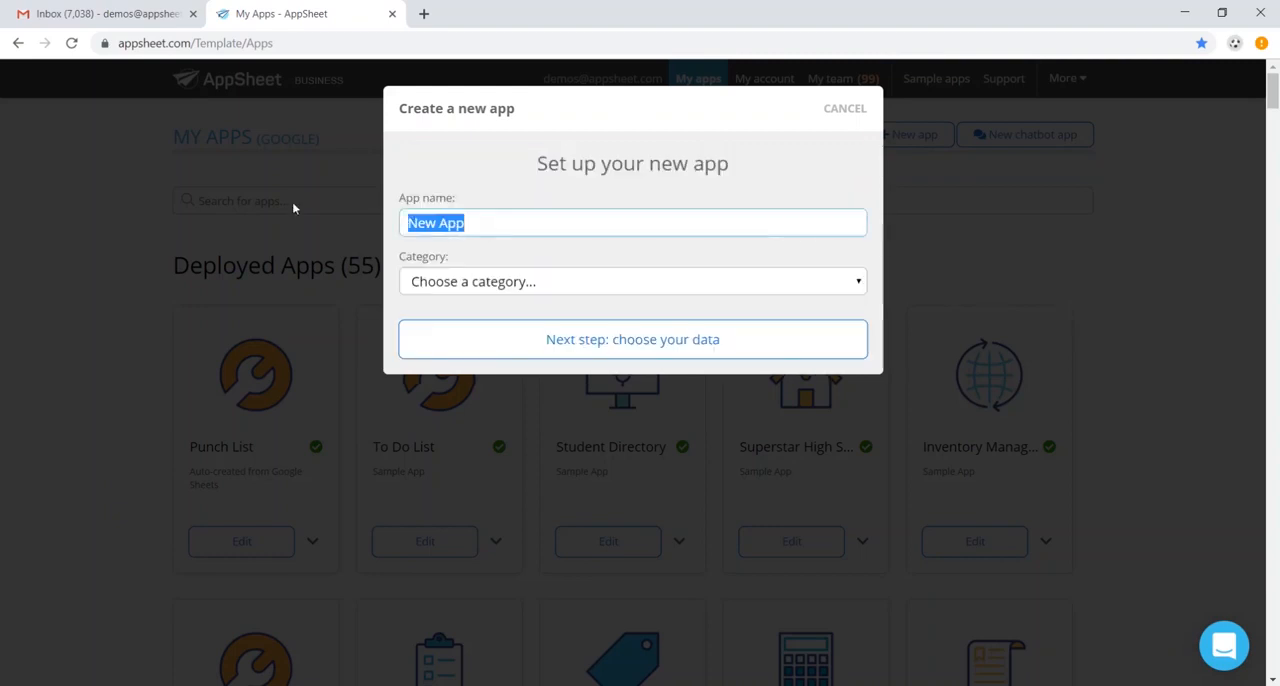
pyautogui.write('Employee Directory Datab')
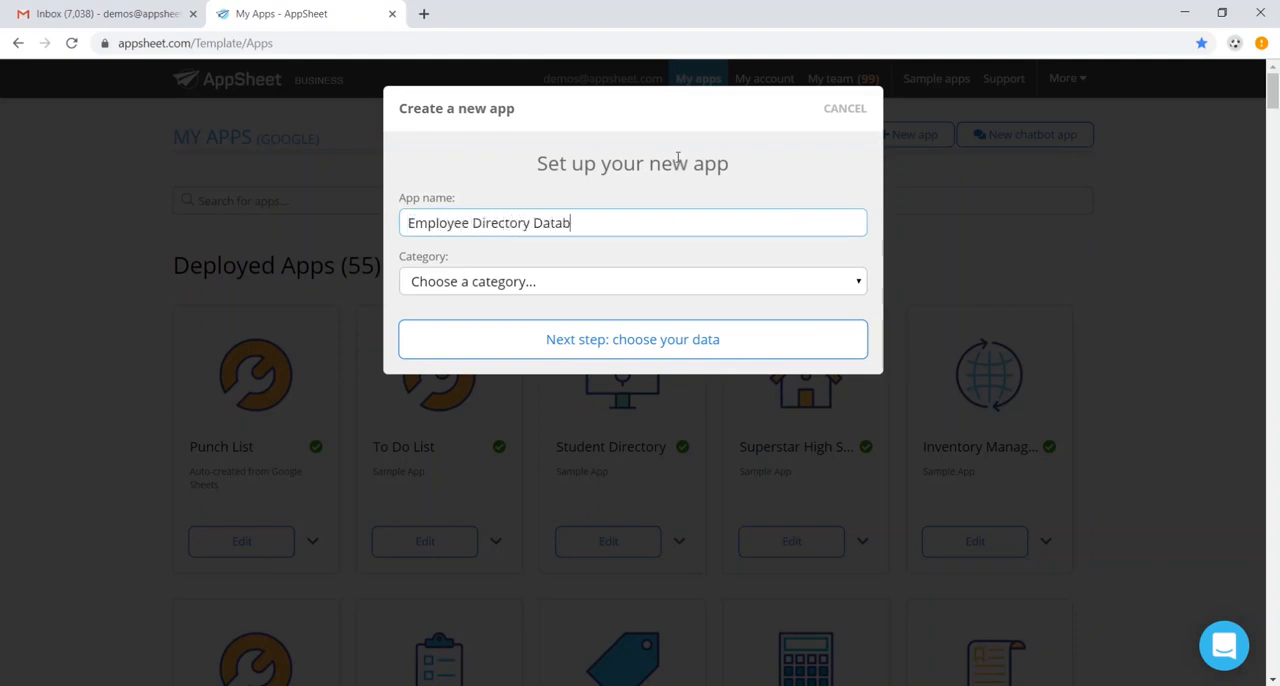
pyautogui.write('ase')
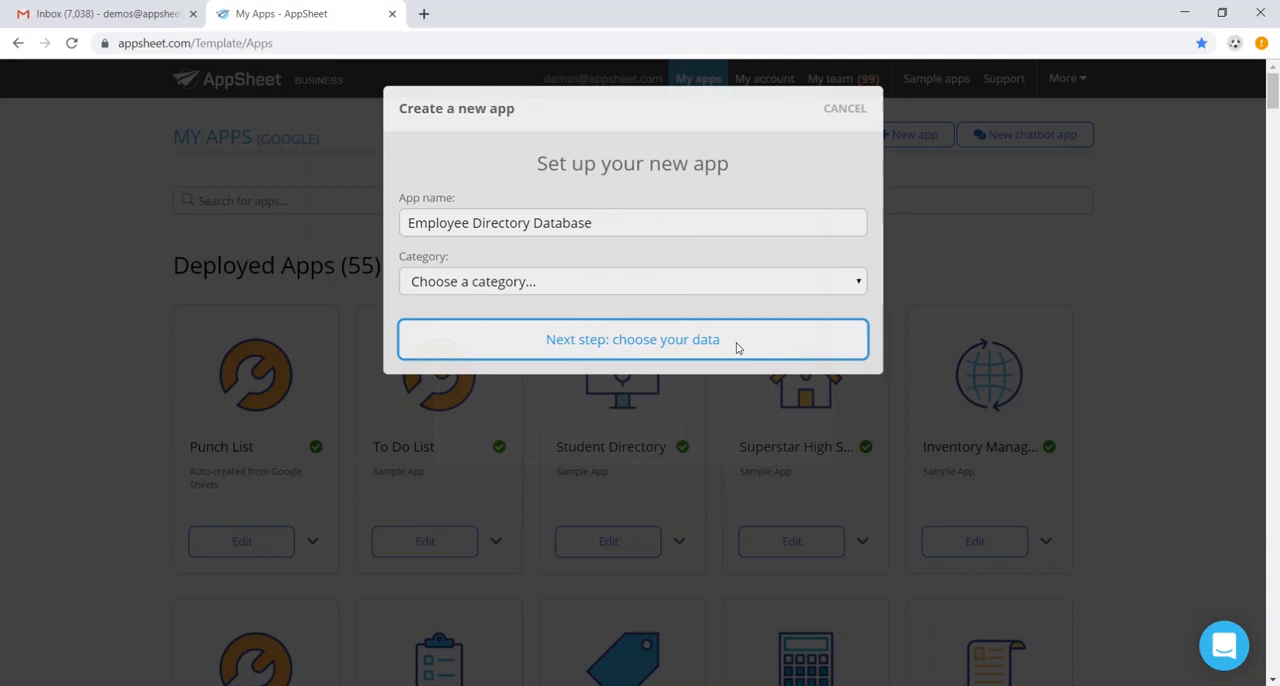
# Step: Choose onedrive-1 as the data source and open the OneDrive folder
pyautogui.click(632, 339)
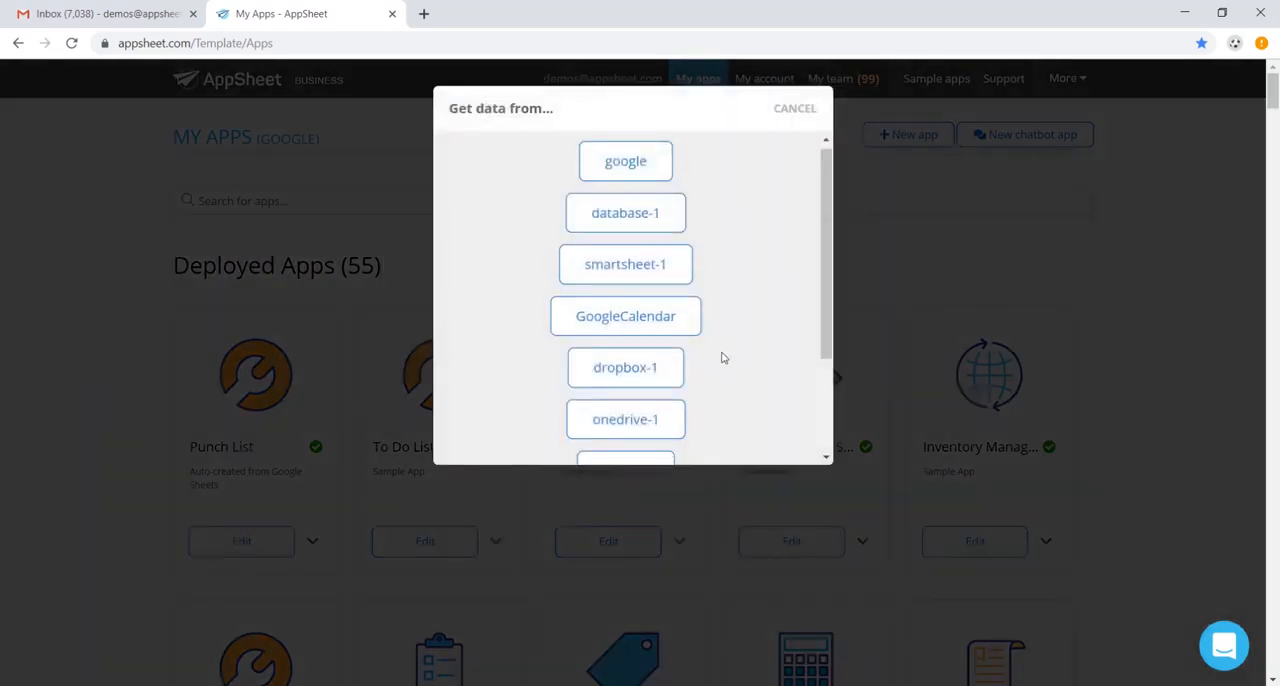
pyautogui.scroll(-3)
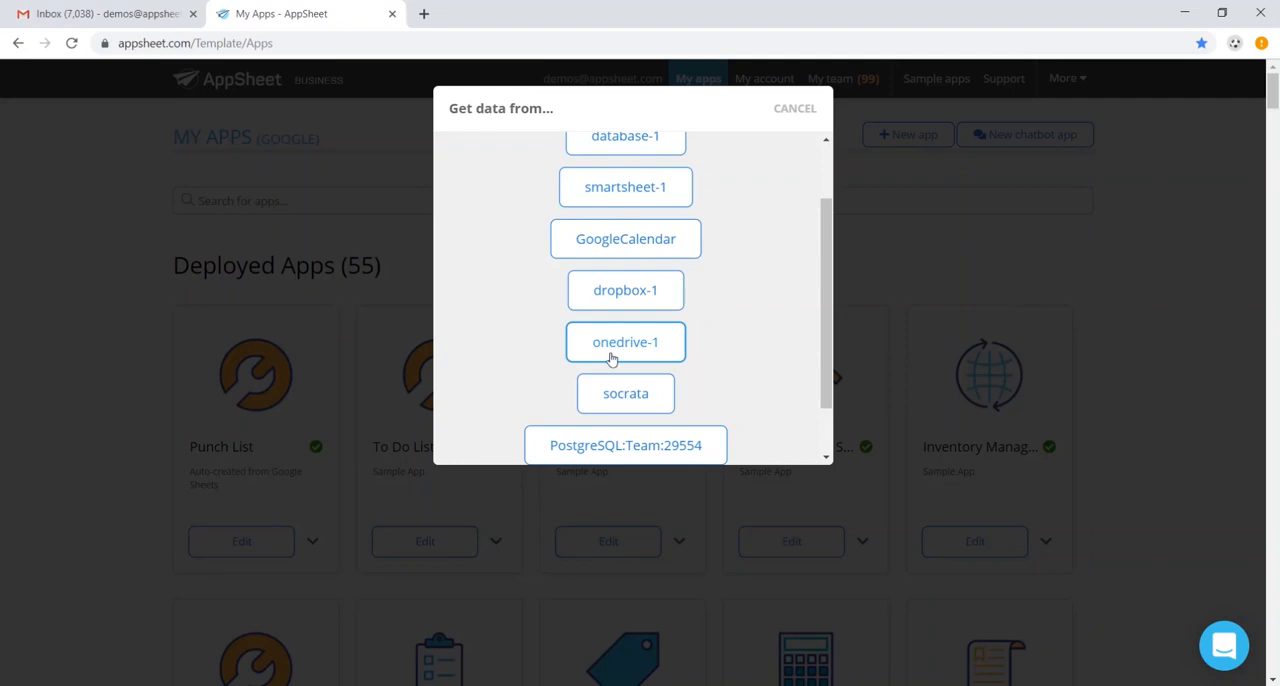
pyautogui.click(625, 341)
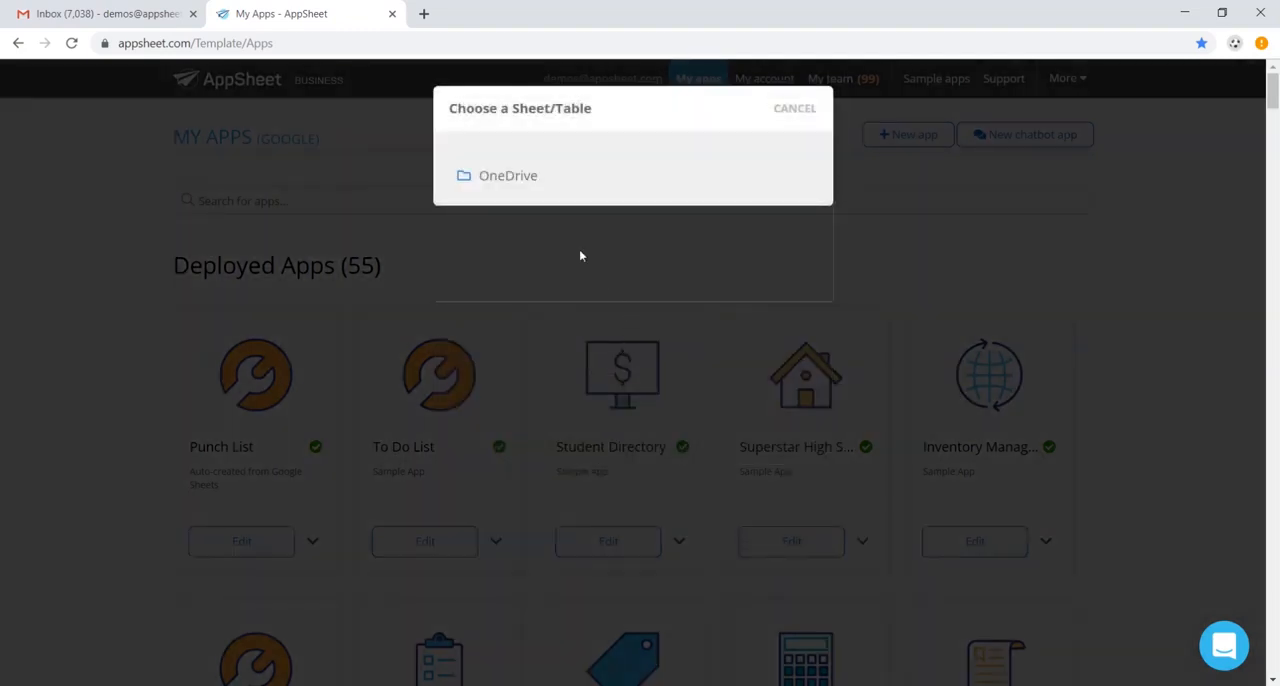
pyautogui.click(508, 175)
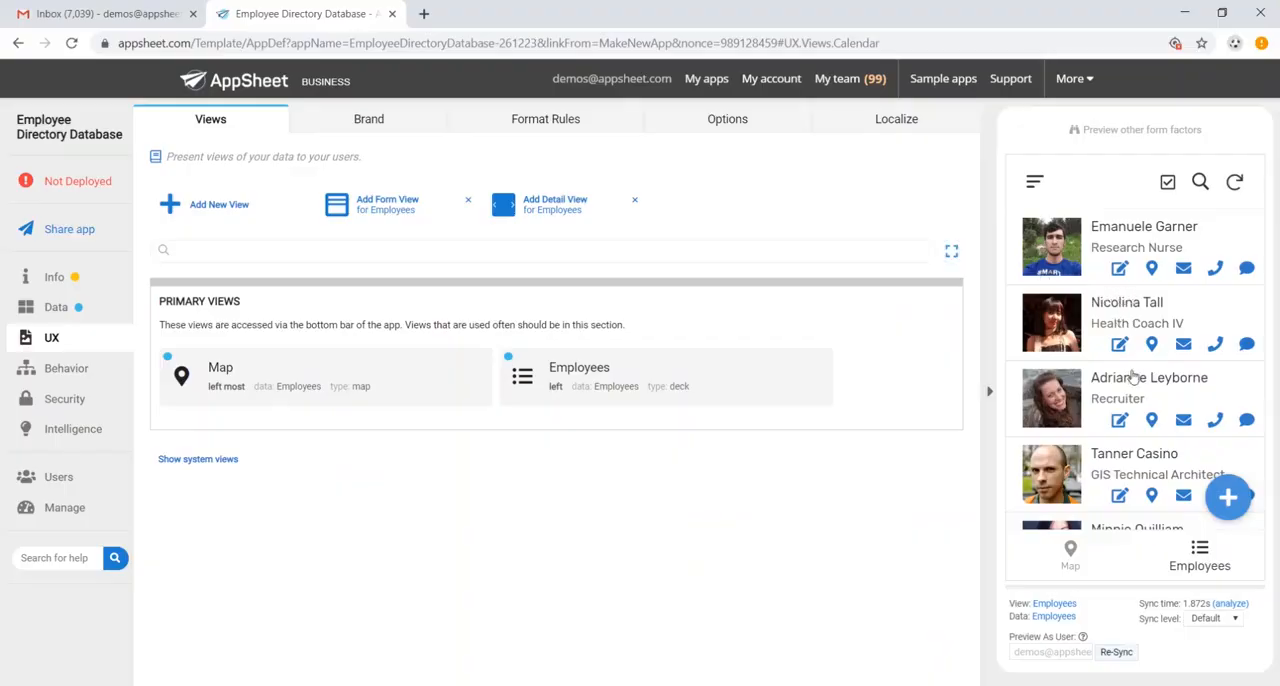
pyautogui.moveTo(1045, 302)
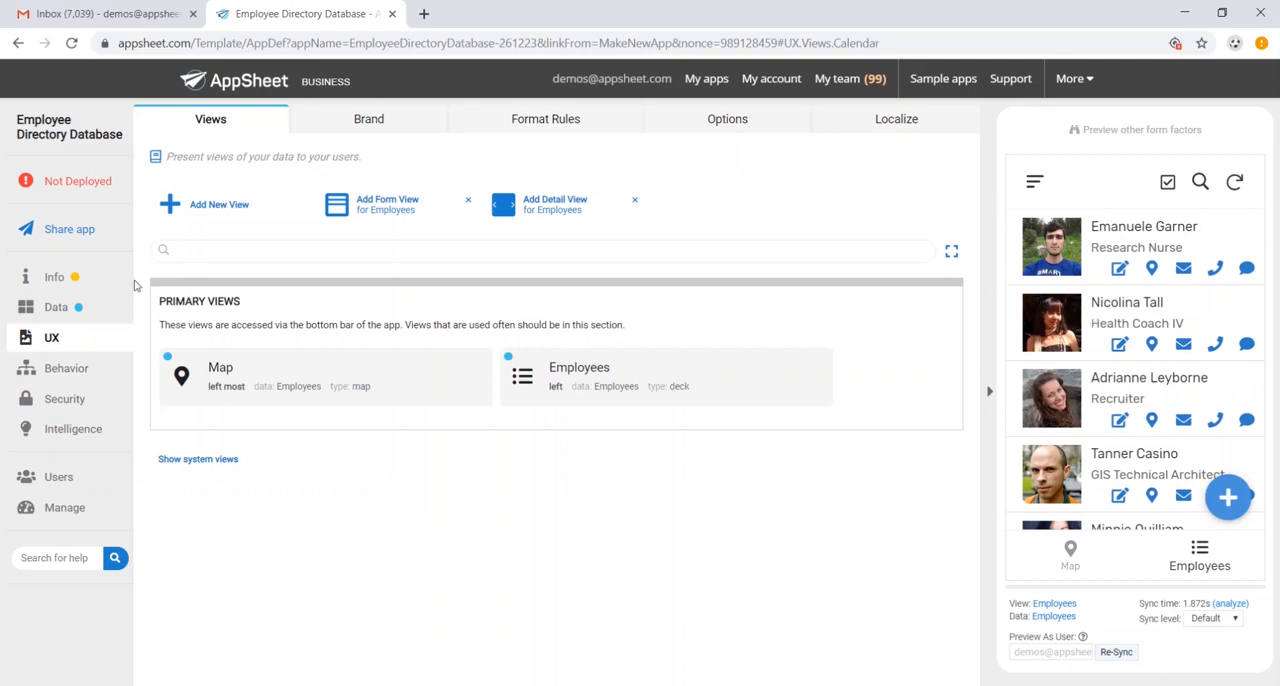
# Step: Expand the Employees table under Data to show its update, add and delete permissions
pyautogui.click(55, 307)
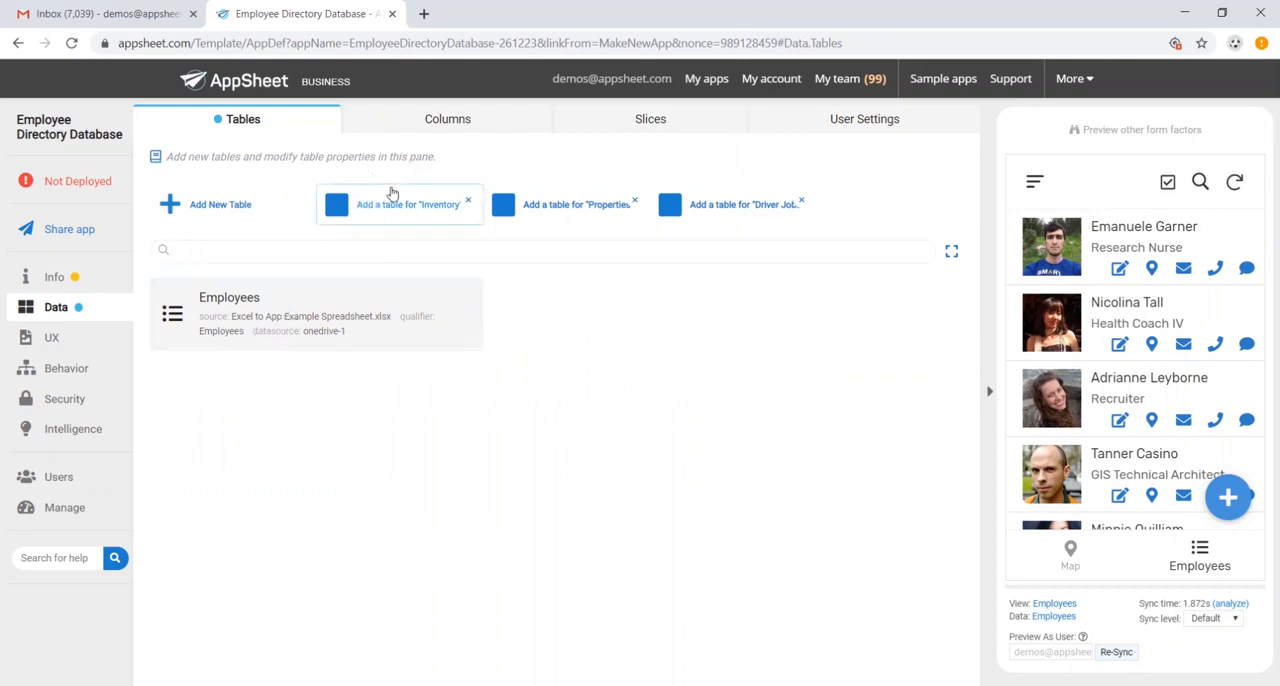
pyautogui.moveTo(450, 228)
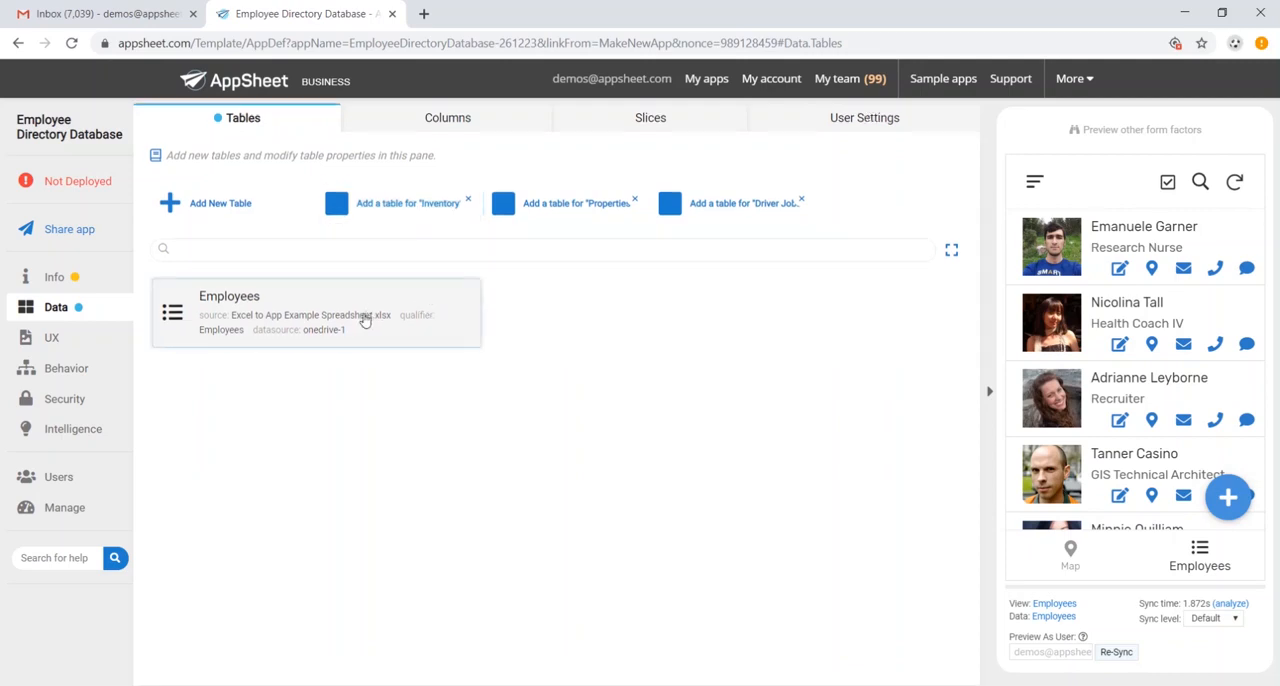
pyautogui.click(315, 312)
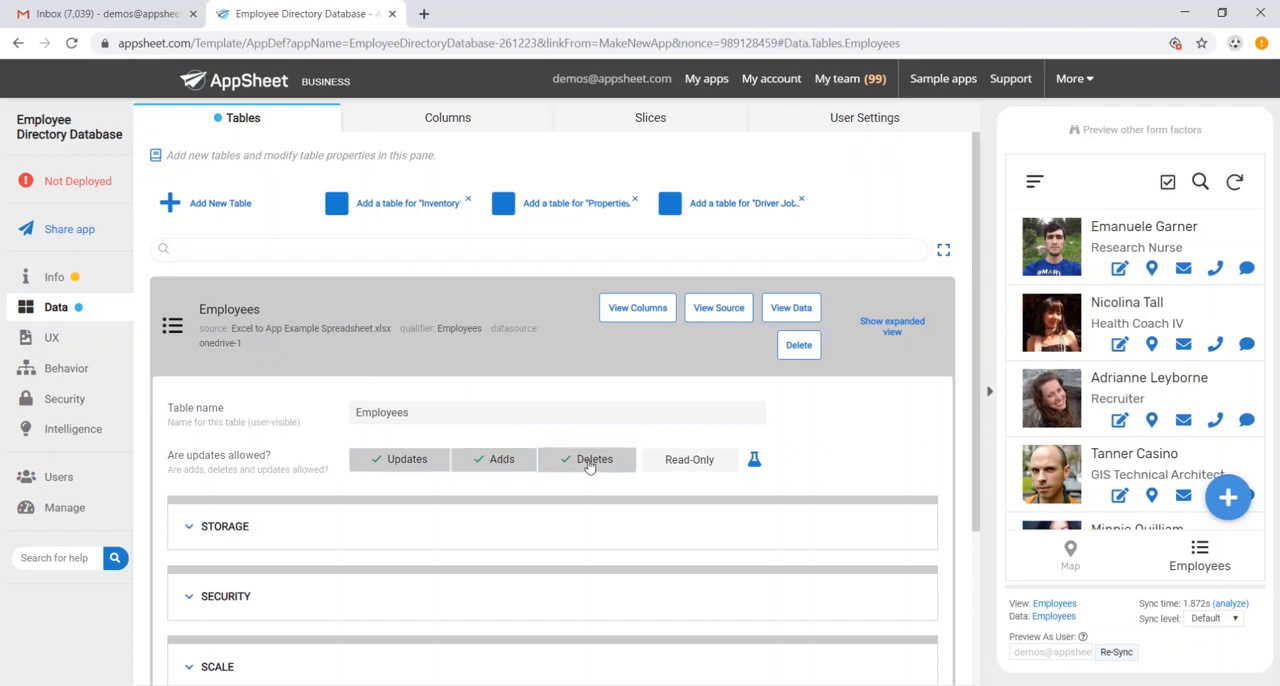
pyautogui.click(689, 459)
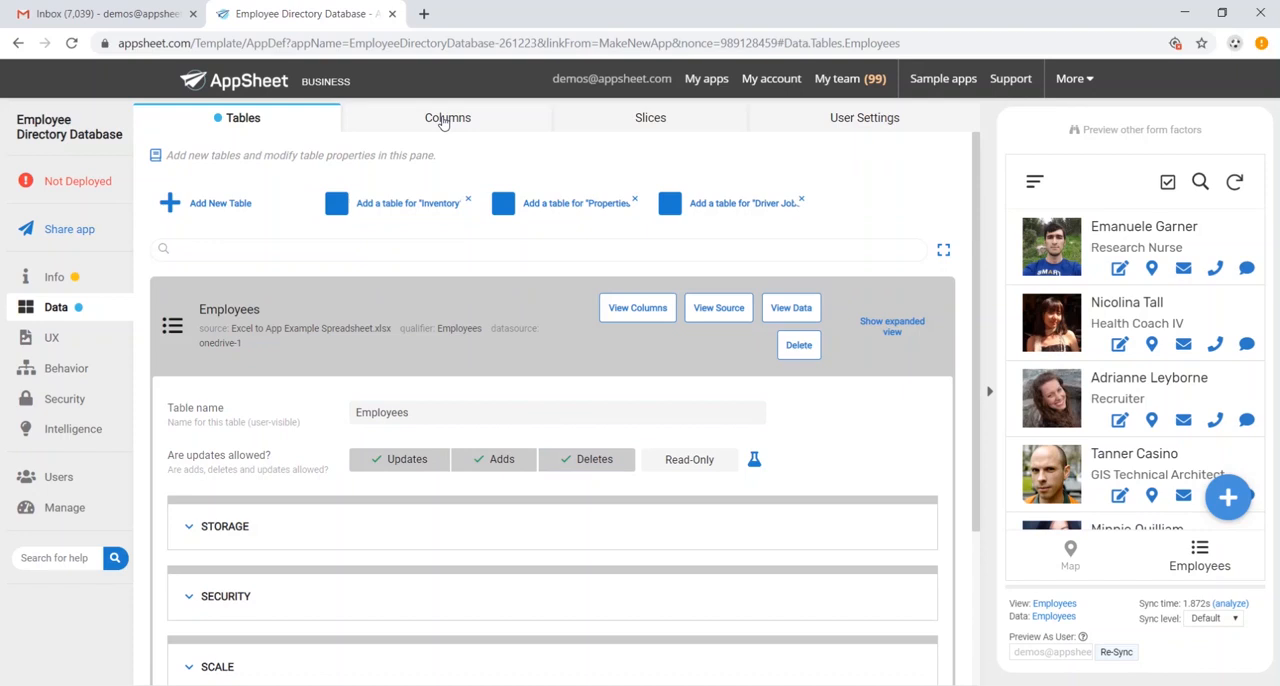
# Step: Review the Employees columns and their types, then move to the Slices section
pyautogui.click(447, 117)
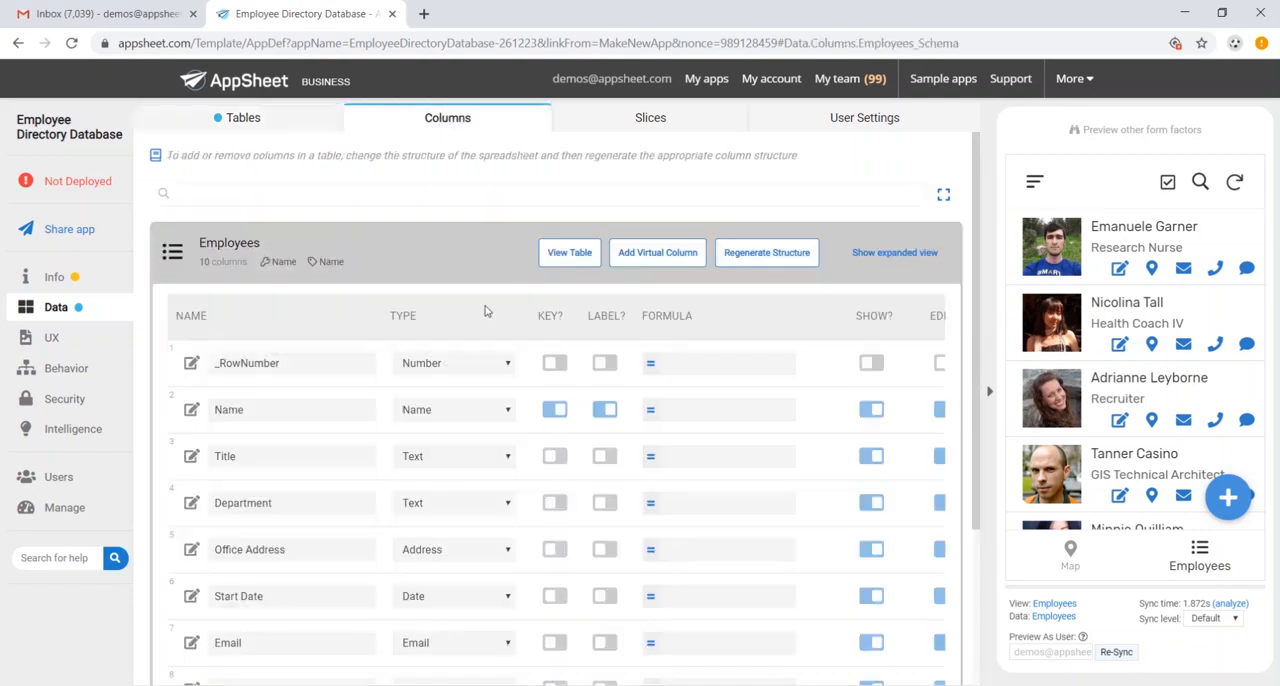
pyautogui.scroll(-3)
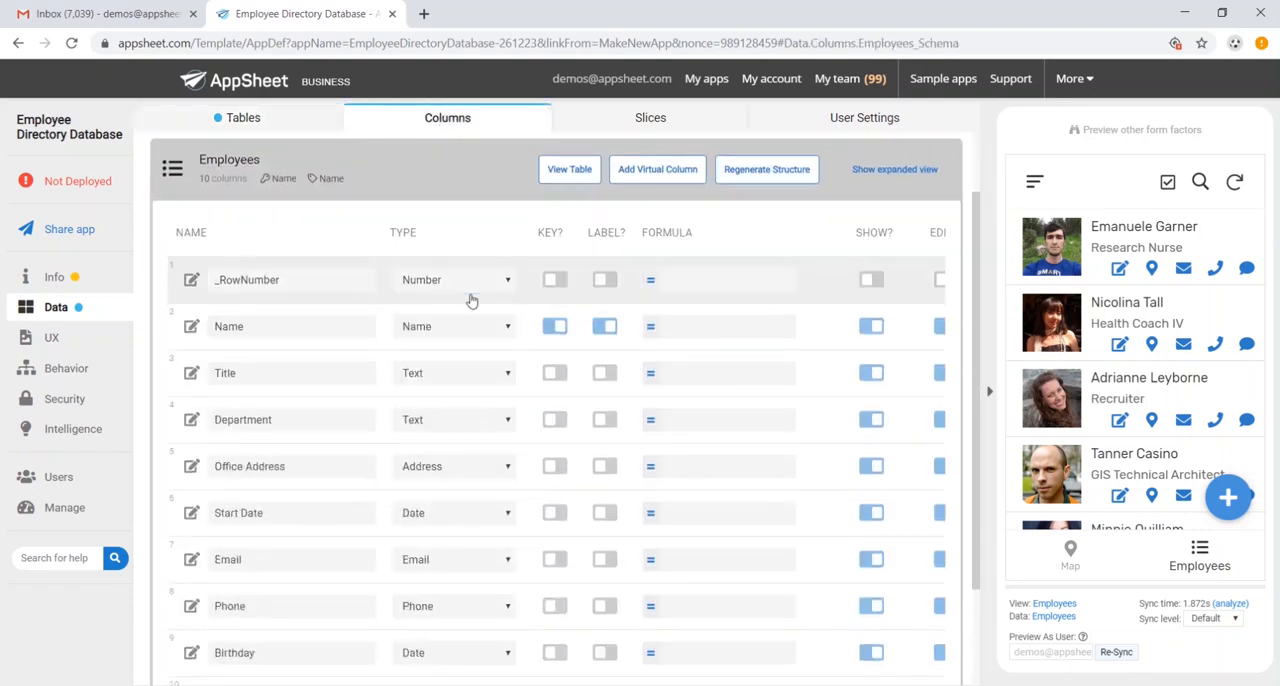
pyautogui.scroll(-3)
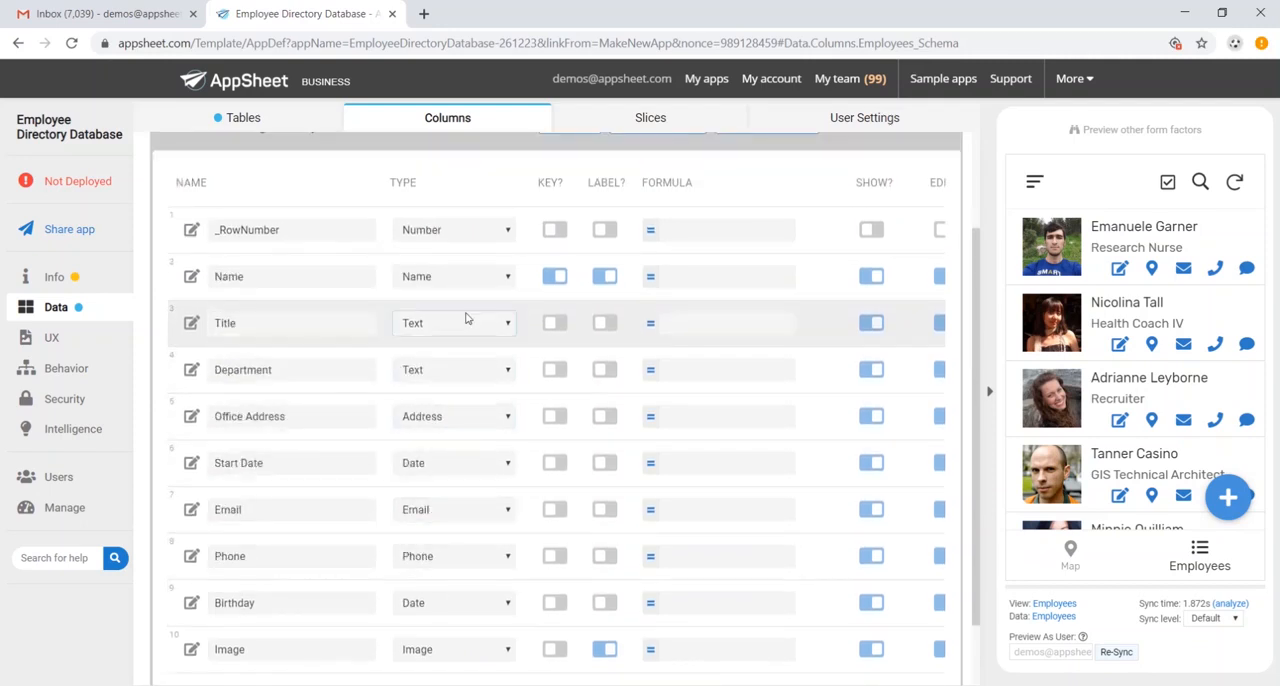
pyautogui.click(650, 117)
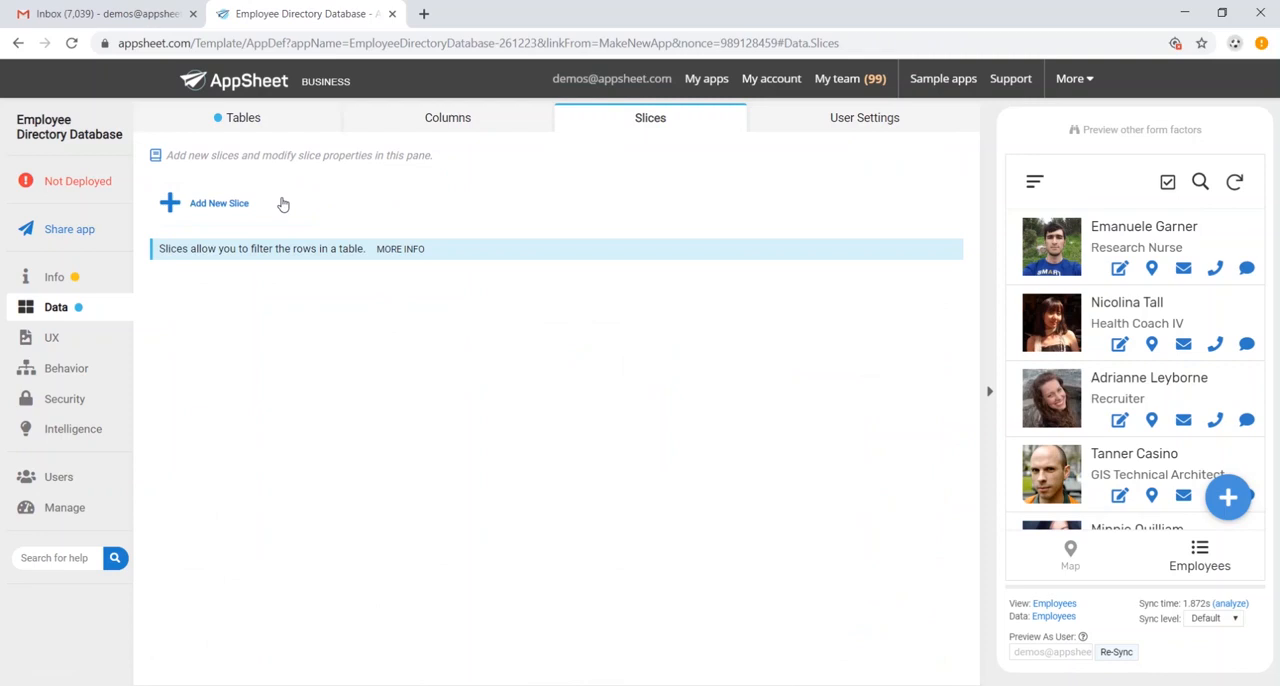
# Step: Add a new slice and discard it, then go to the UX Views section
pyautogui.click(218, 203)
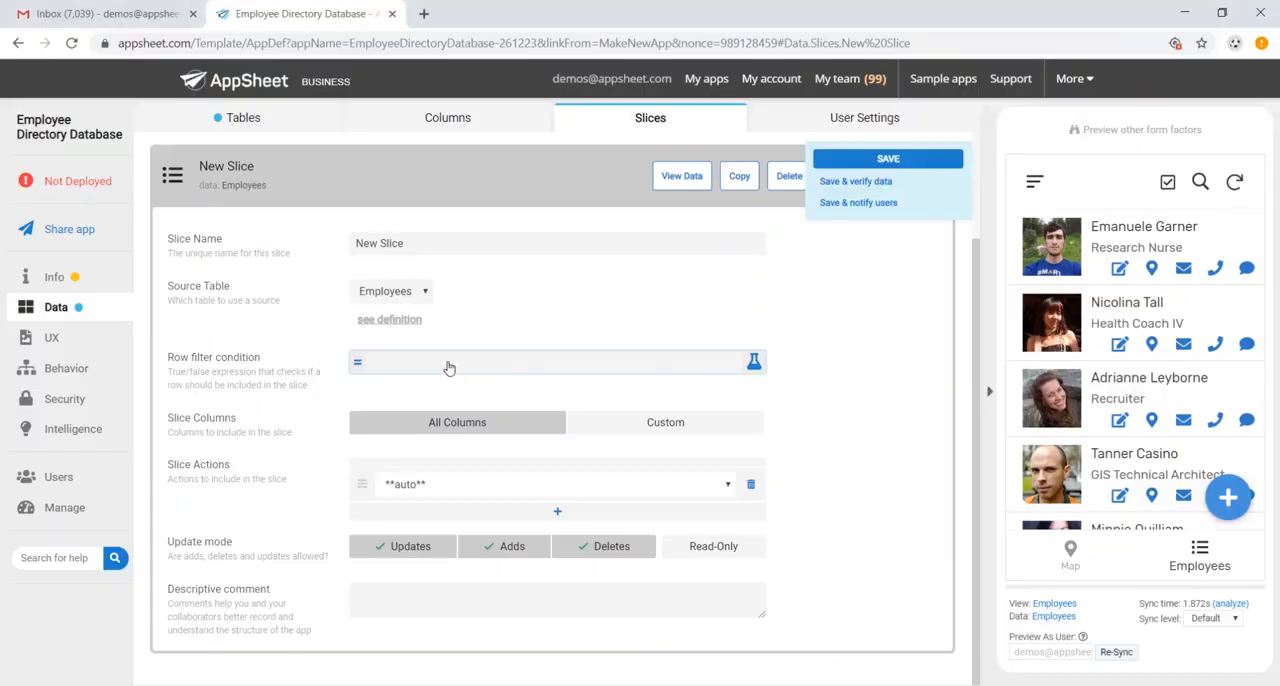
pyautogui.click(789, 175)
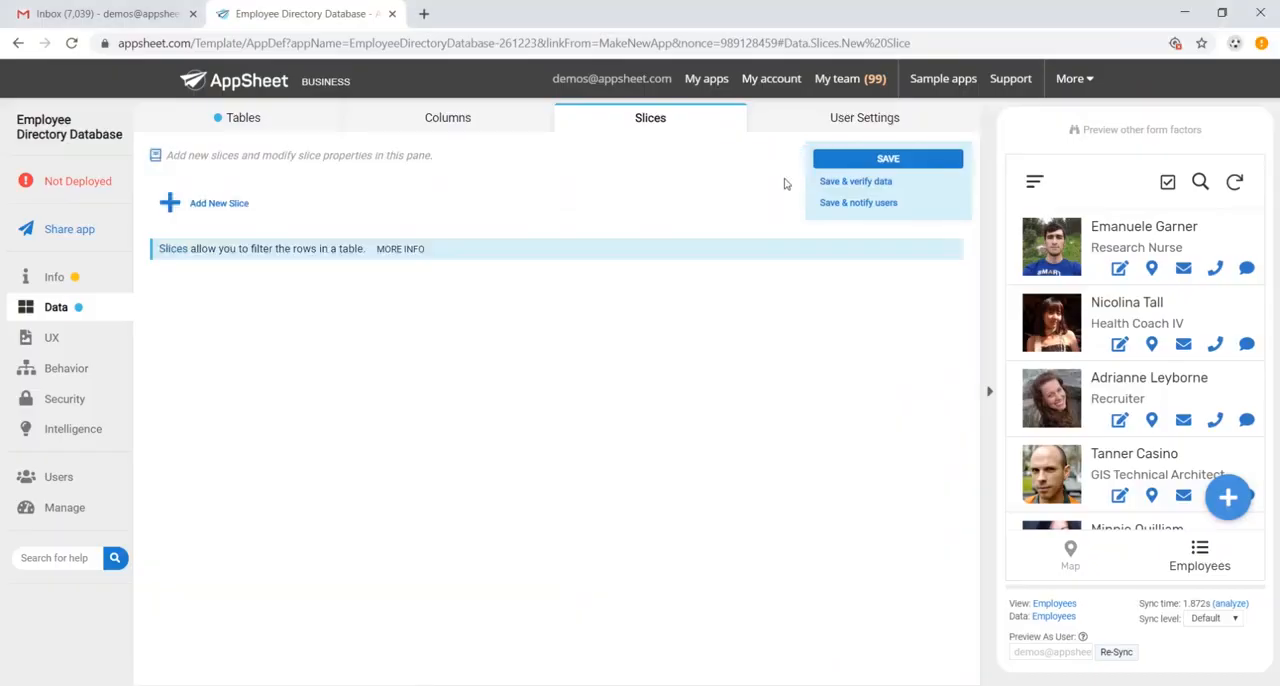
pyautogui.click(51, 337)
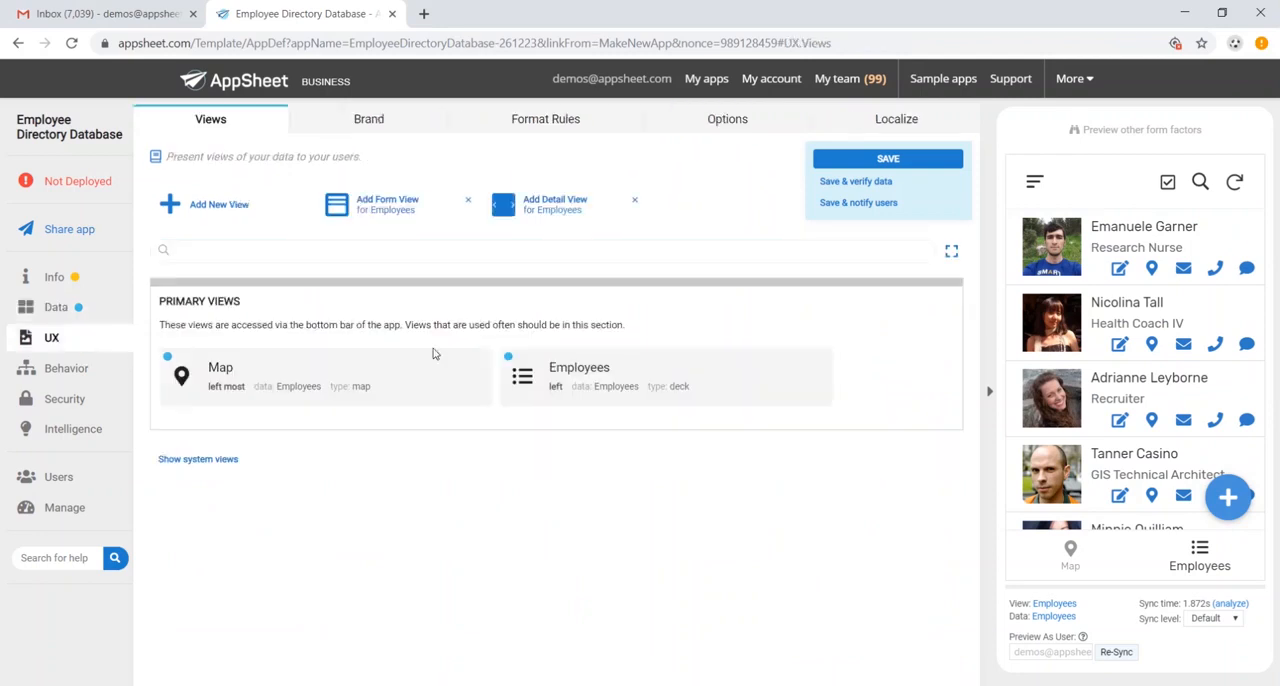
pyautogui.moveTo(493, 319)
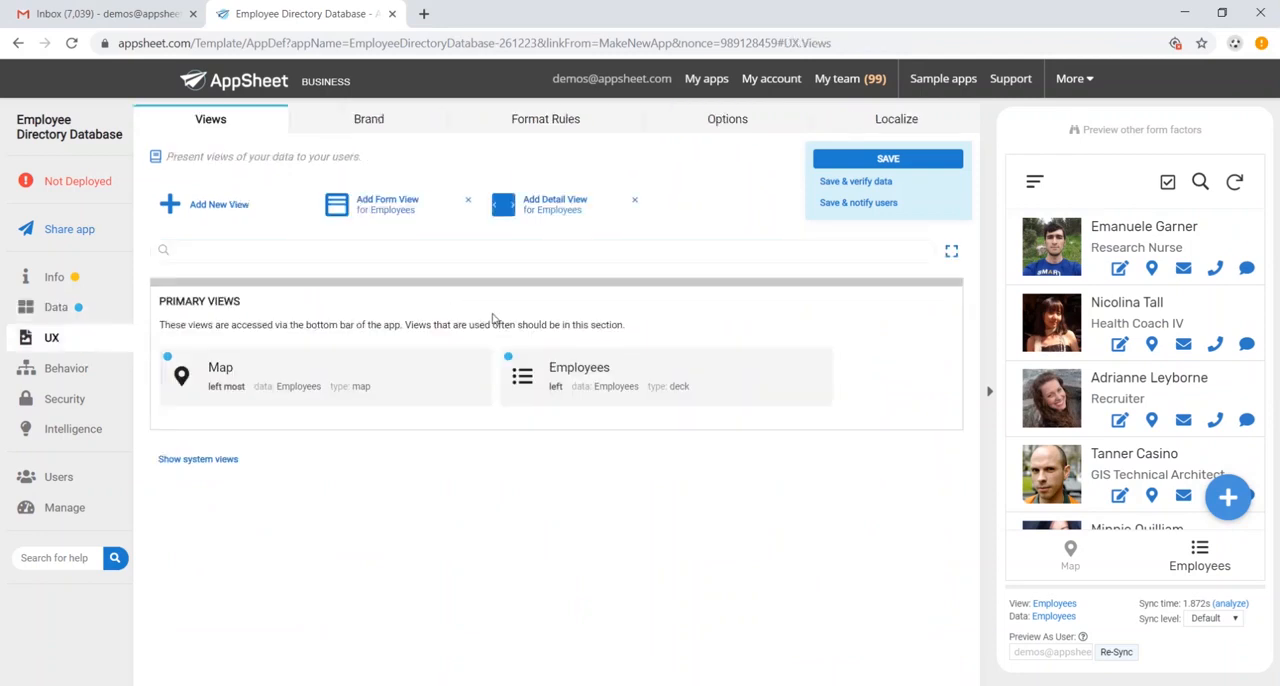
# Step: Try table and gallery layouts for the Employees view, keep deck, and add a sort rule
pyautogui.click(579, 367)
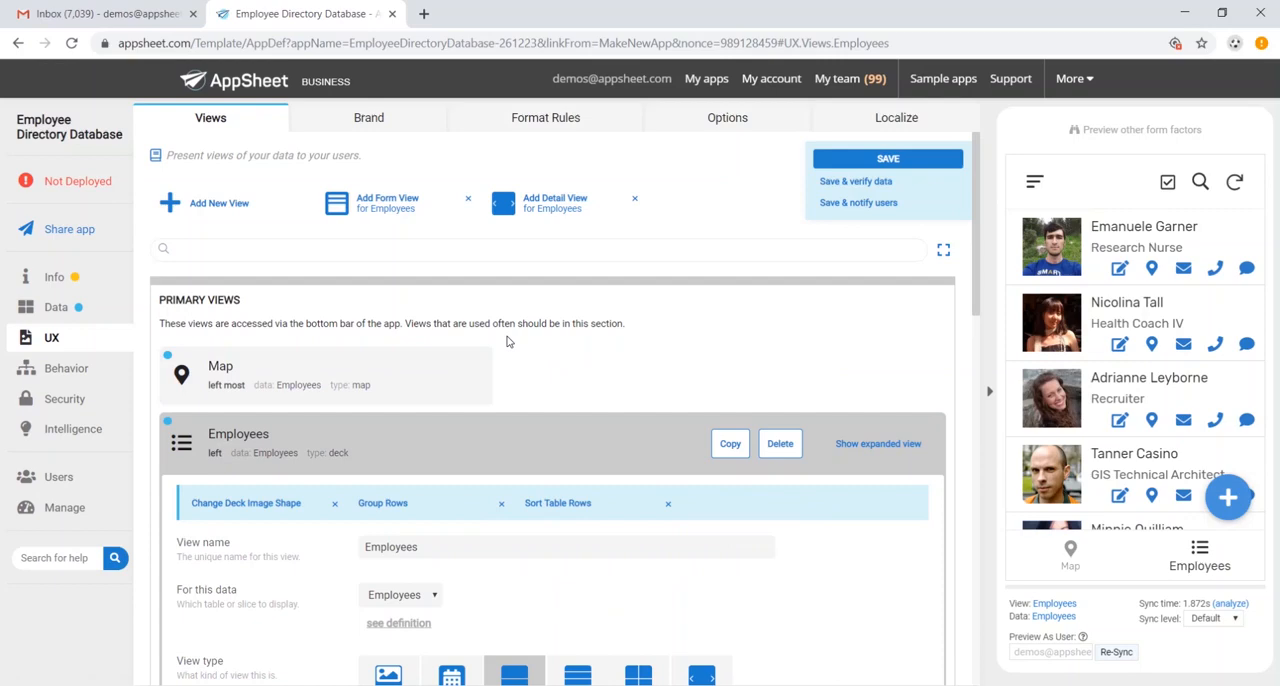
pyautogui.scroll(-3)
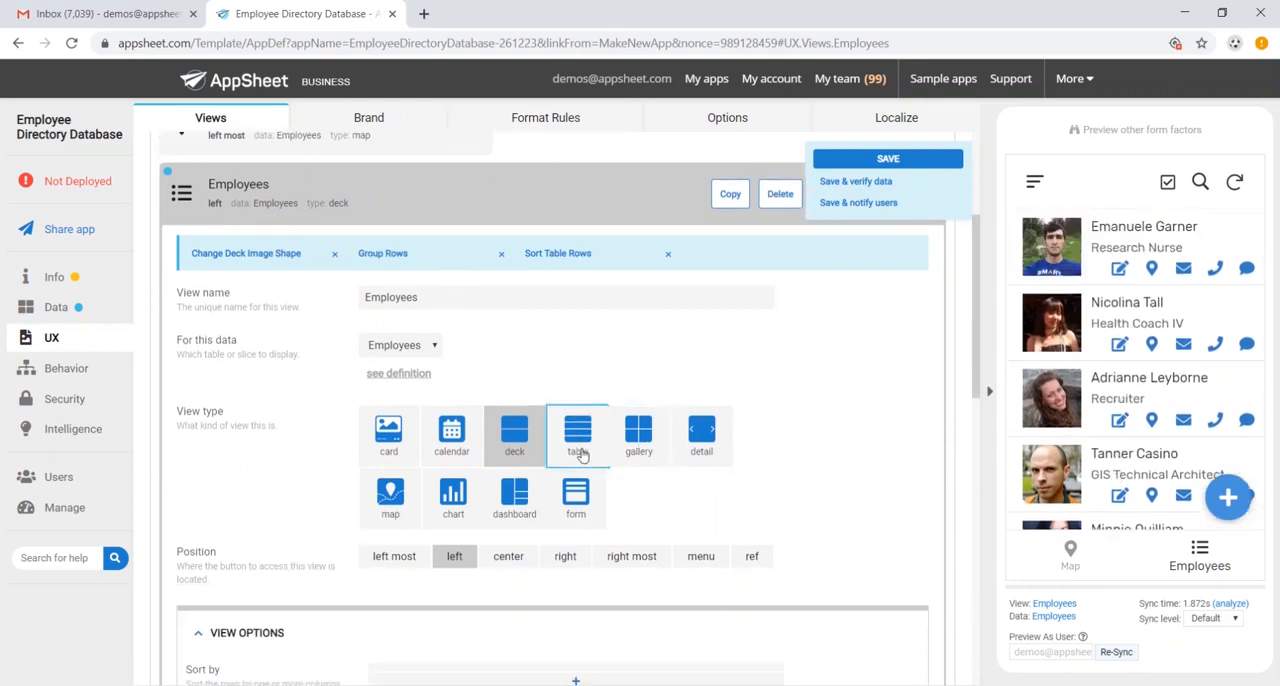
pyautogui.click(577, 435)
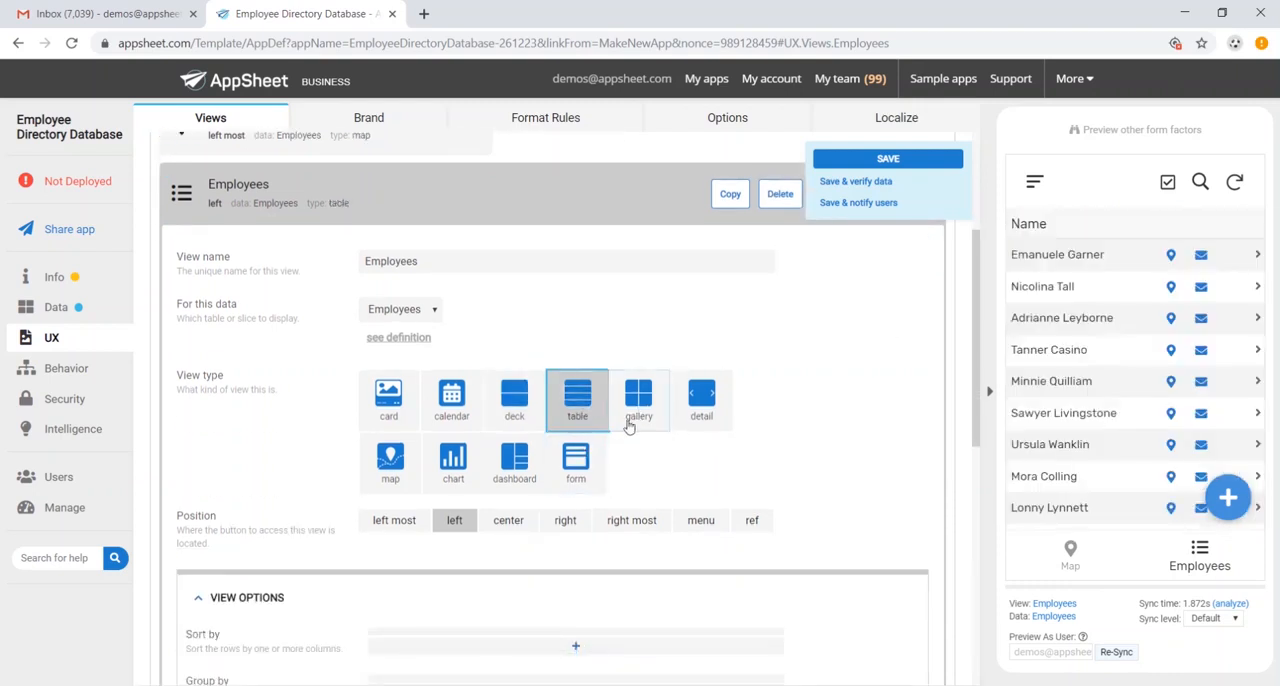
pyautogui.click(638, 398)
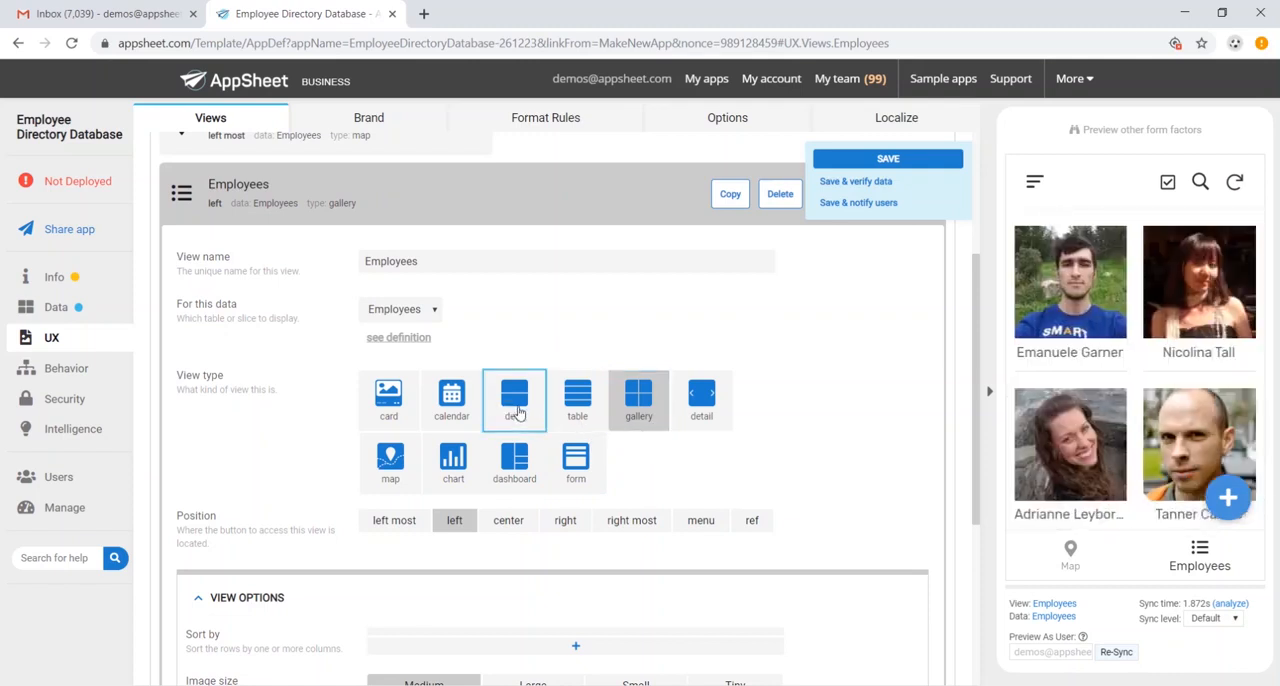
pyautogui.click(514, 400)
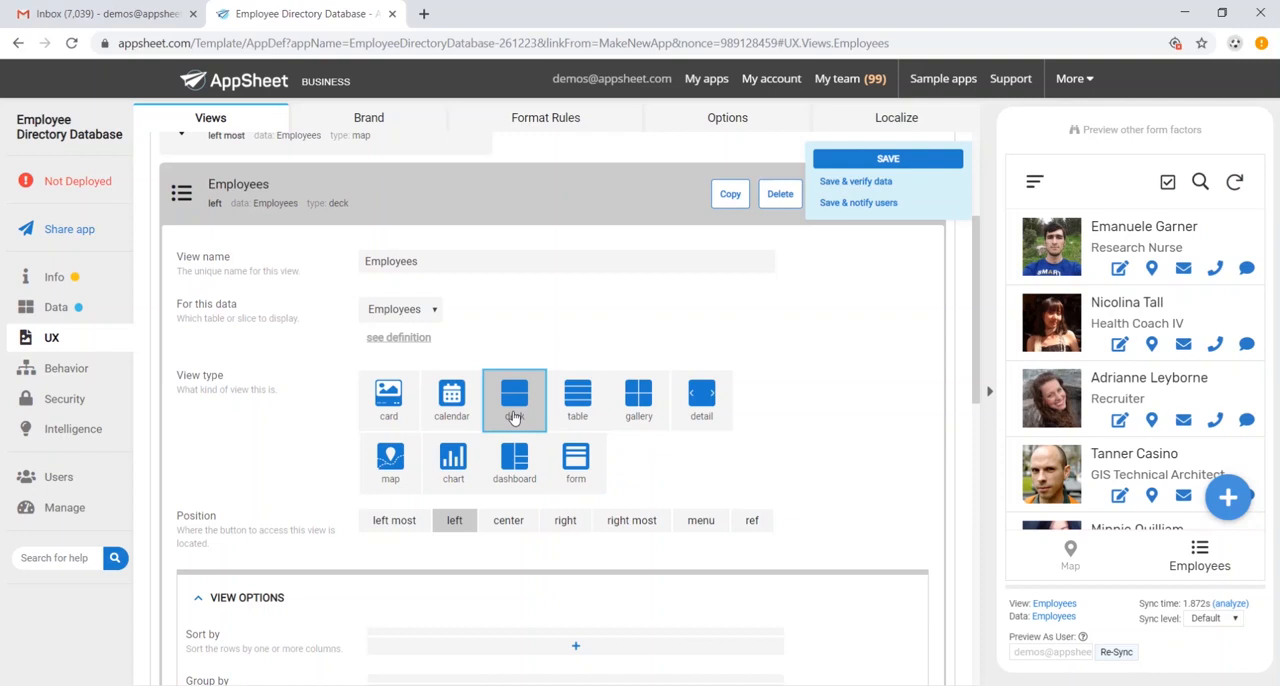
pyautogui.scroll(-3)
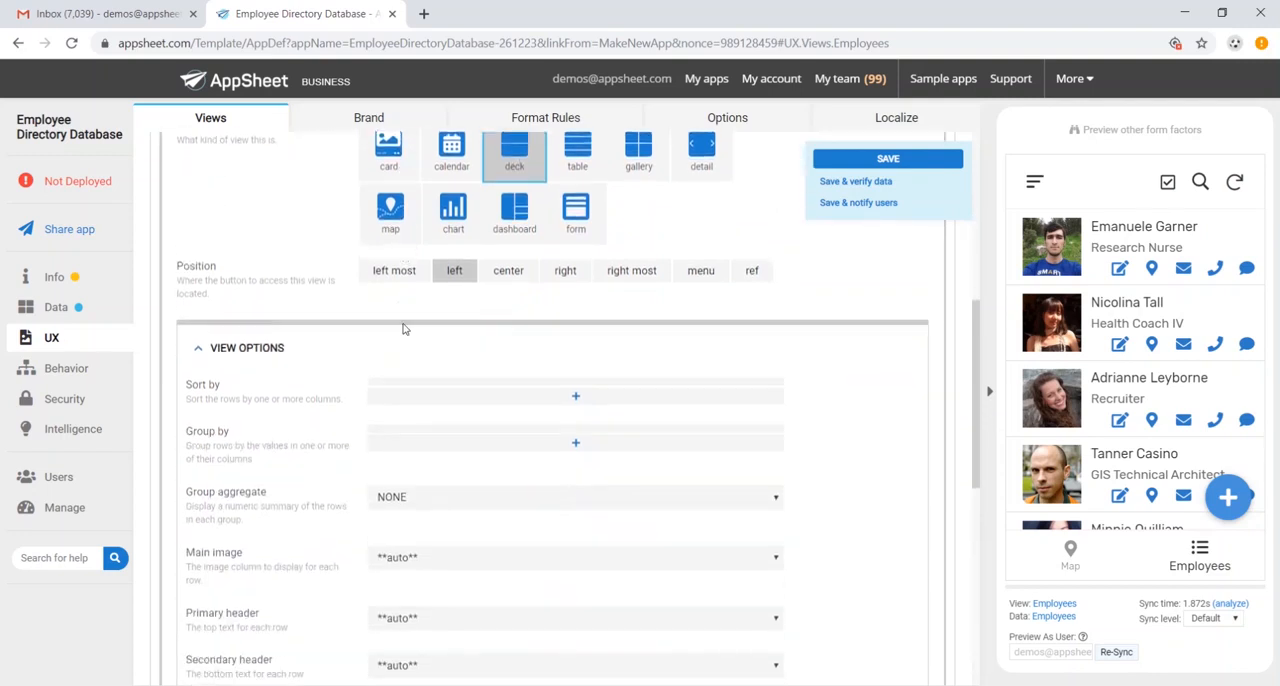
pyautogui.click(575, 442)
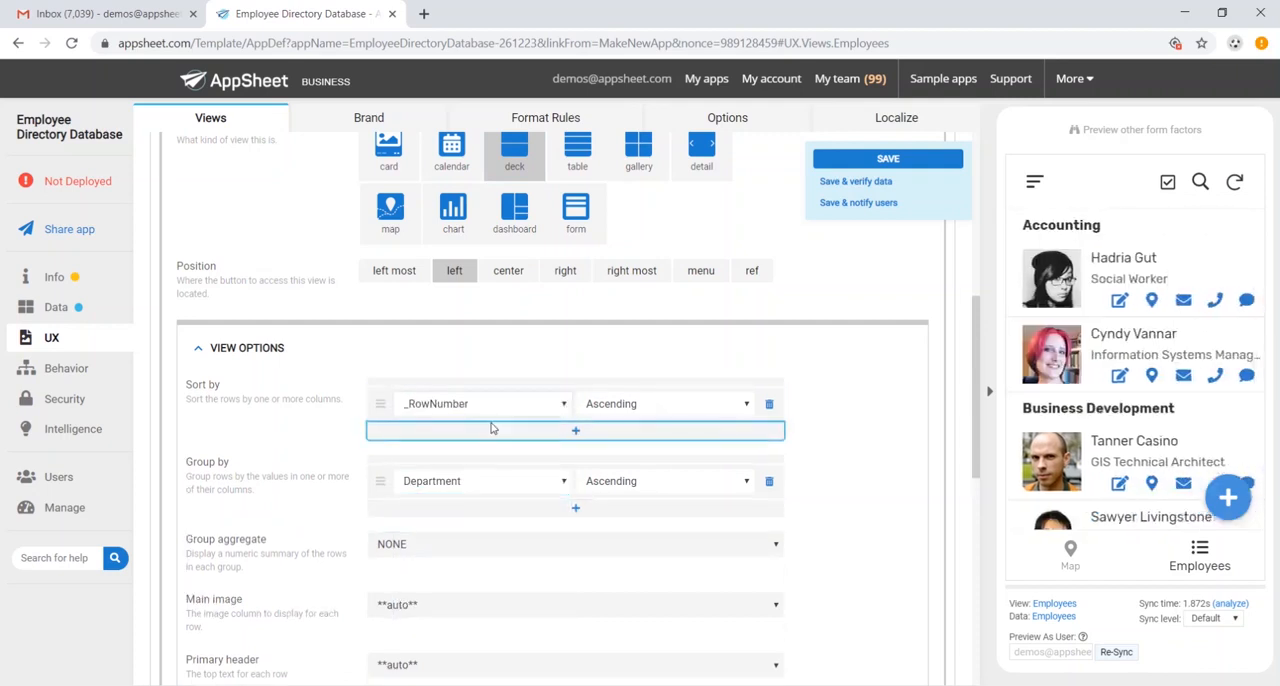
# Step: Sort the Employees deck by Name ascending and look over the remaining view options
pyautogui.click(483, 403)
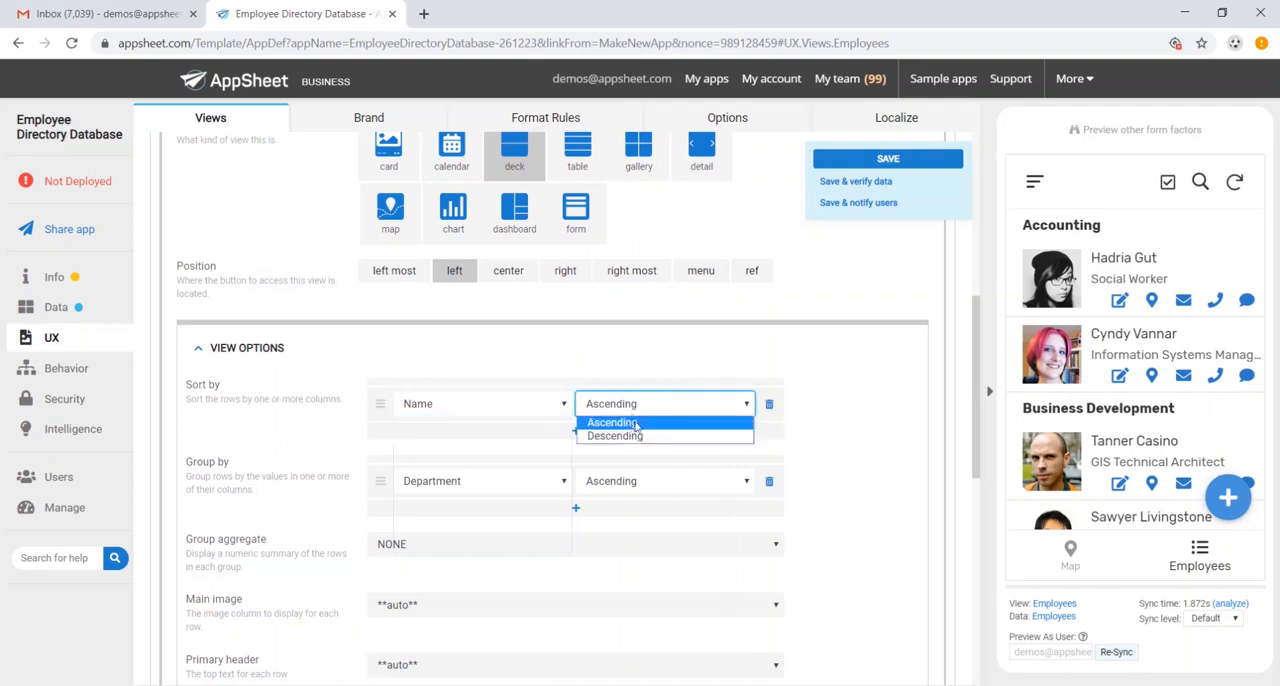
pyautogui.click(610, 421)
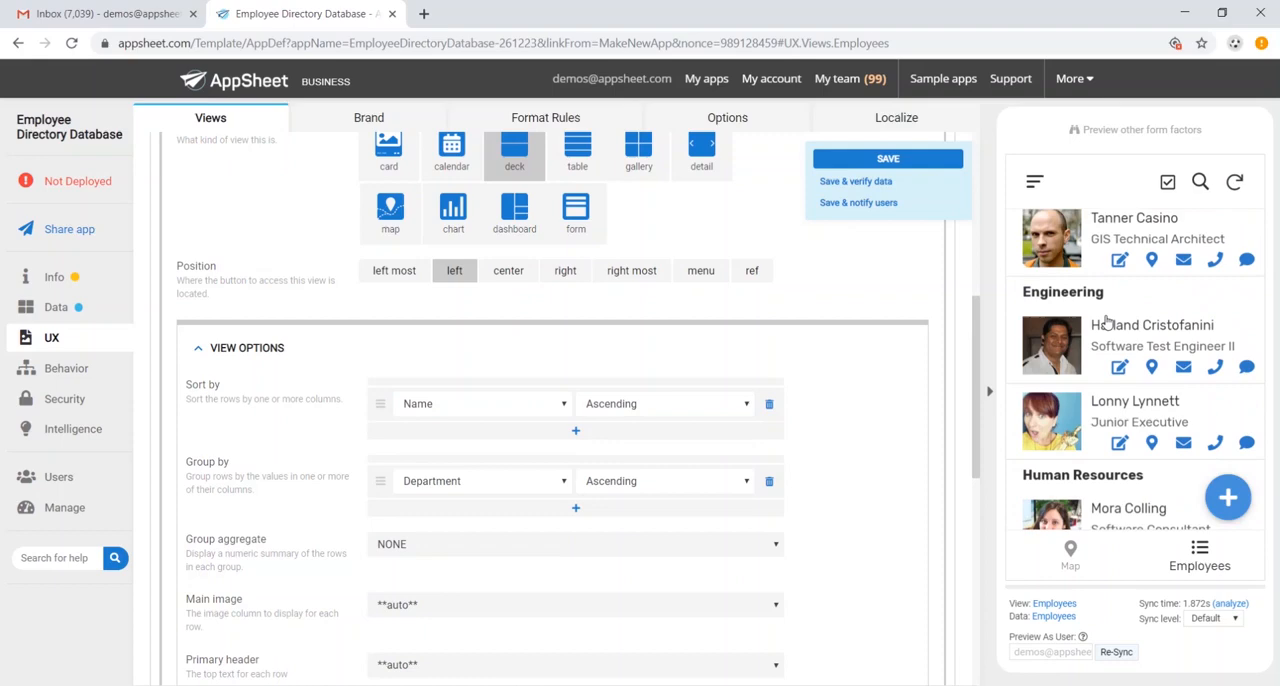
pyautogui.scroll(-3)
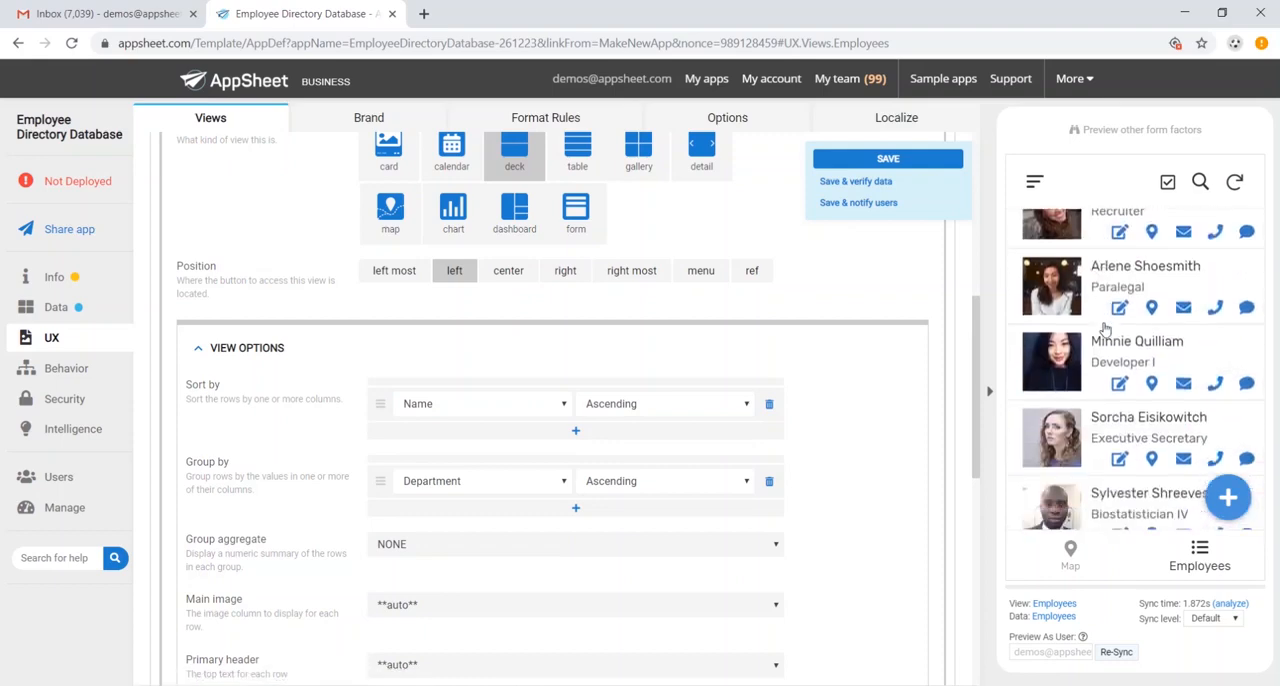
pyautogui.scroll(-3)
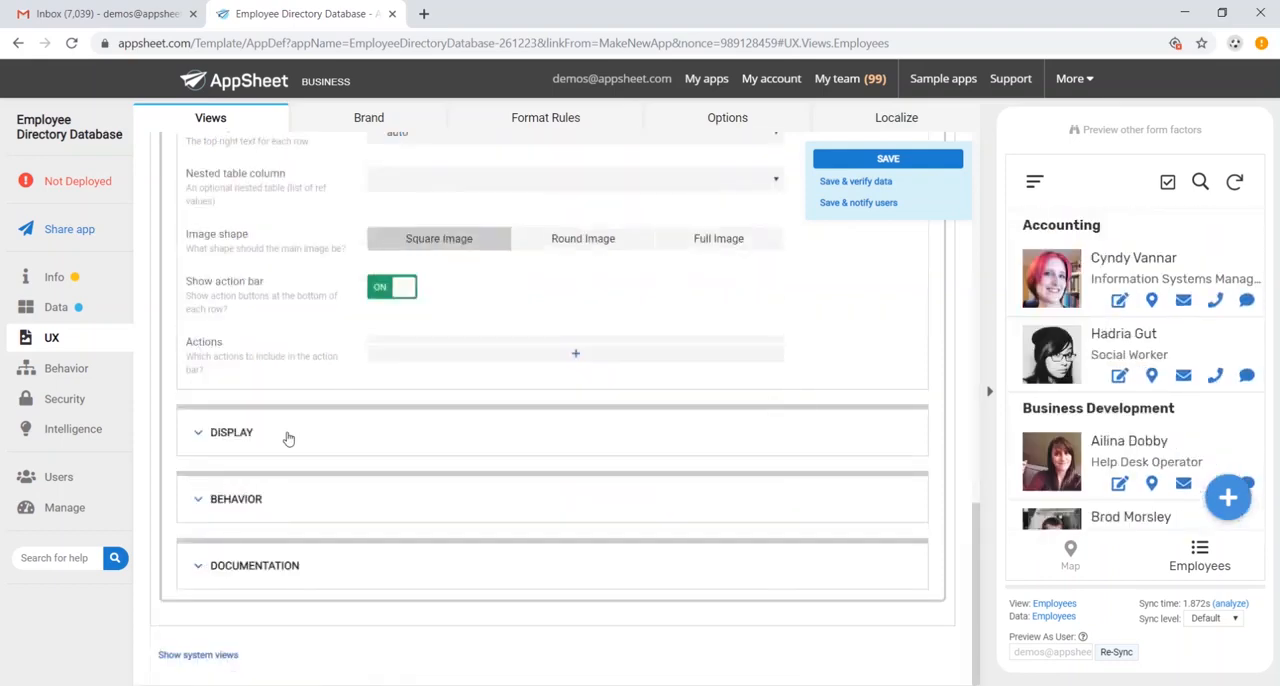
# Step: Search icons for 'head' and assign a head icon to the Employees view
pyautogui.click(231, 432)
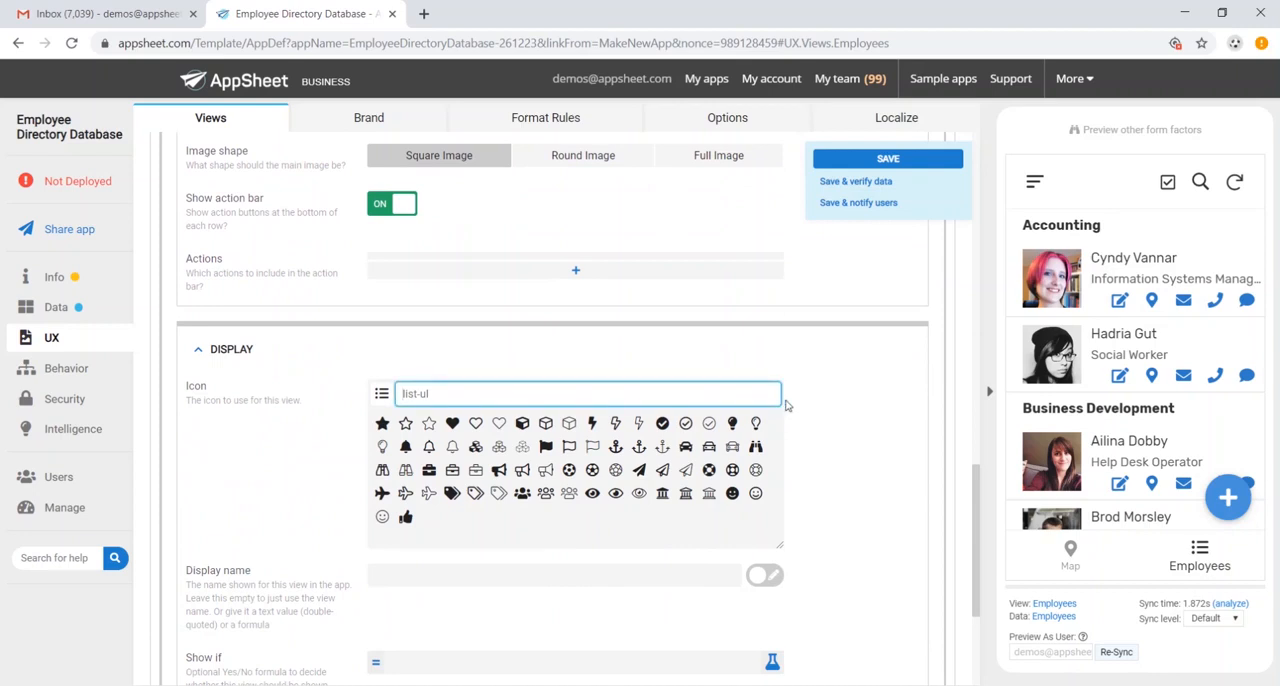
pyautogui.write('head')
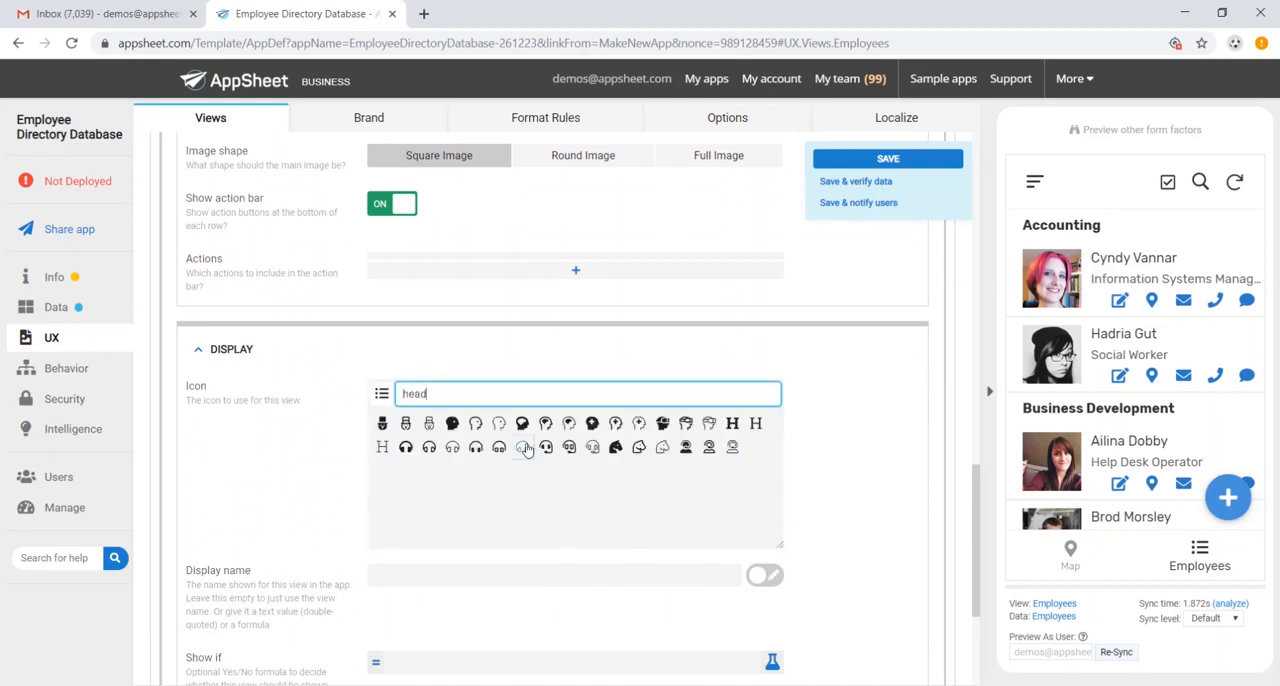
pyautogui.click(475, 423)
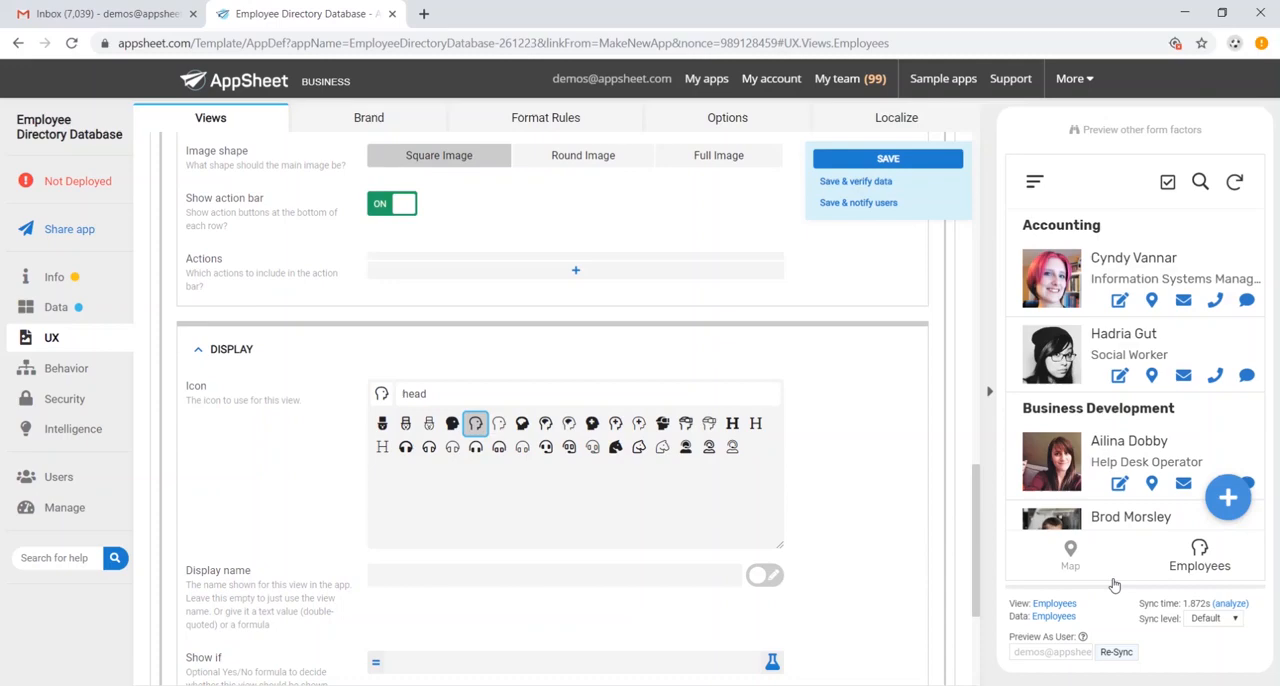
pyautogui.scroll(-3)
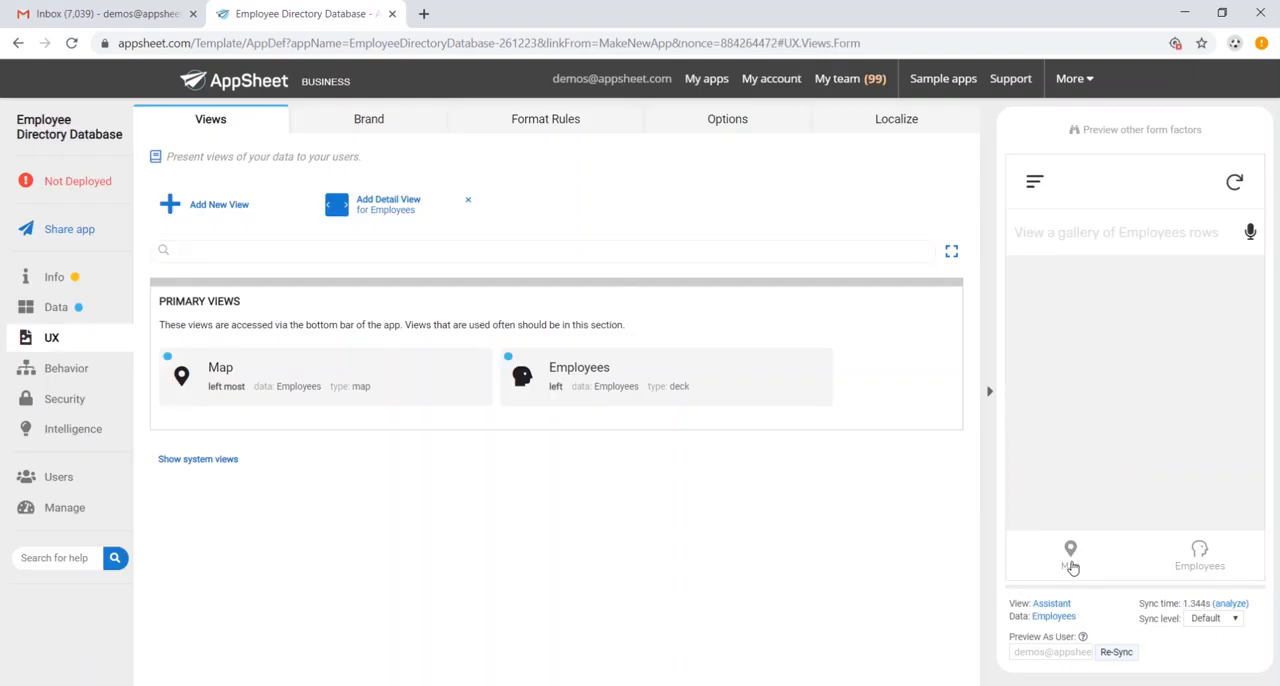
# Step: Delete the Map view and add a right-positioned New Employee form view with a pen icon
pyautogui.click(1070, 556)
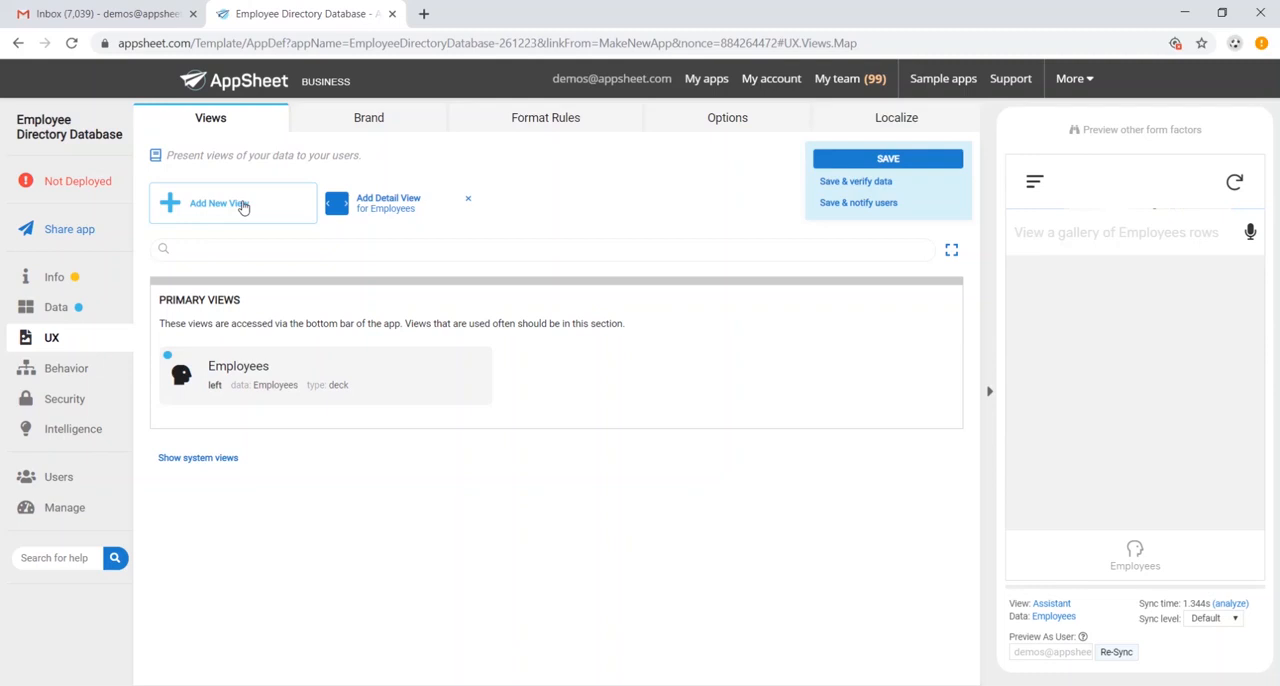
pyautogui.click(218, 203)
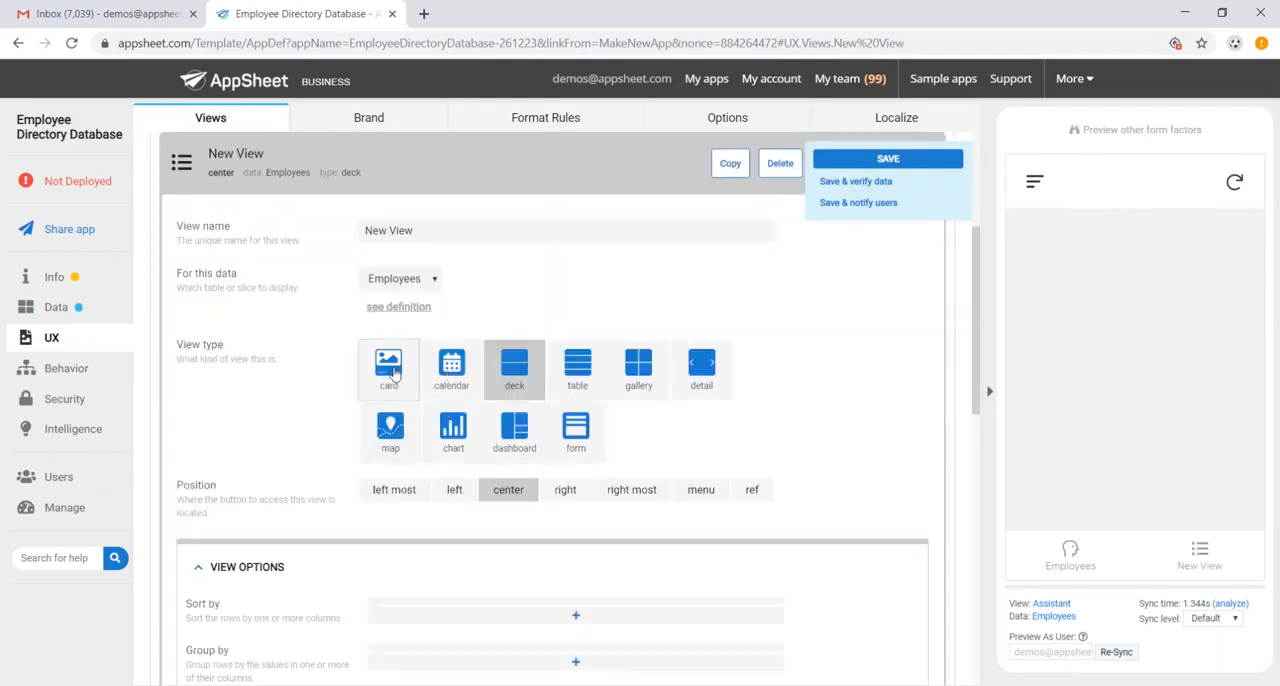
pyautogui.click(575, 432)
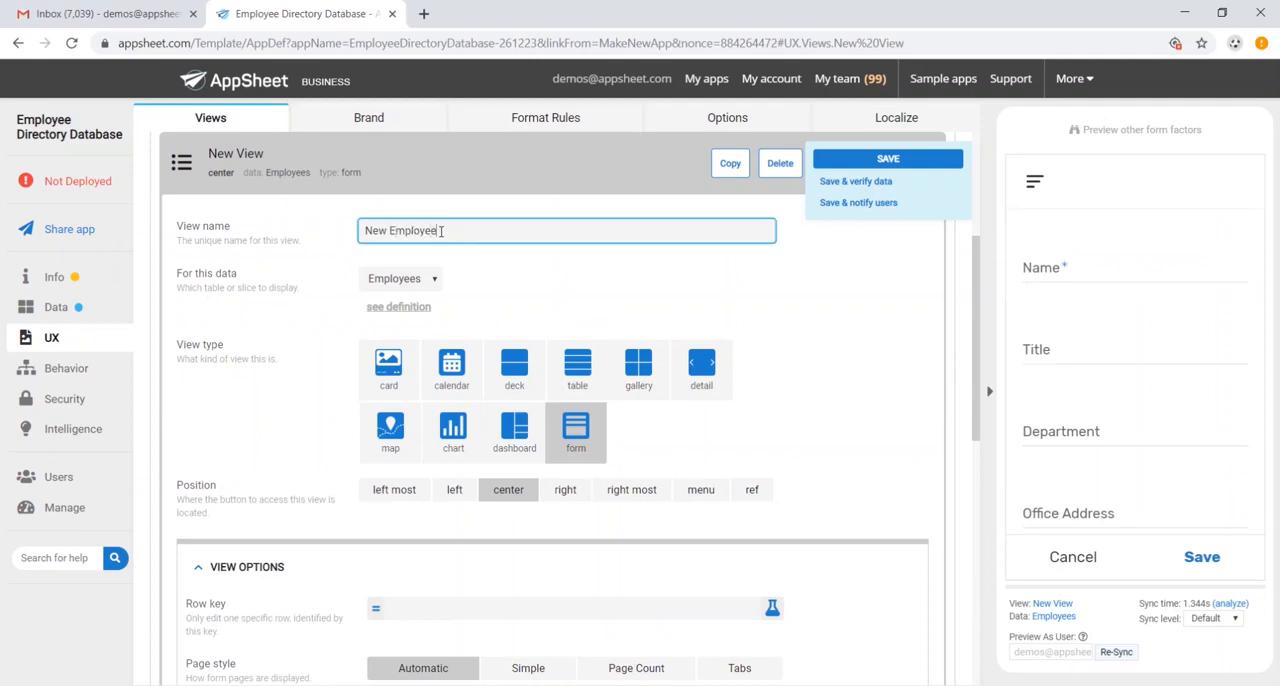
pyautogui.click(565, 428)
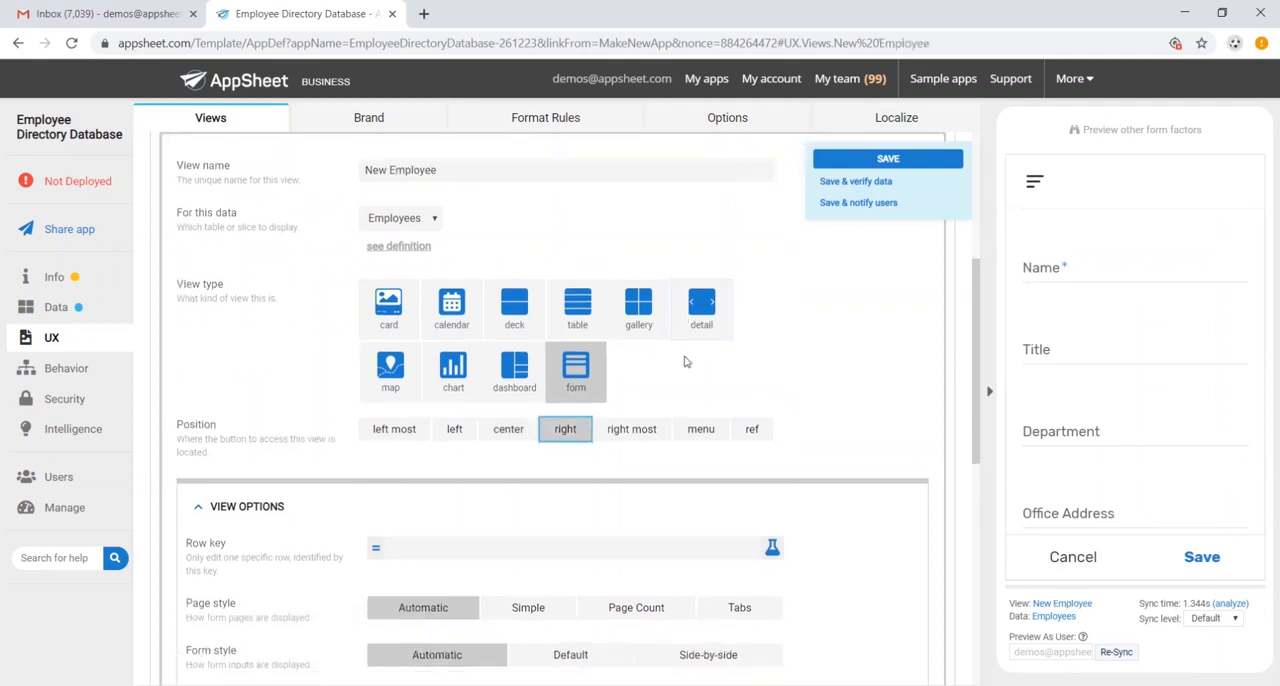
pyautogui.scroll(-3)
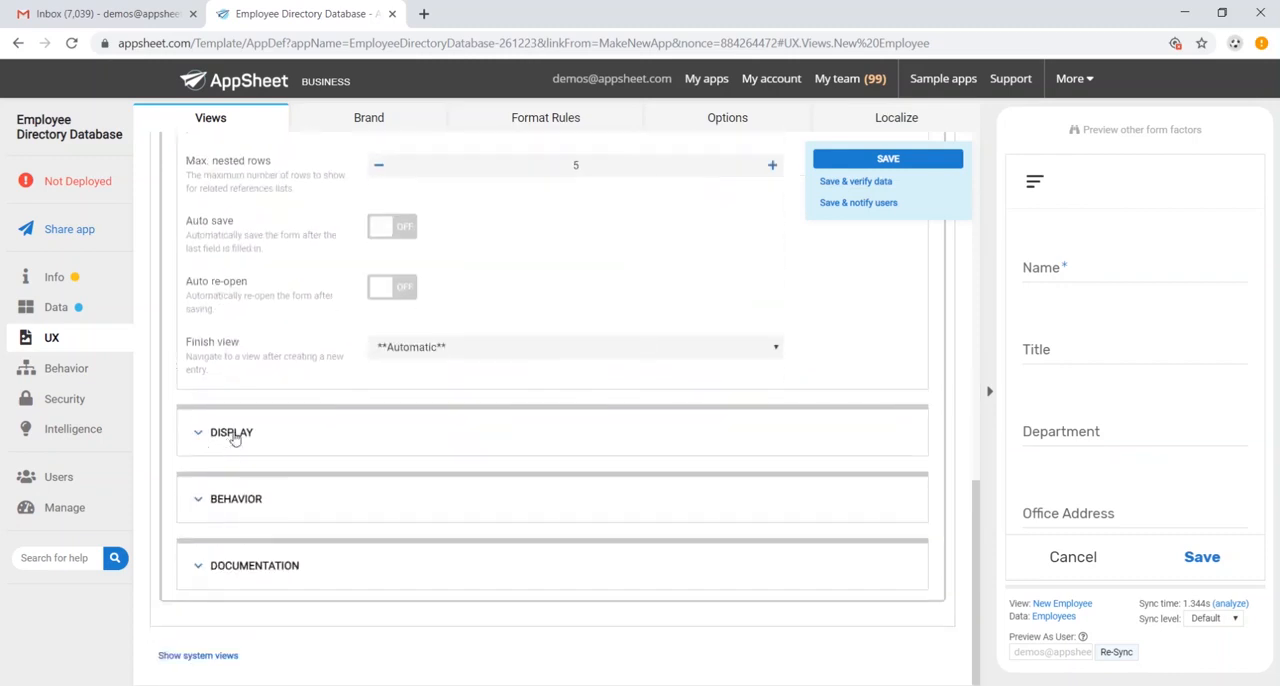
pyautogui.click(232, 432)
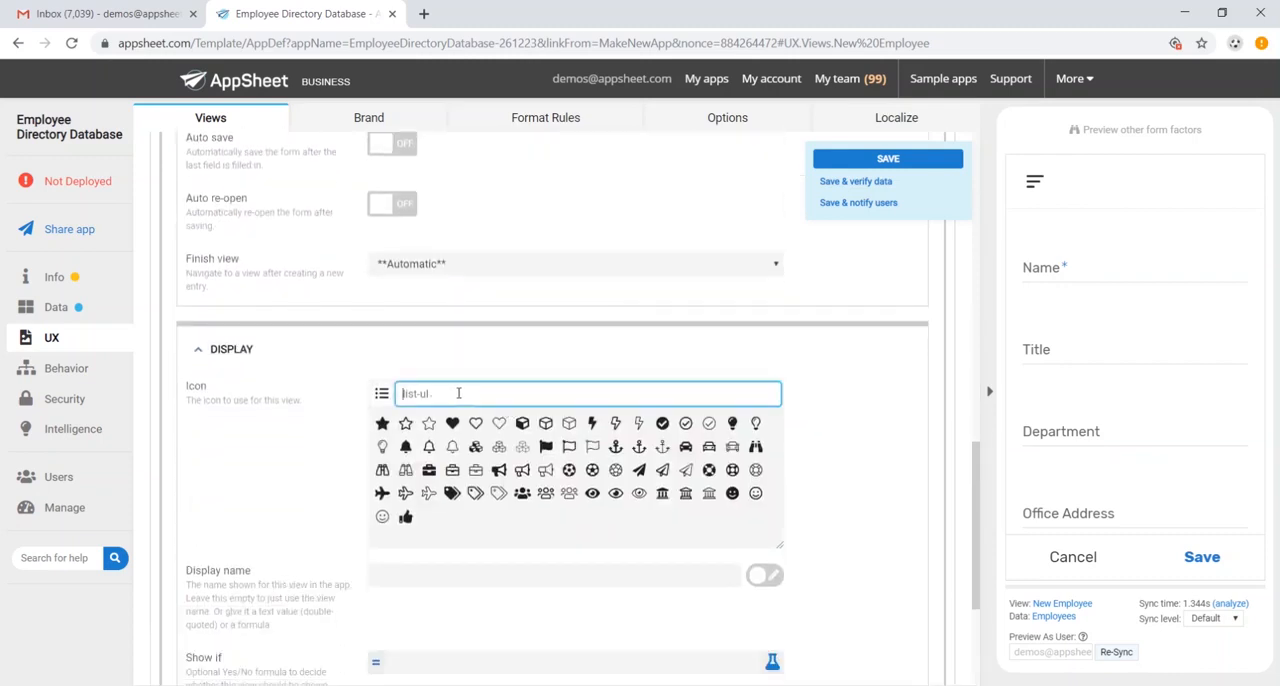
pyautogui.write('pen')
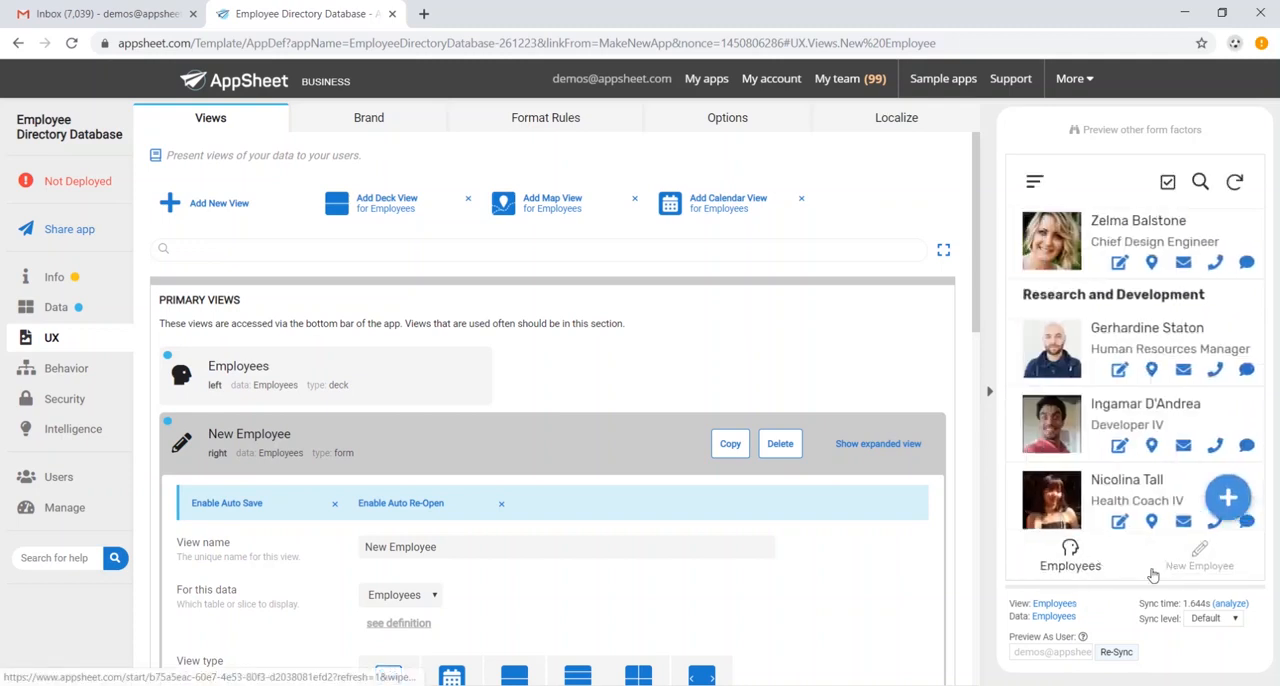
# Step: Check the New Employee form and side menu in the preview, then open Brand settings
pyautogui.click(1228, 498)
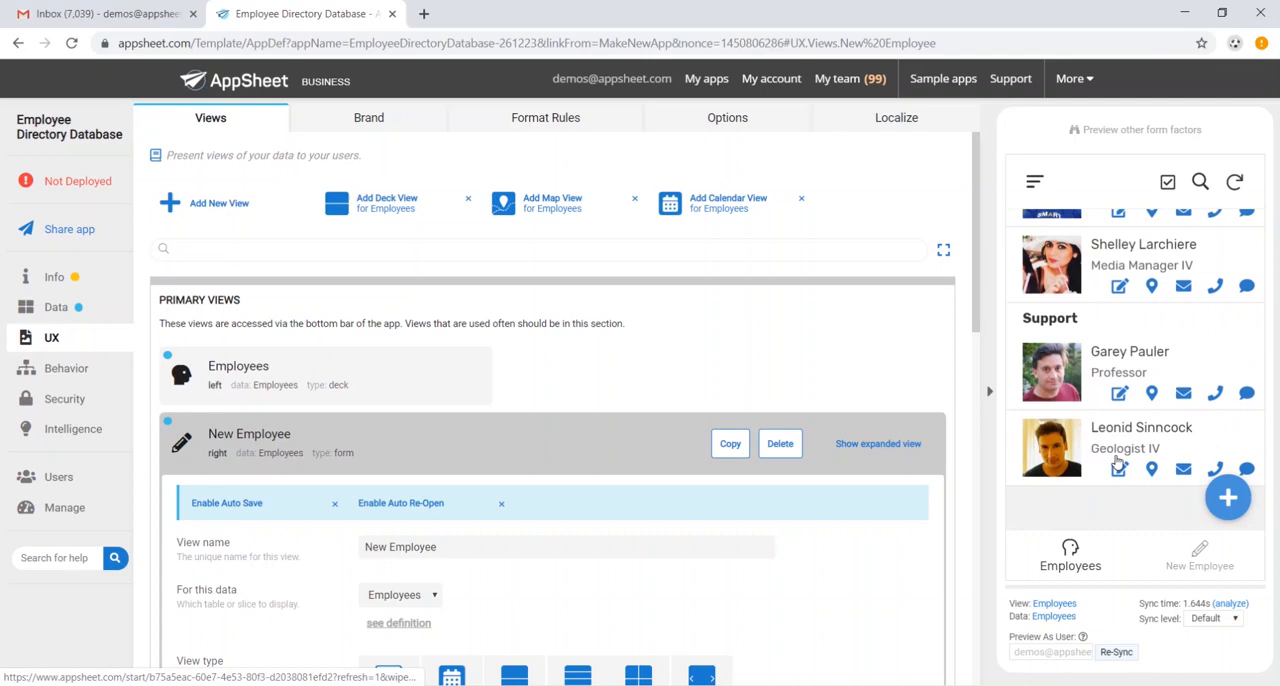
pyautogui.scroll(-3)
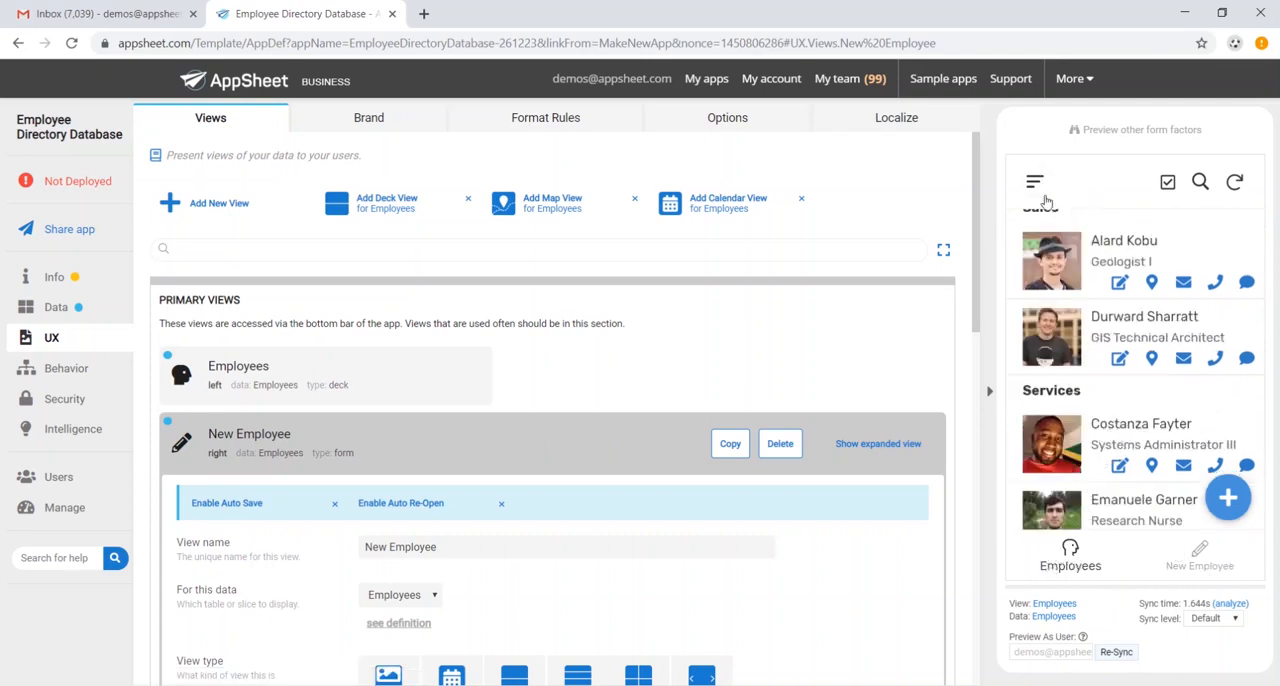
pyautogui.click(1035, 181)
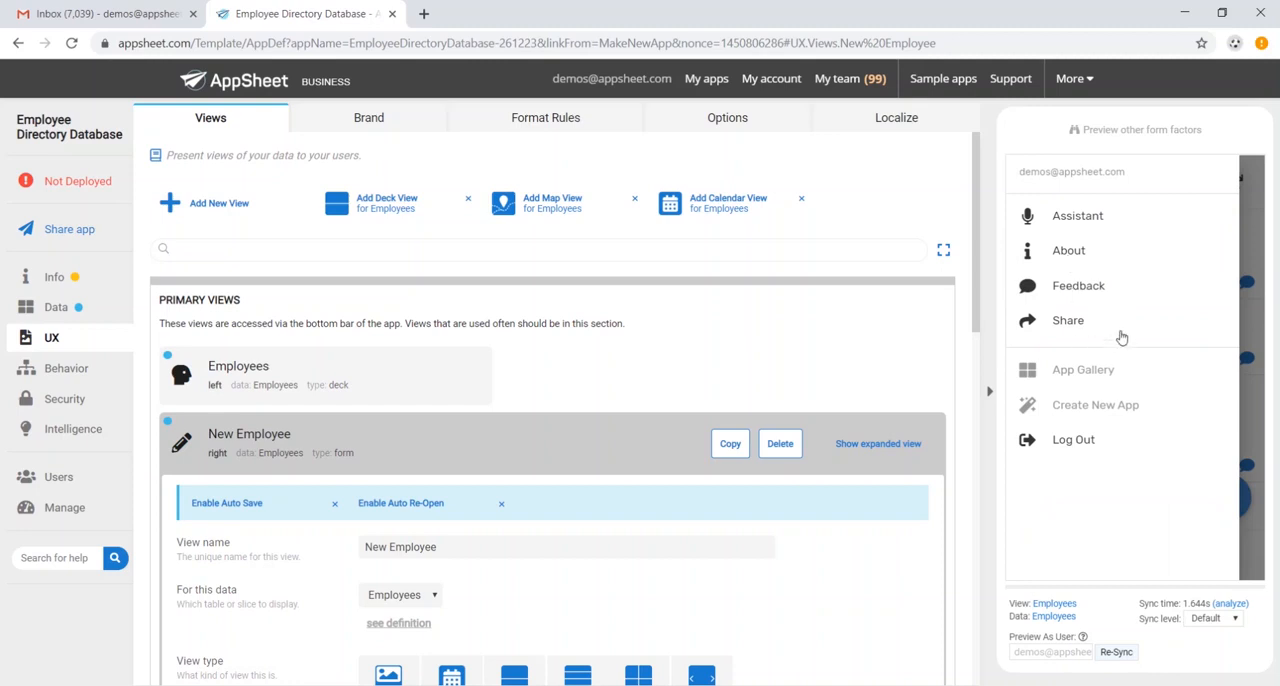
pyautogui.click(368, 117)
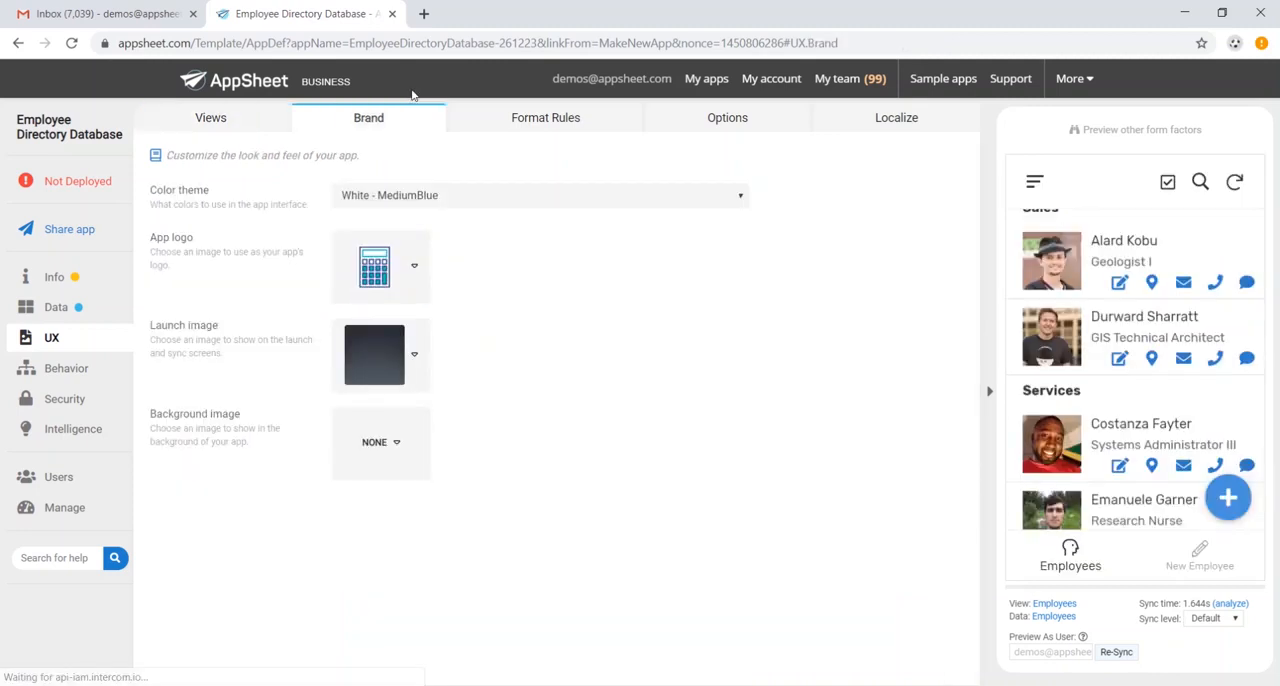
# Step: Replace the calculator app logo with the clipboard checklist icon, then open Format Rules
pyautogui.click(380, 266)
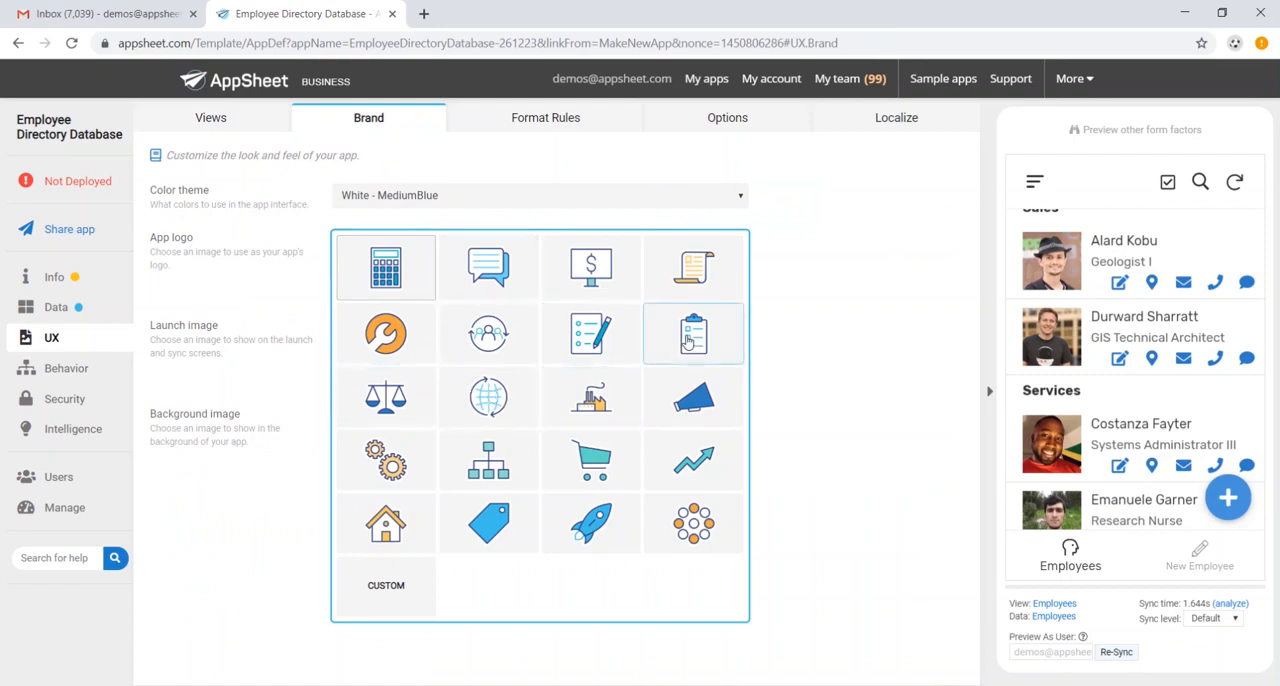
pyautogui.click(693, 333)
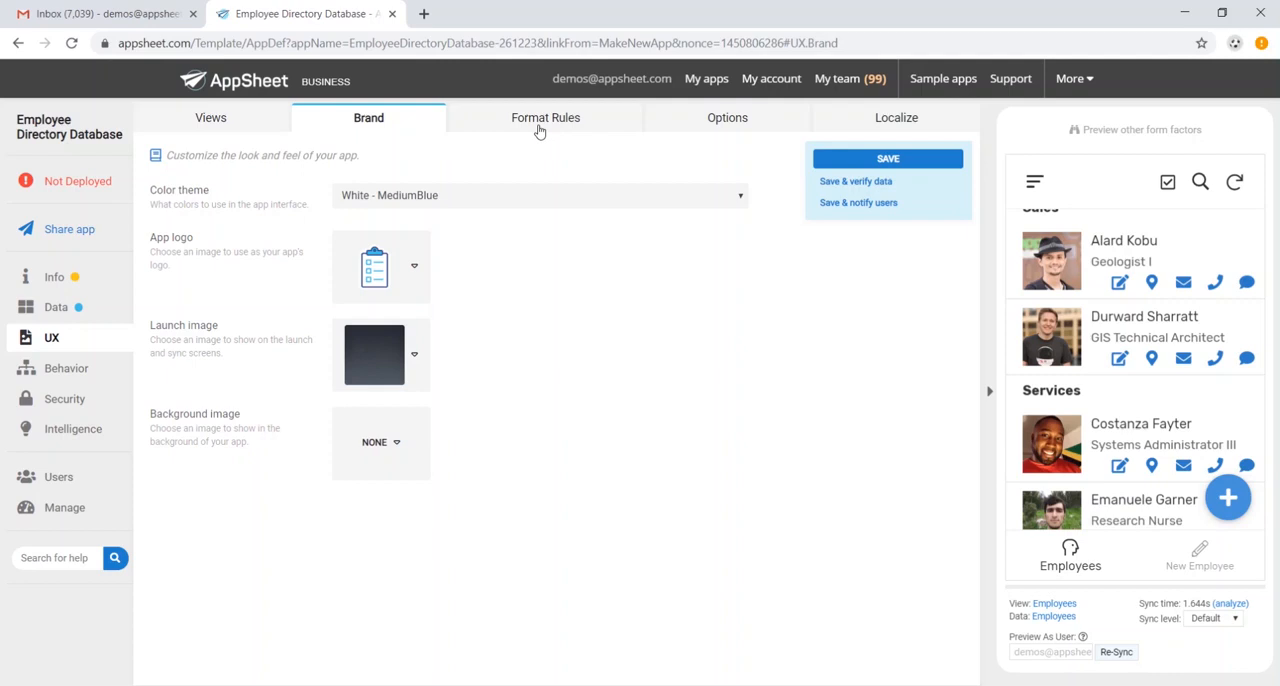
pyautogui.click(545, 117)
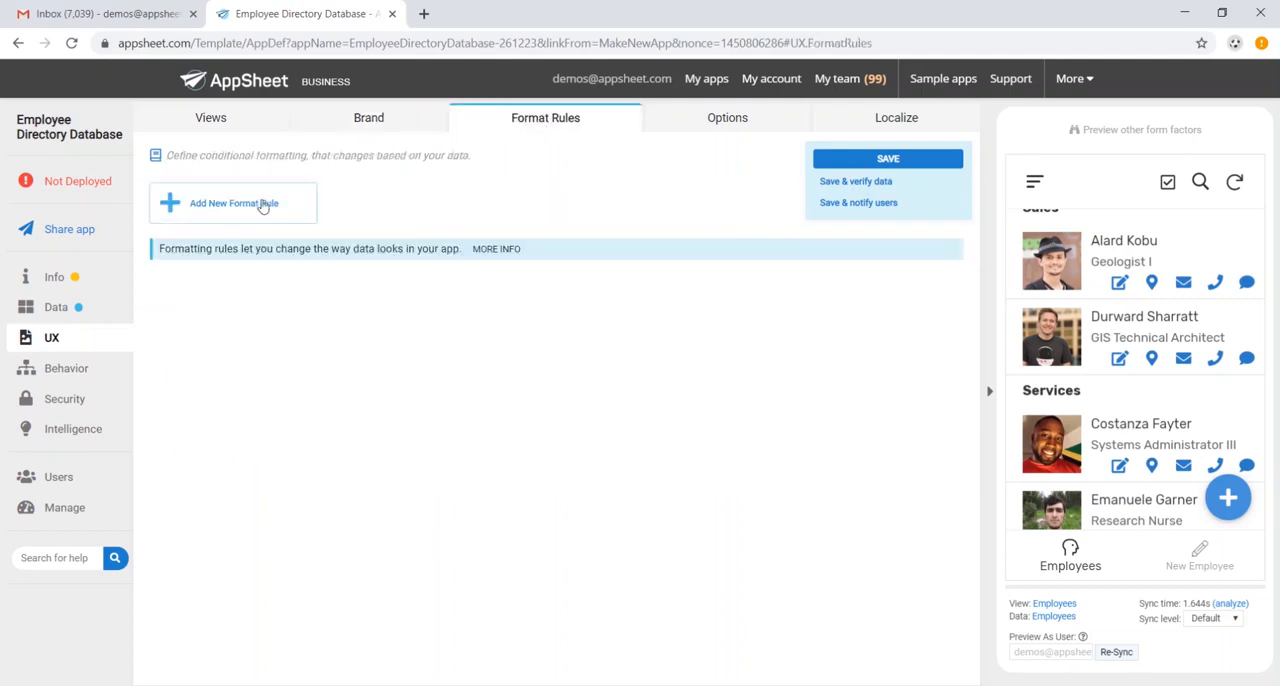
# Step: Save a new format rule on the Name column with Bold text format
pyautogui.click(233, 203)
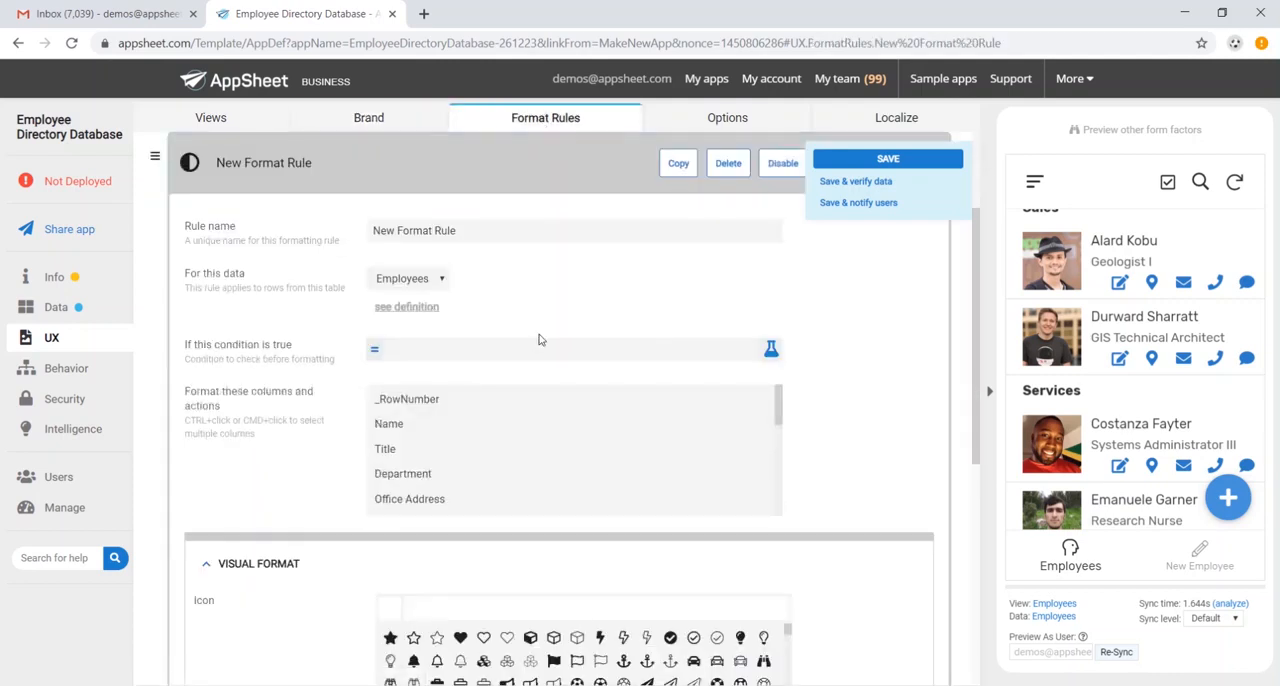
pyautogui.click(389, 423)
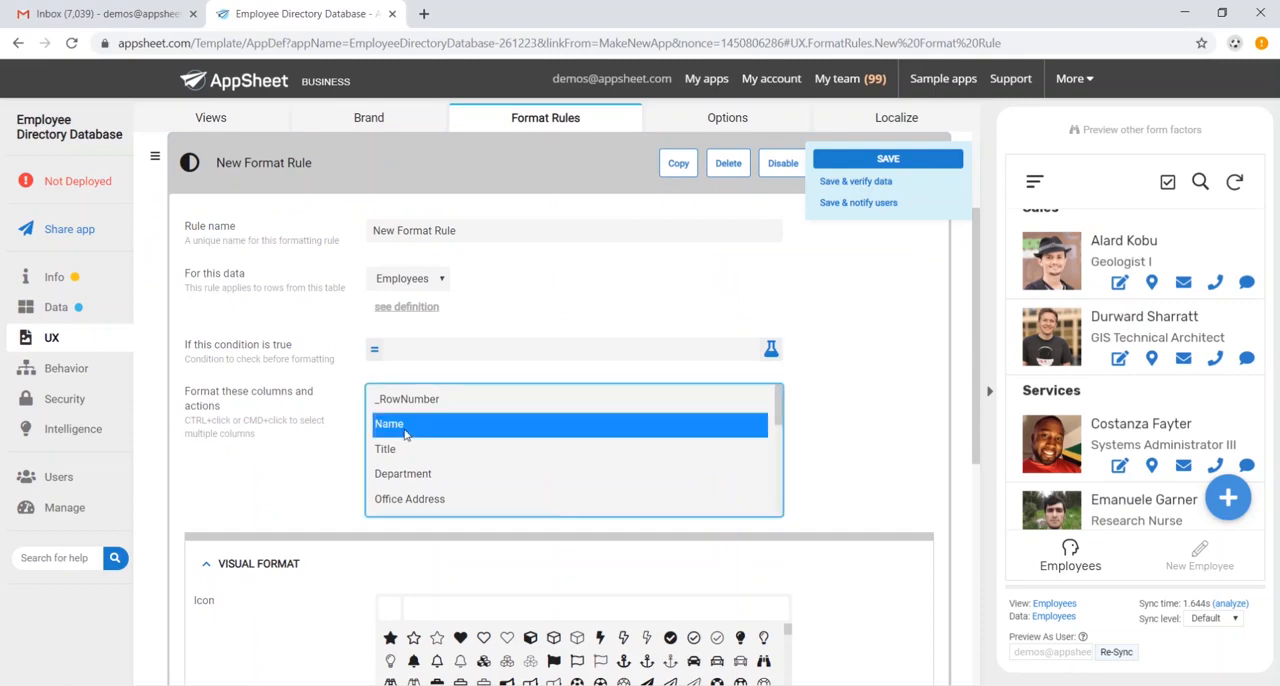
pyautogui.scroll(-3)
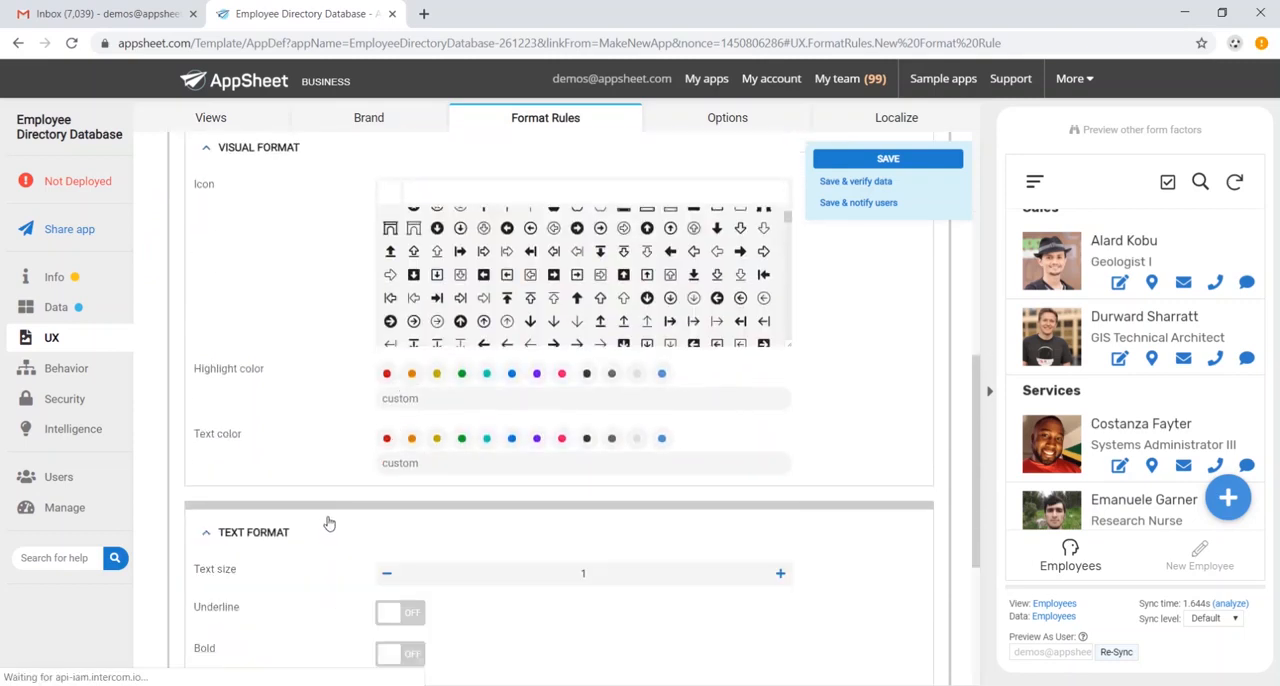
pyautogui.click(399, 403)
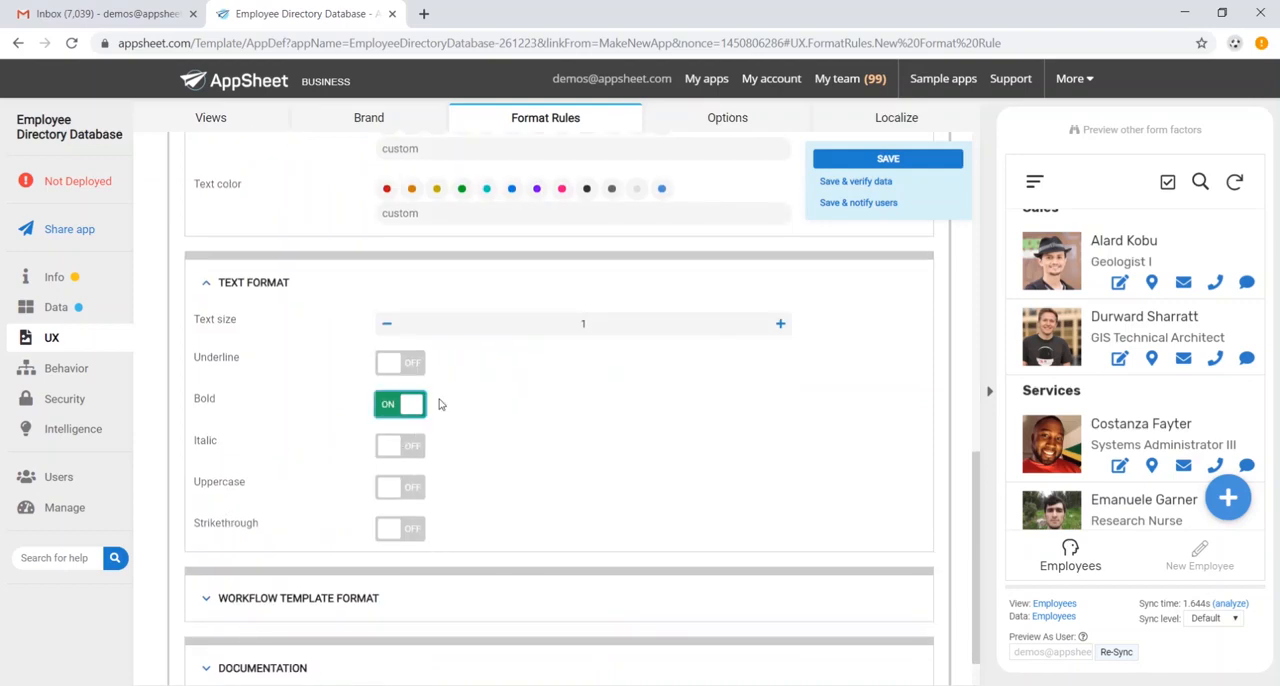
pyautogui.click(887, 158)
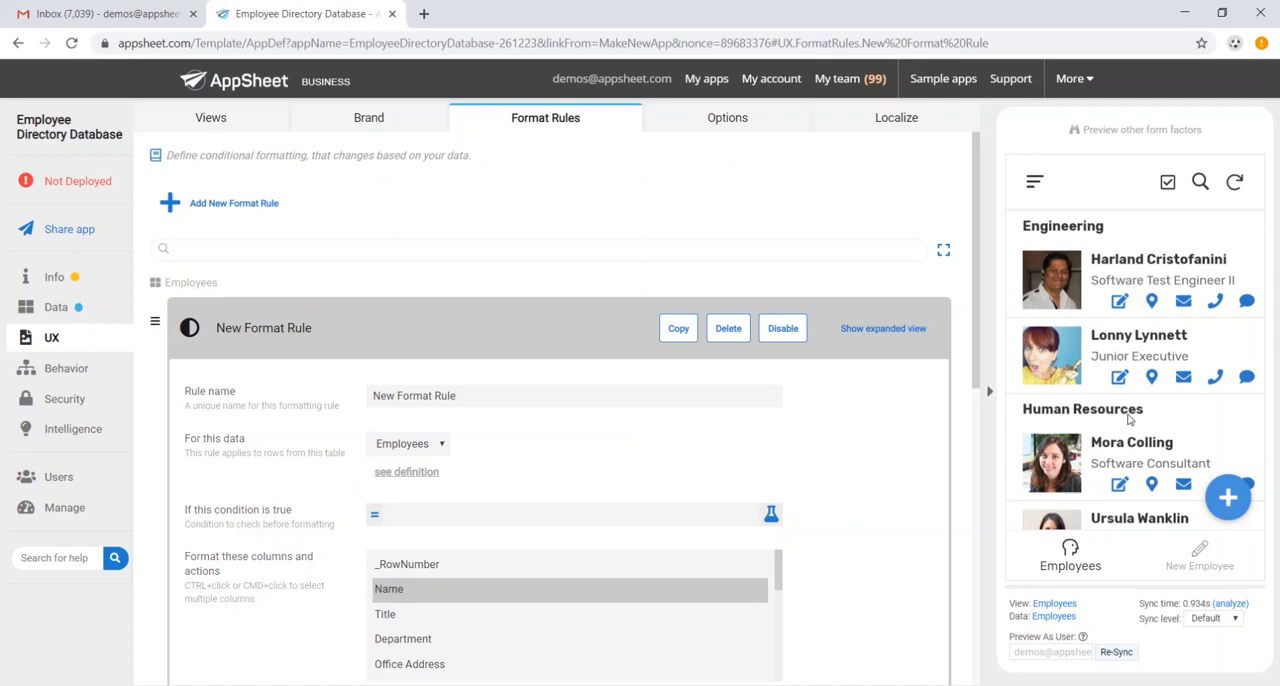
pyautogui.scroll(-3)
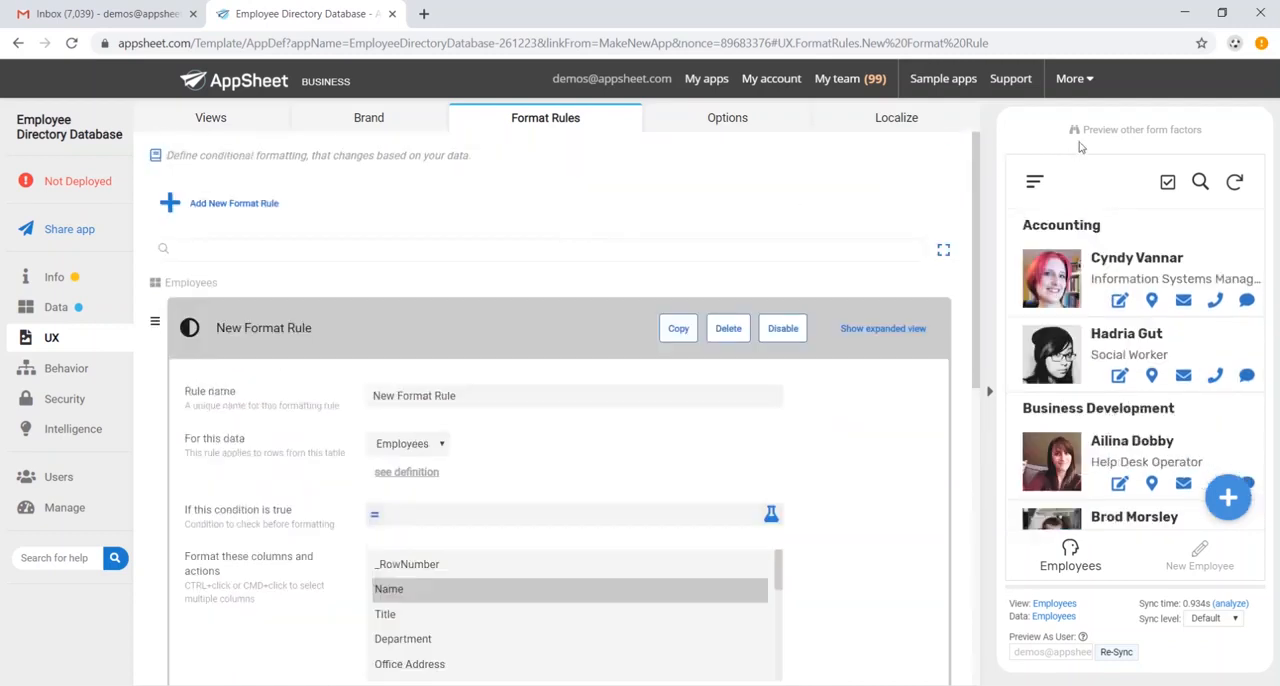
pyautogui.click(1135, 129)
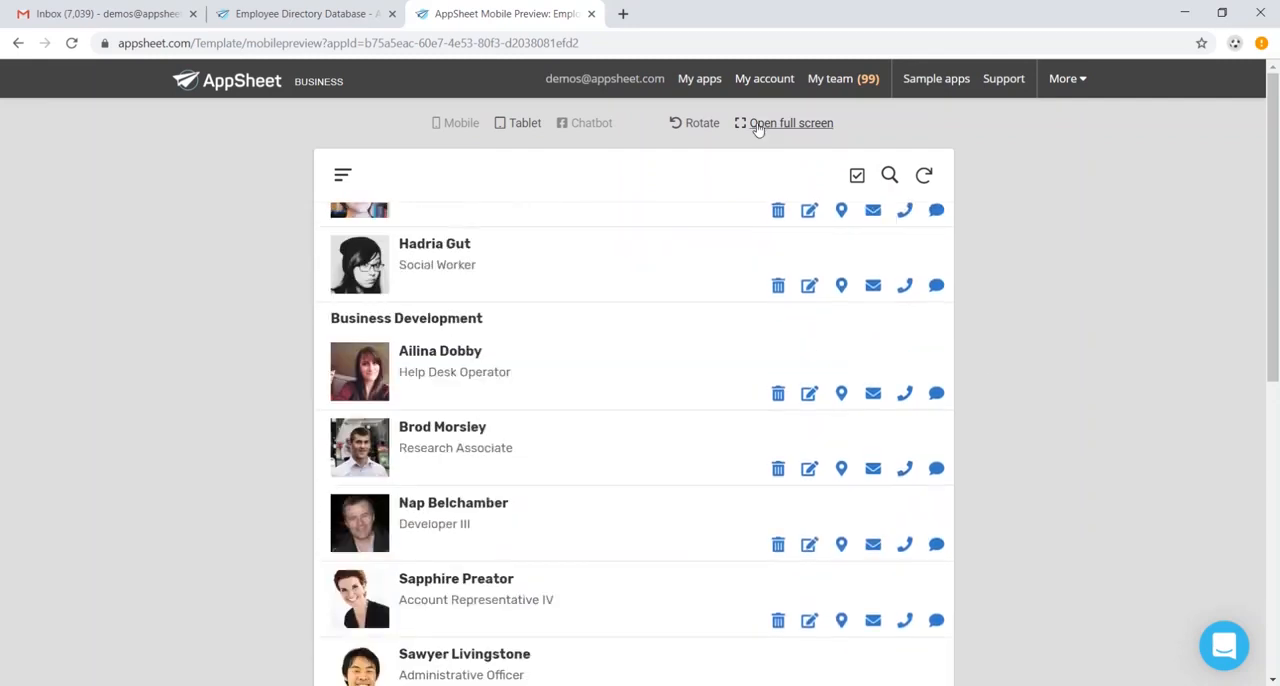
# Step: Run the directory app full screen and scroll through the employee list
pyautogui.click(790, 122)
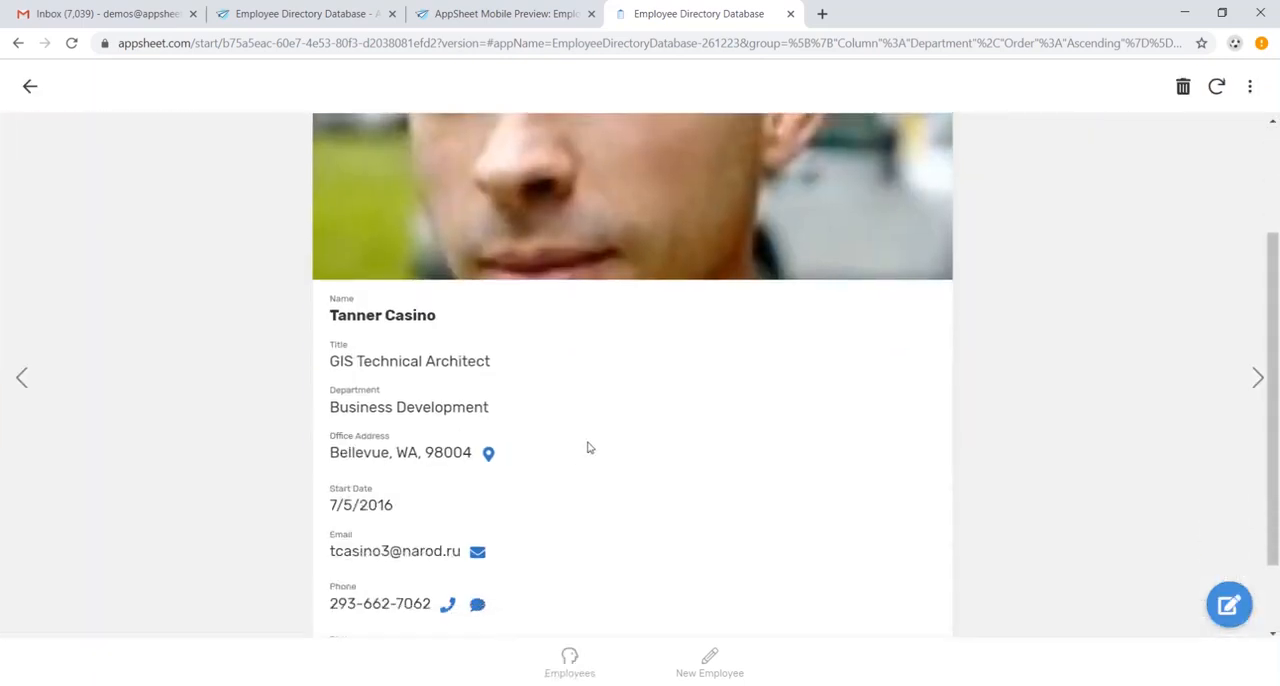
pyautogui.scroll(-3)
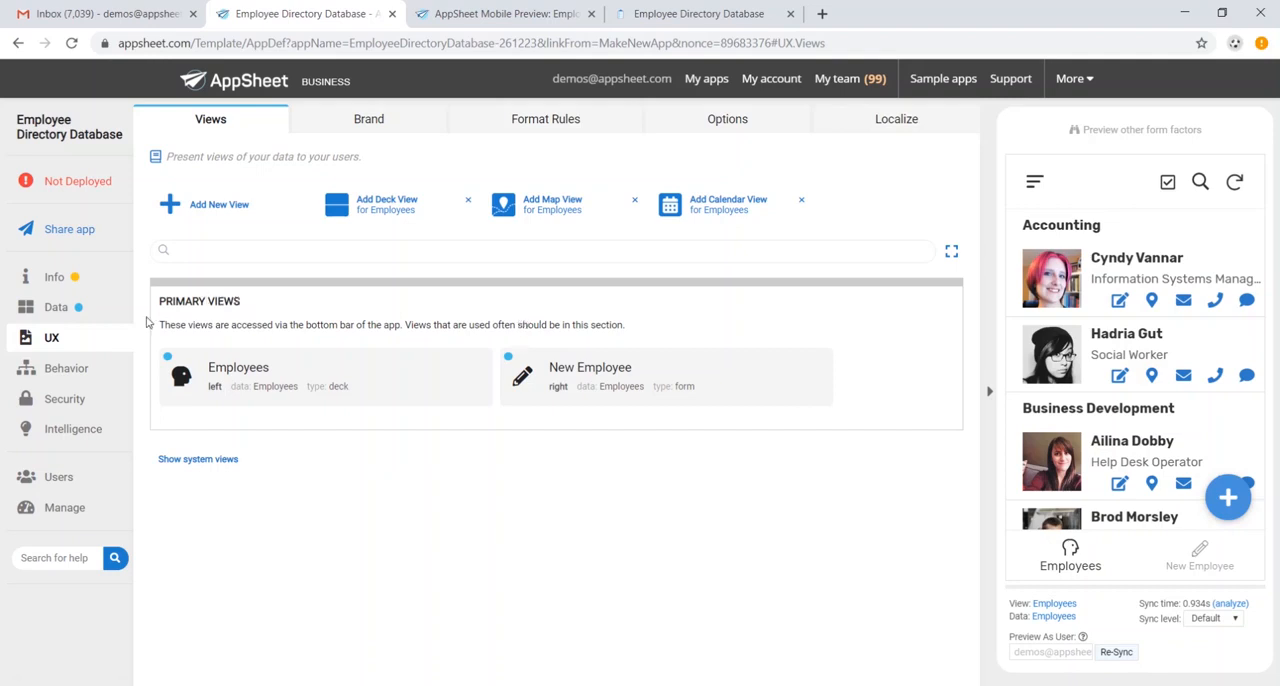
# Step: Start a new Employees action in Behavior and review its Do this action types
pyautogui.click(66, 368)
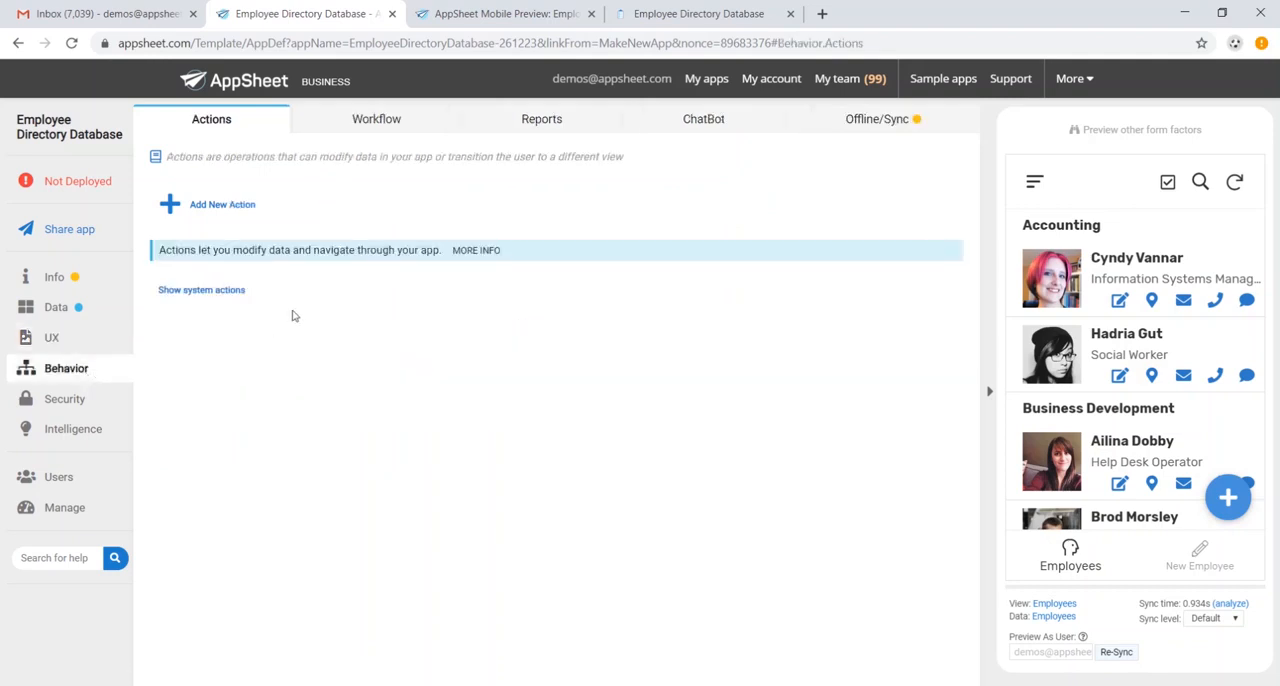
pyautogui.click(222, 204)
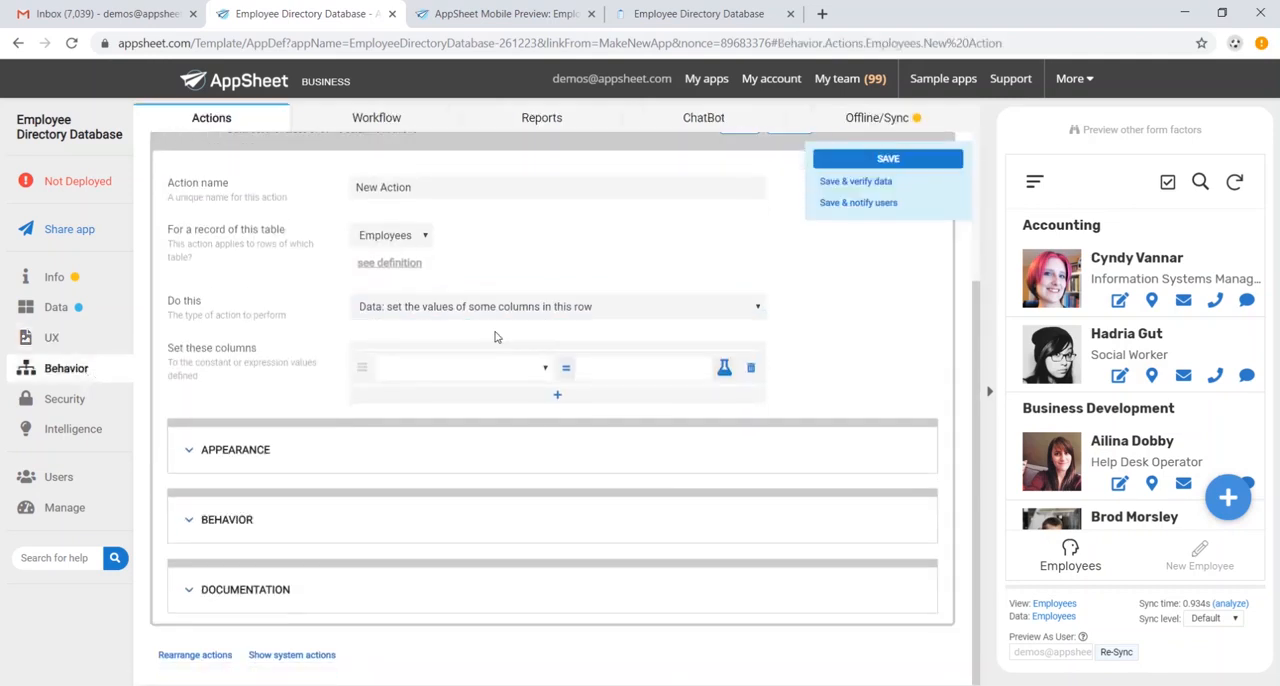
pyautogui.click(557, 306)
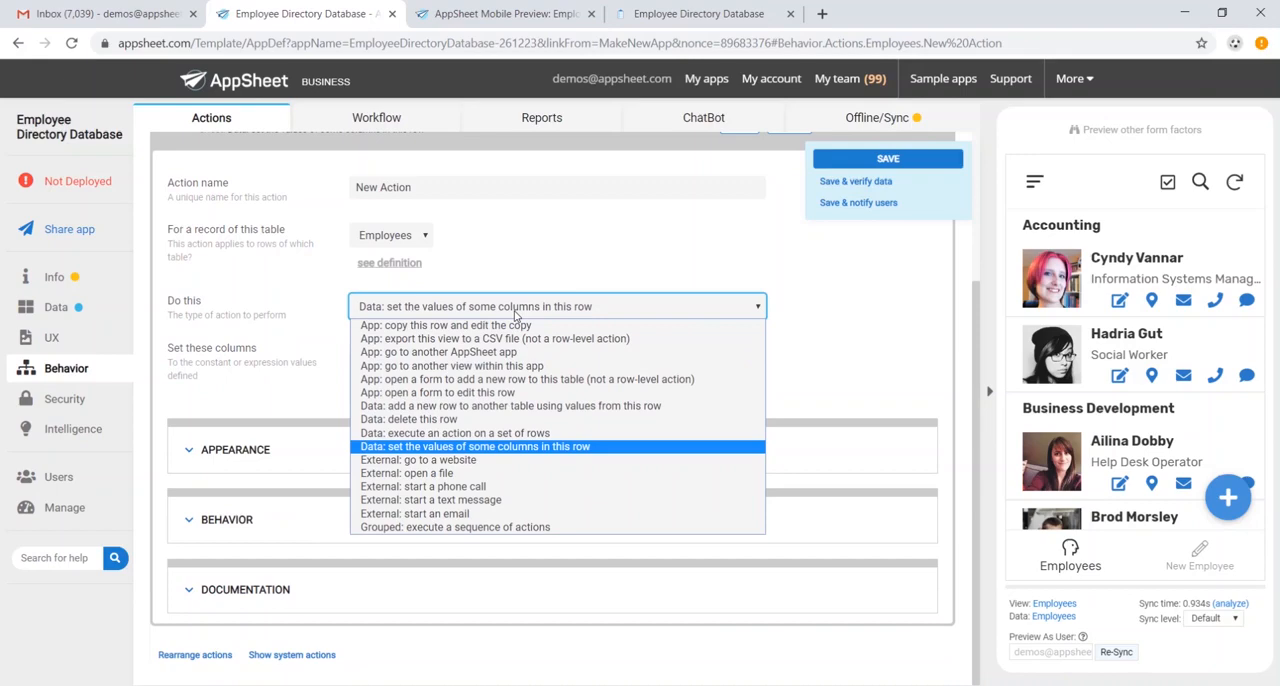
pyautogui.moveTo(540, 432)
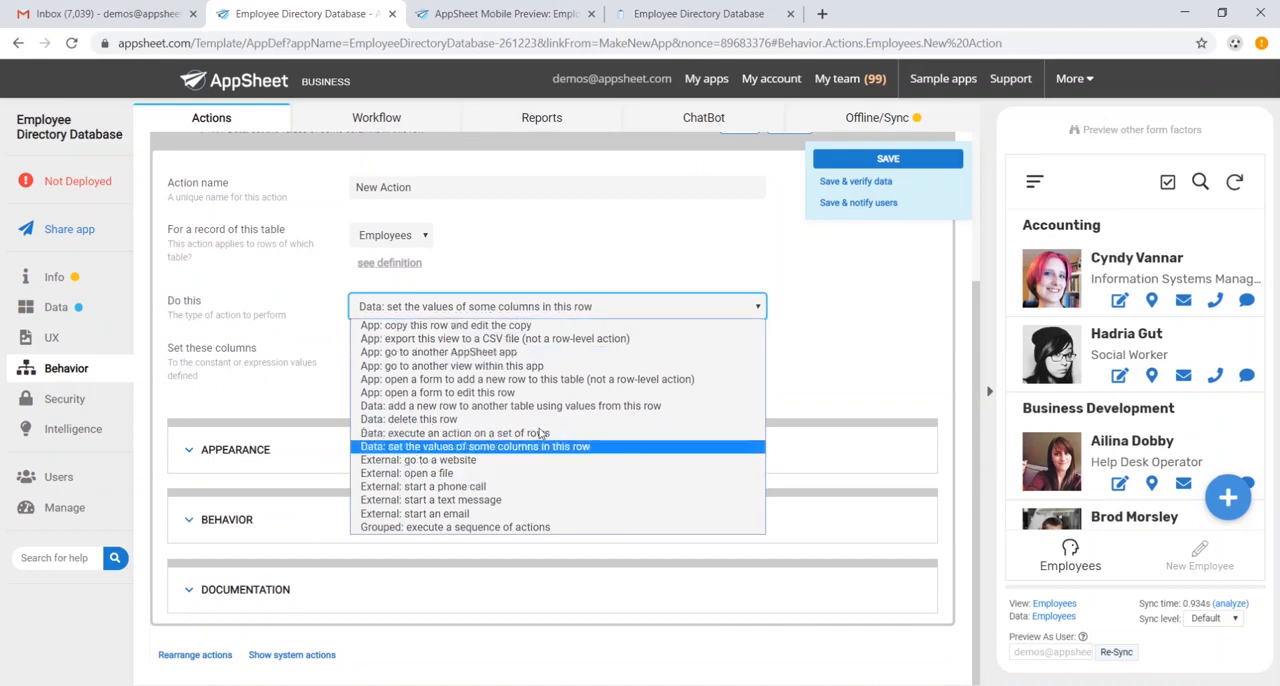
pyautogui.click(376, 117)
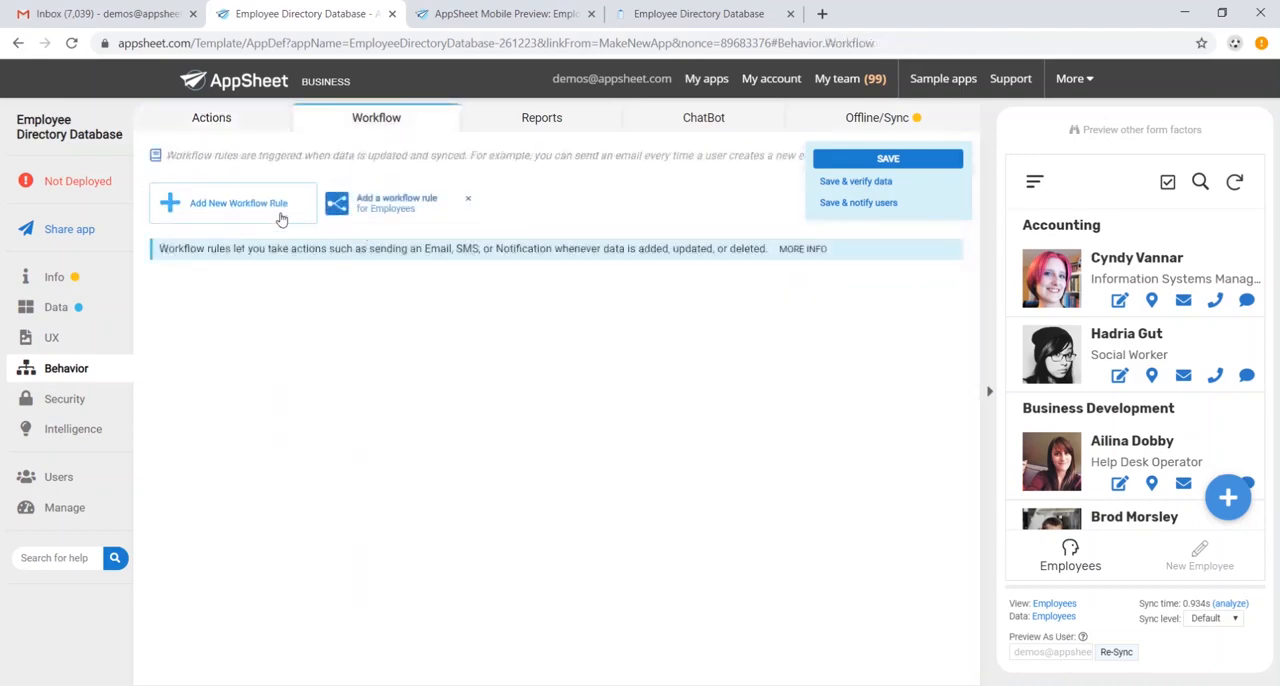
# Step: Open and discard a workflow rule draft, then start a new report
pyautogui.click(238, 202)
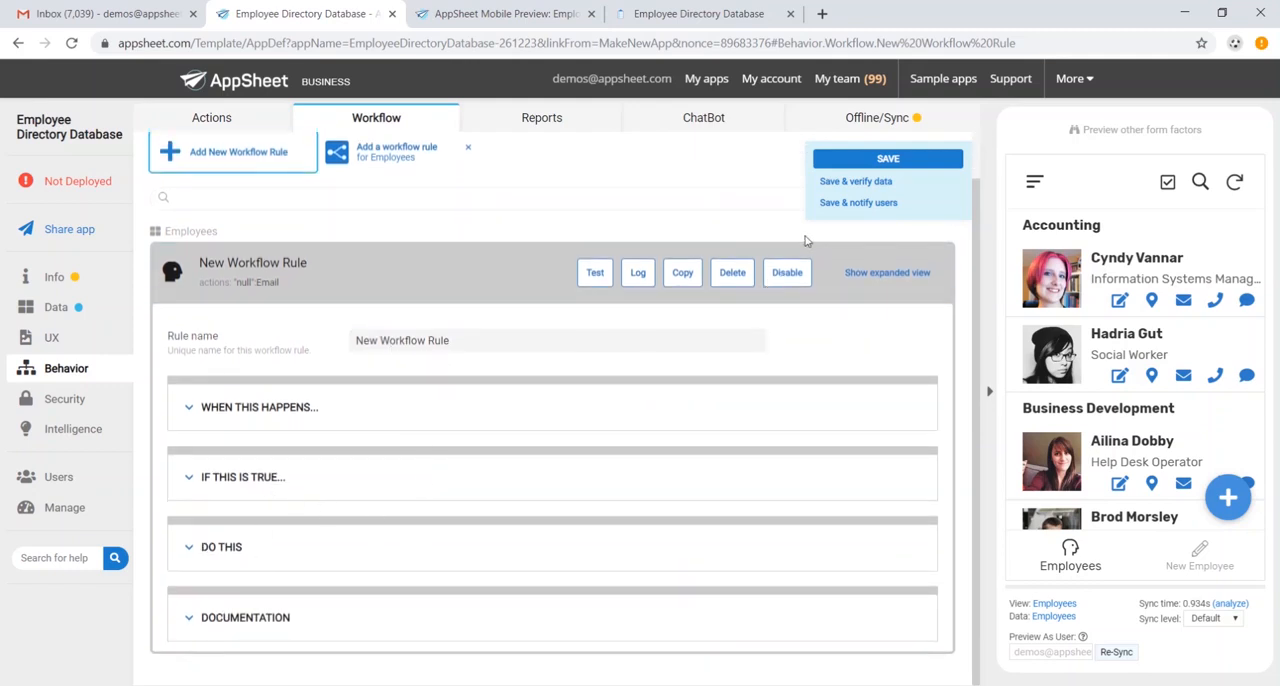
pyautogui.click(732, 272)
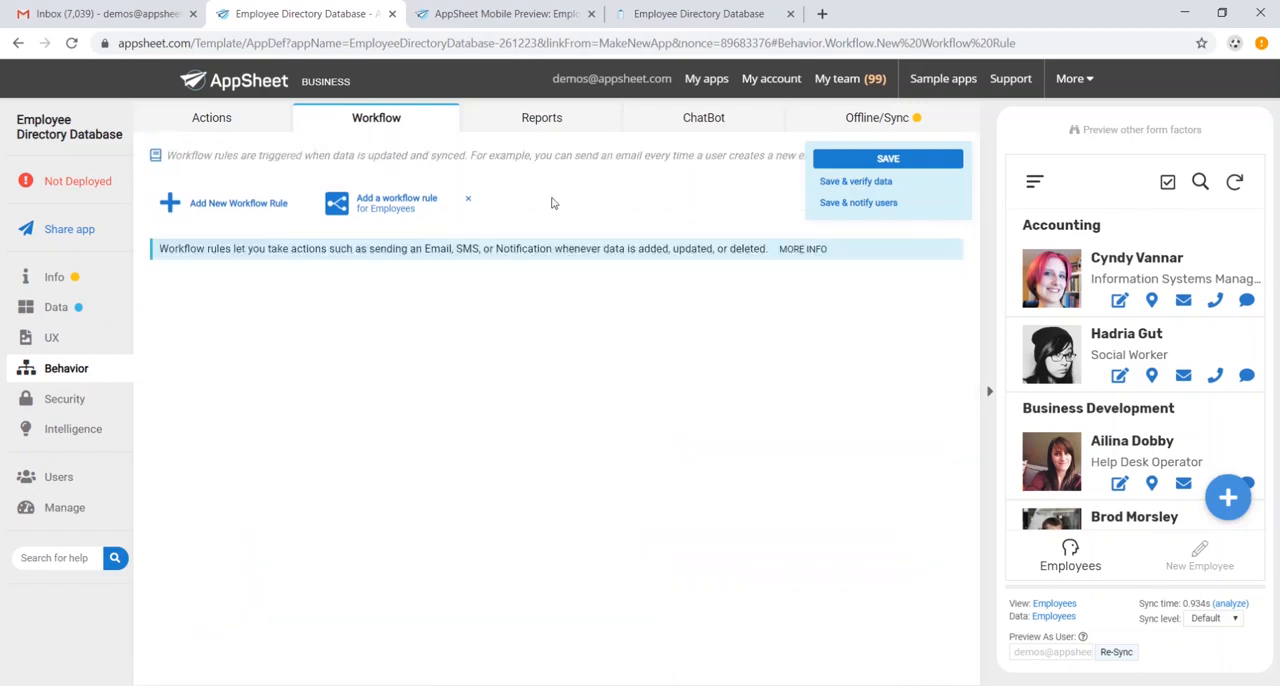
pyautogui.click(541, 117)
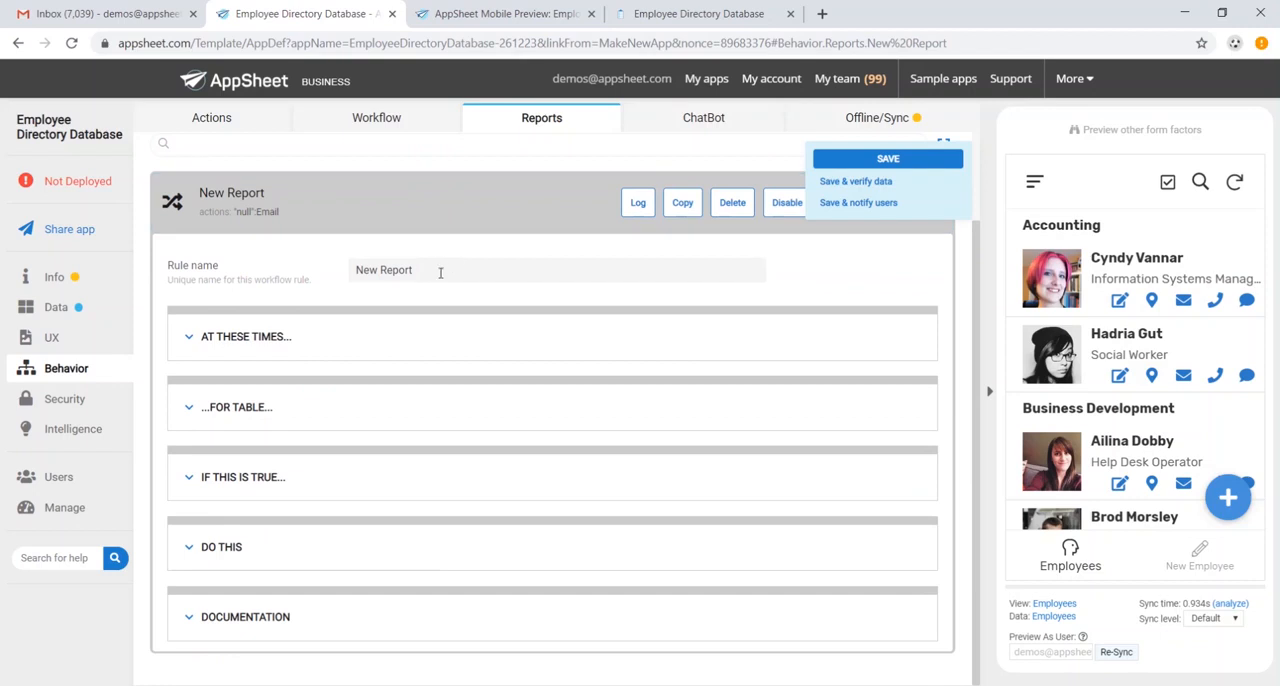
pyautogui.write('Mon')
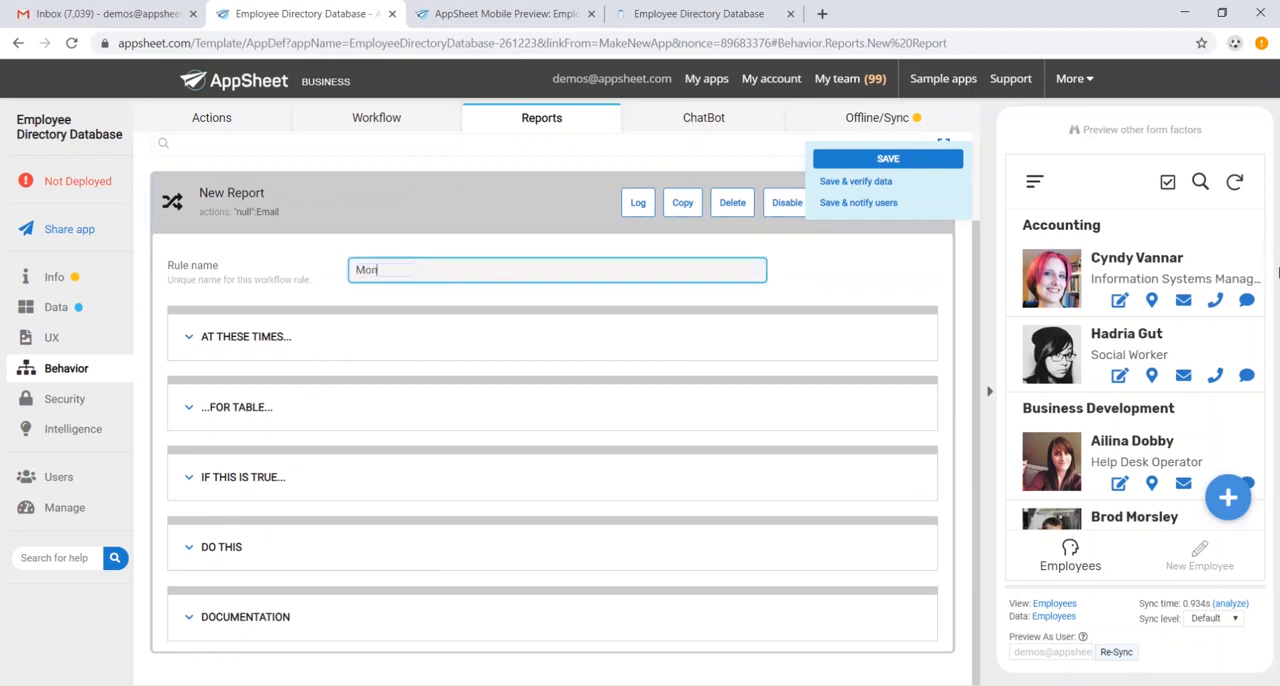
pyautogui.write('Monthly Headcount')
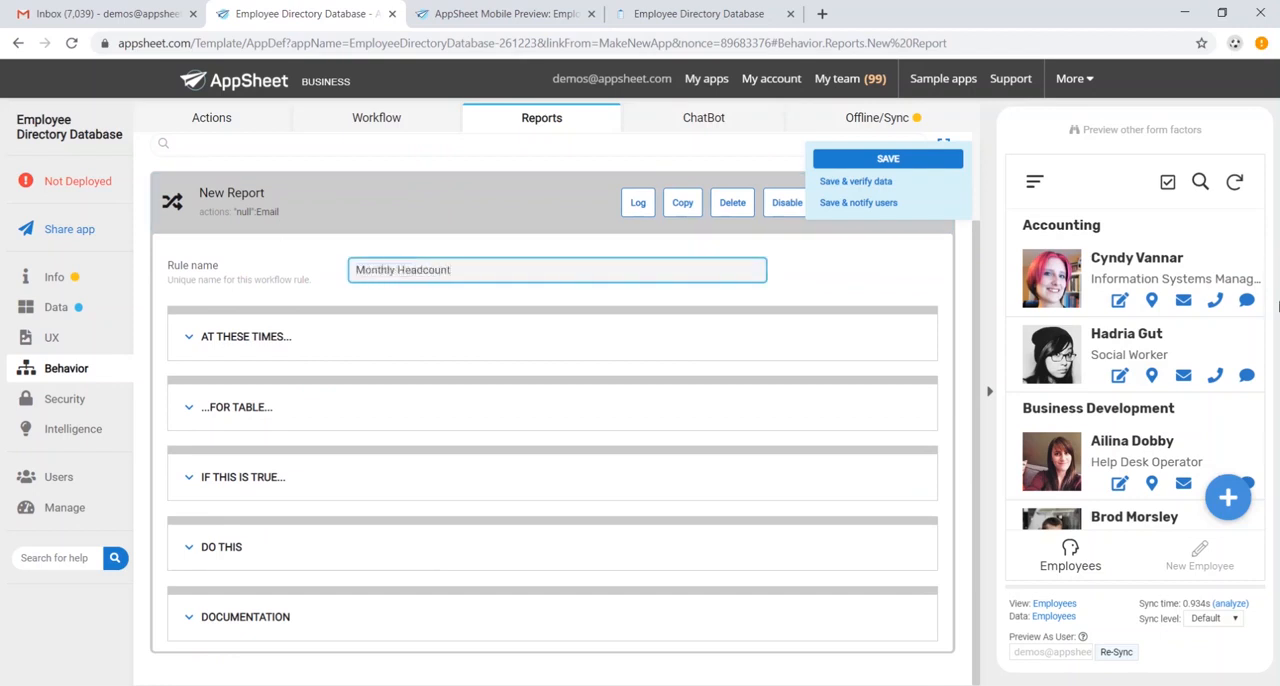
pyautogui.click(245, 336)
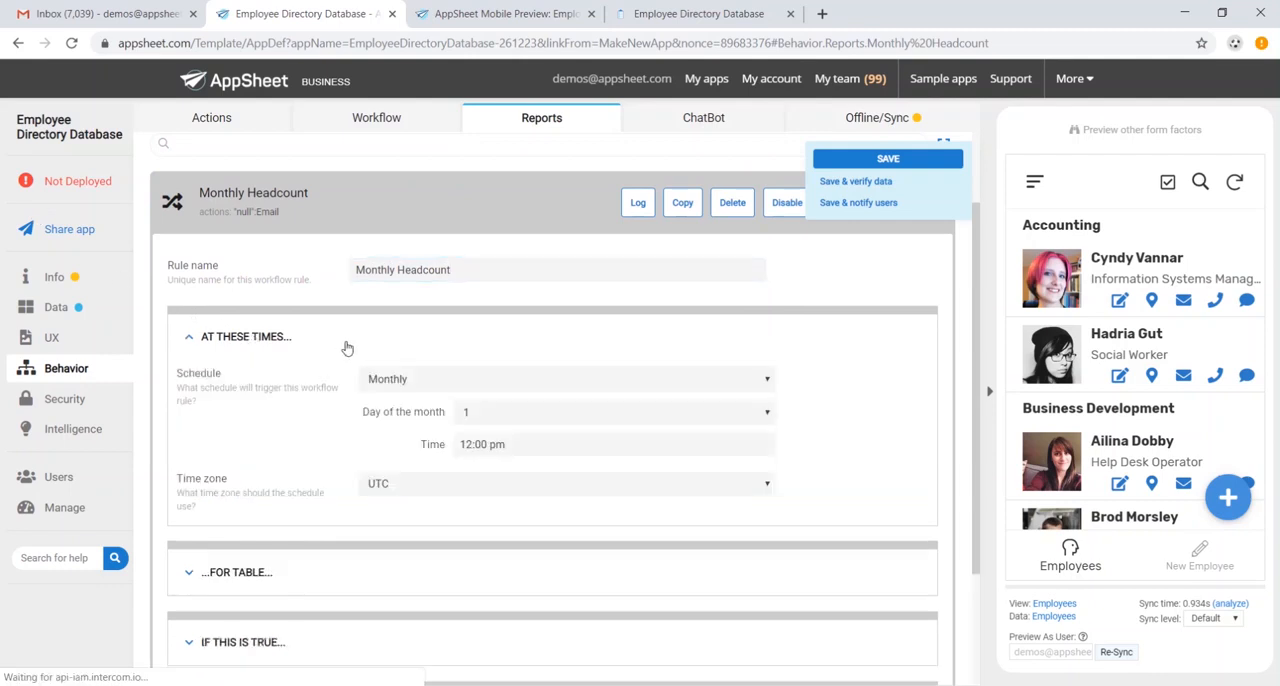
pyautogui.scroll(-3)
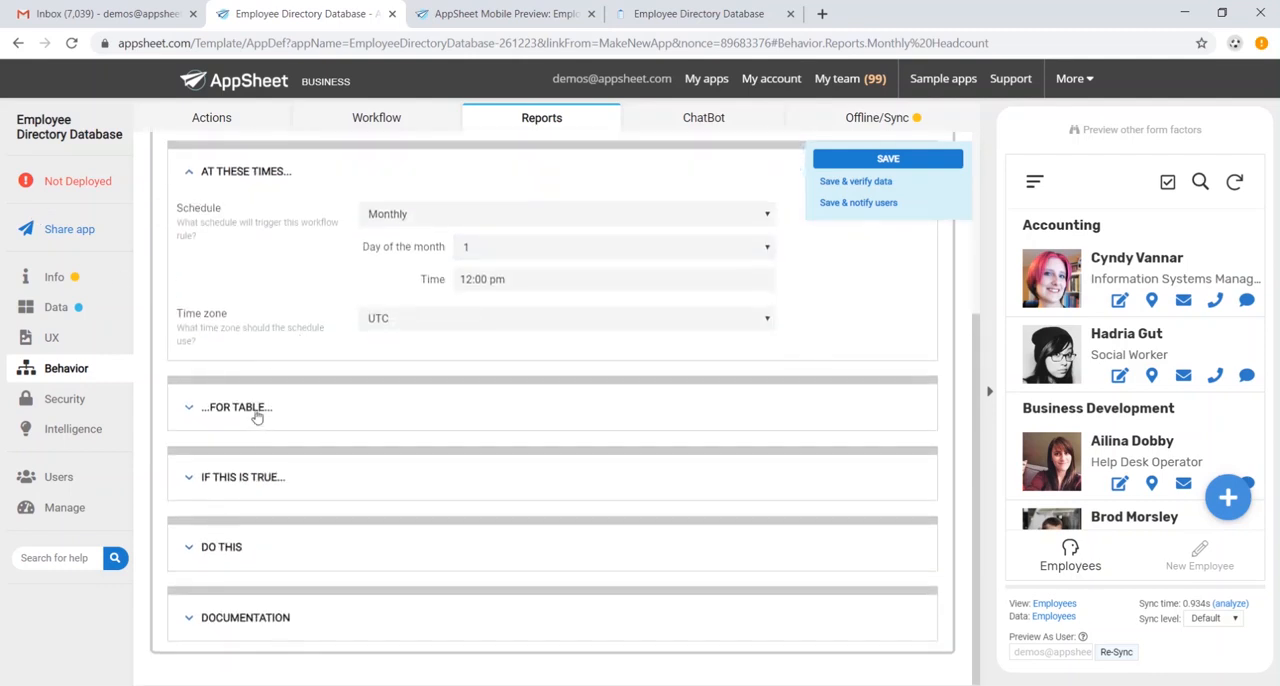
pyautogui.click(243, 416)
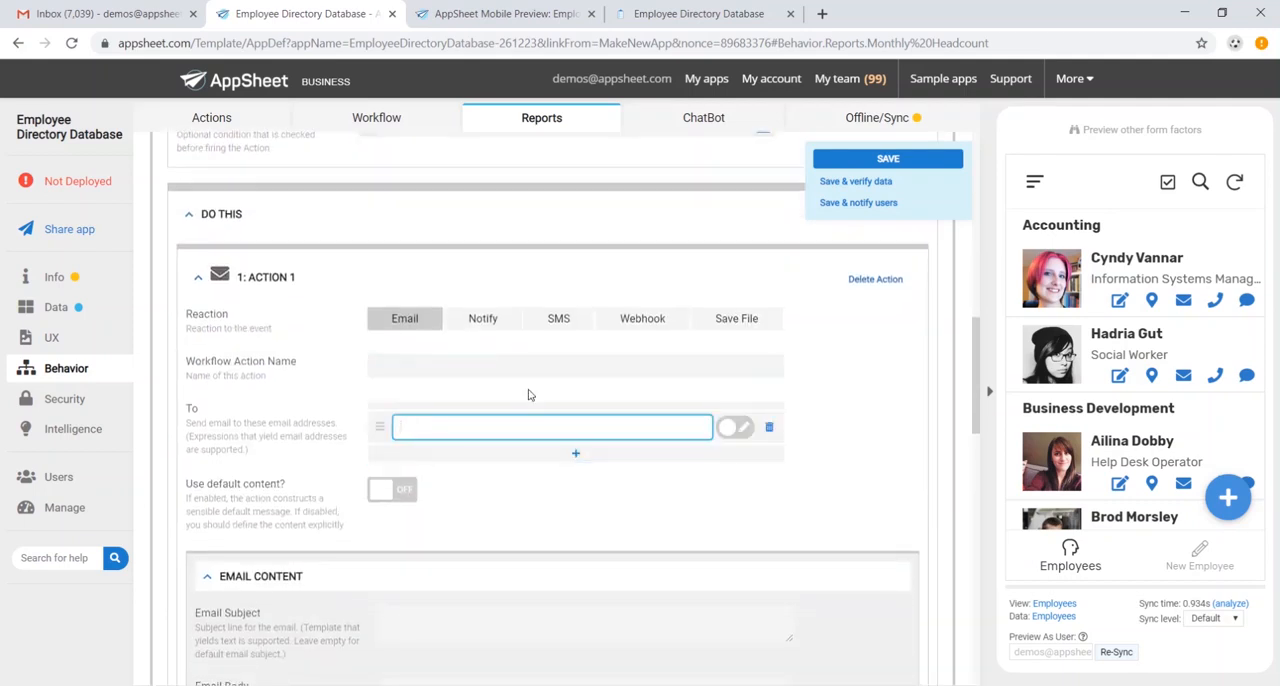
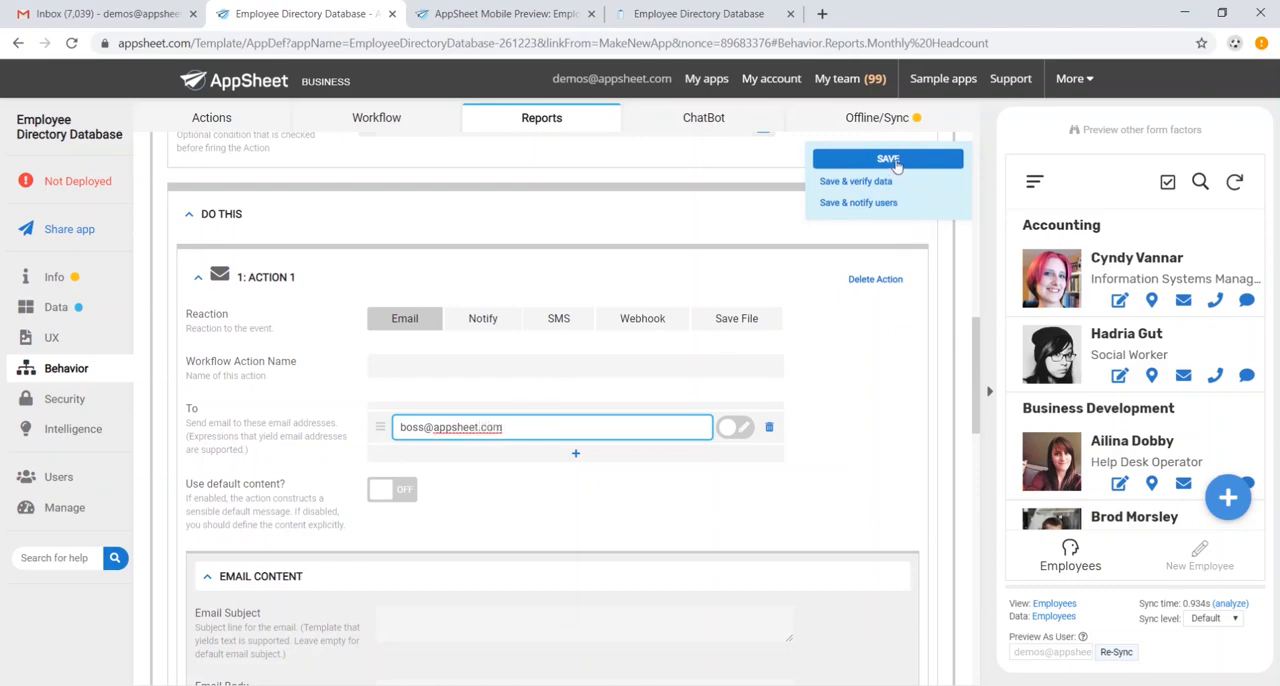
pyautogui.click(64, 398)
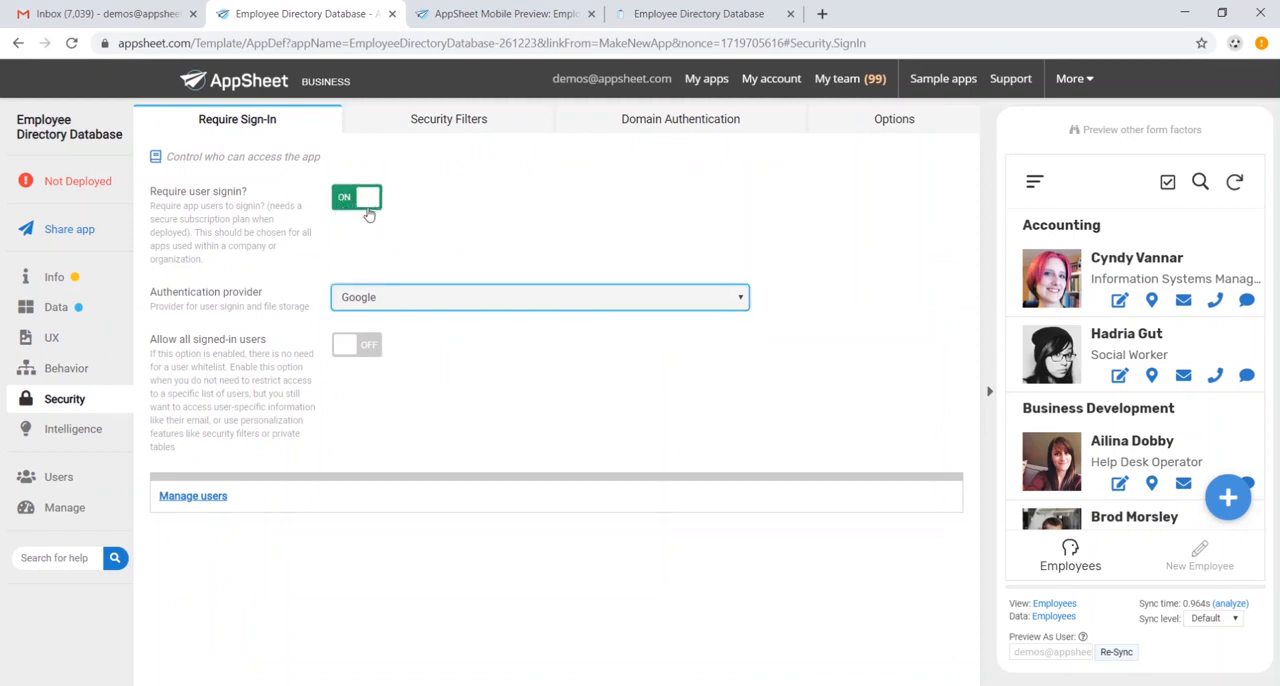
# Step: Switch the sign-in authentication provider from Google to Microsoft and save
pyautogui.click(540, 297)
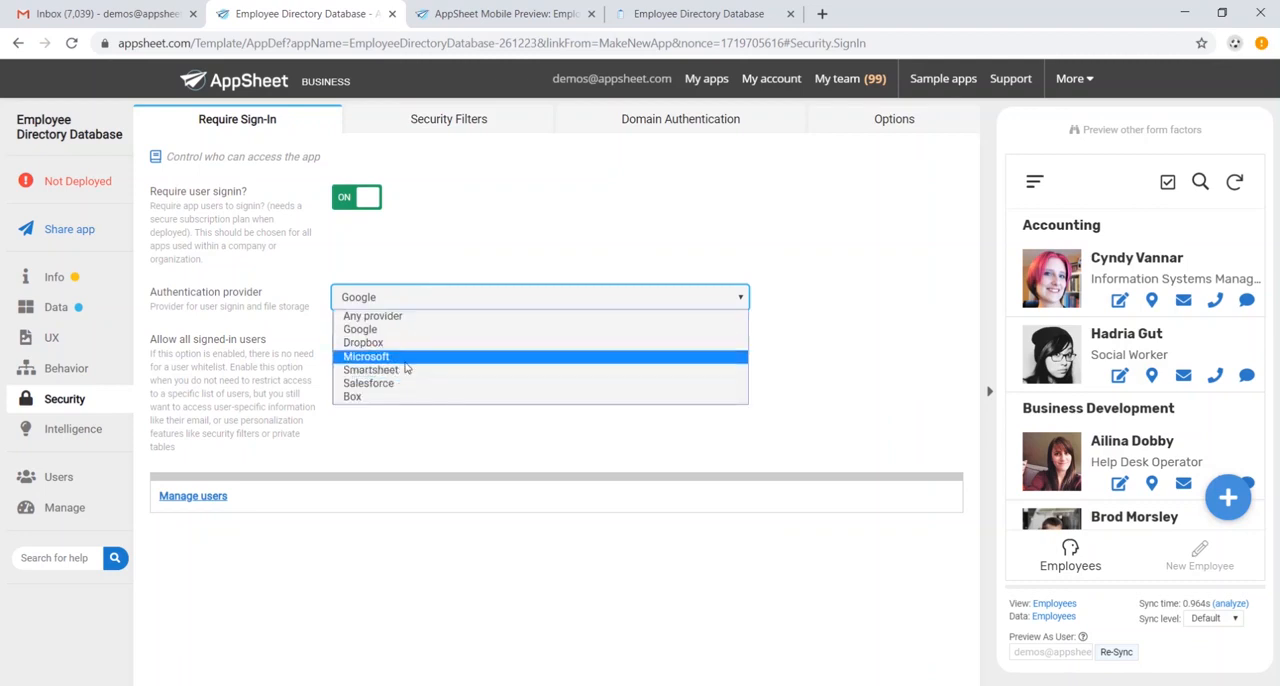
pyautogui.click(366, 356)
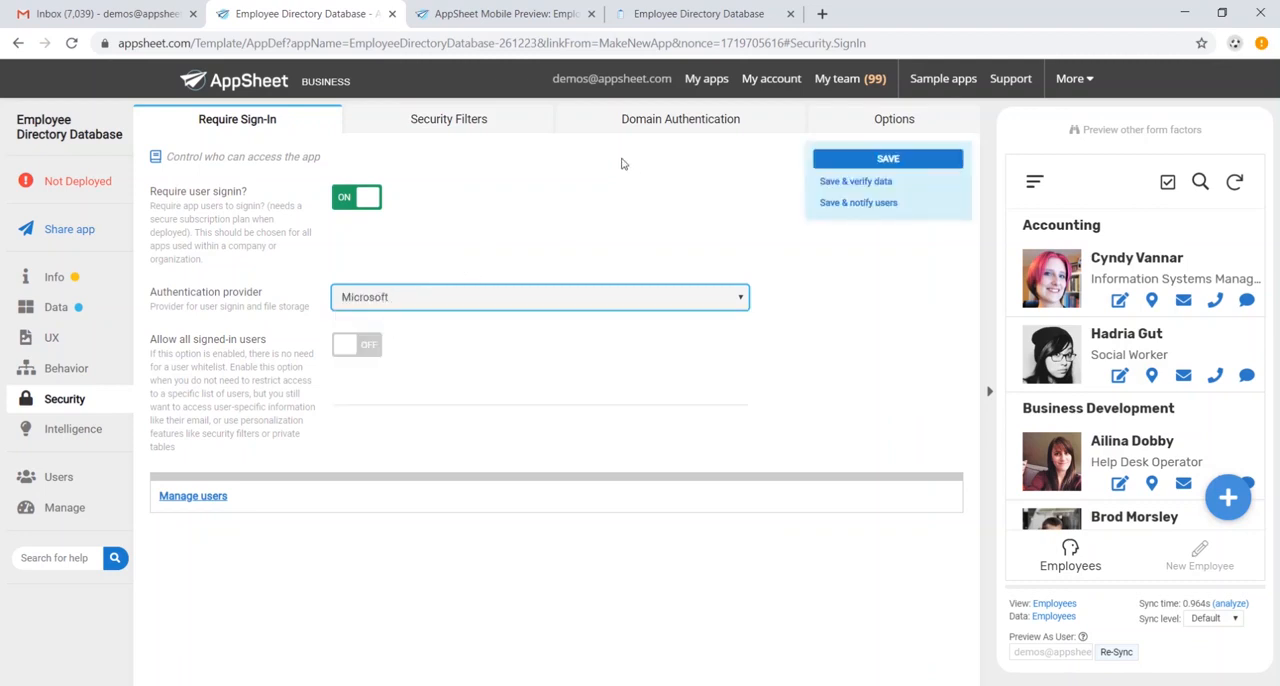
pyautogui.click(887, 158)
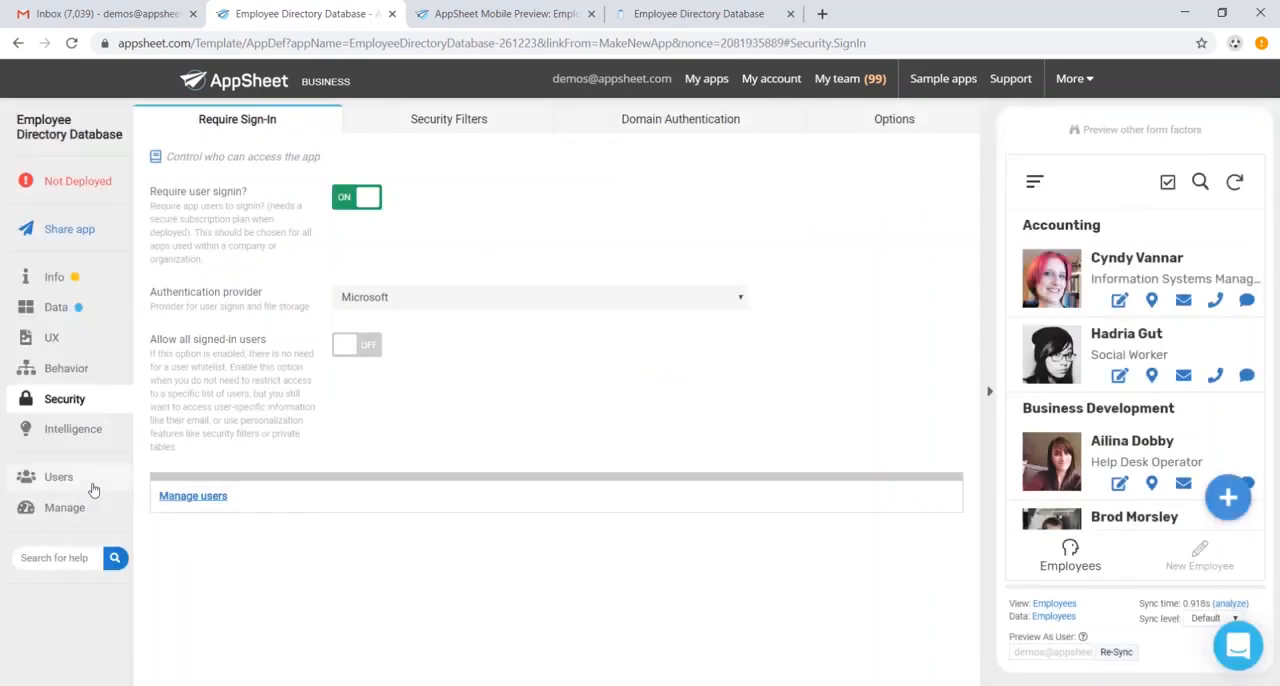
# Step: Begin sharing with a user email, pass the deployment check, and deploy the app
pyautogui.click(58, 476)
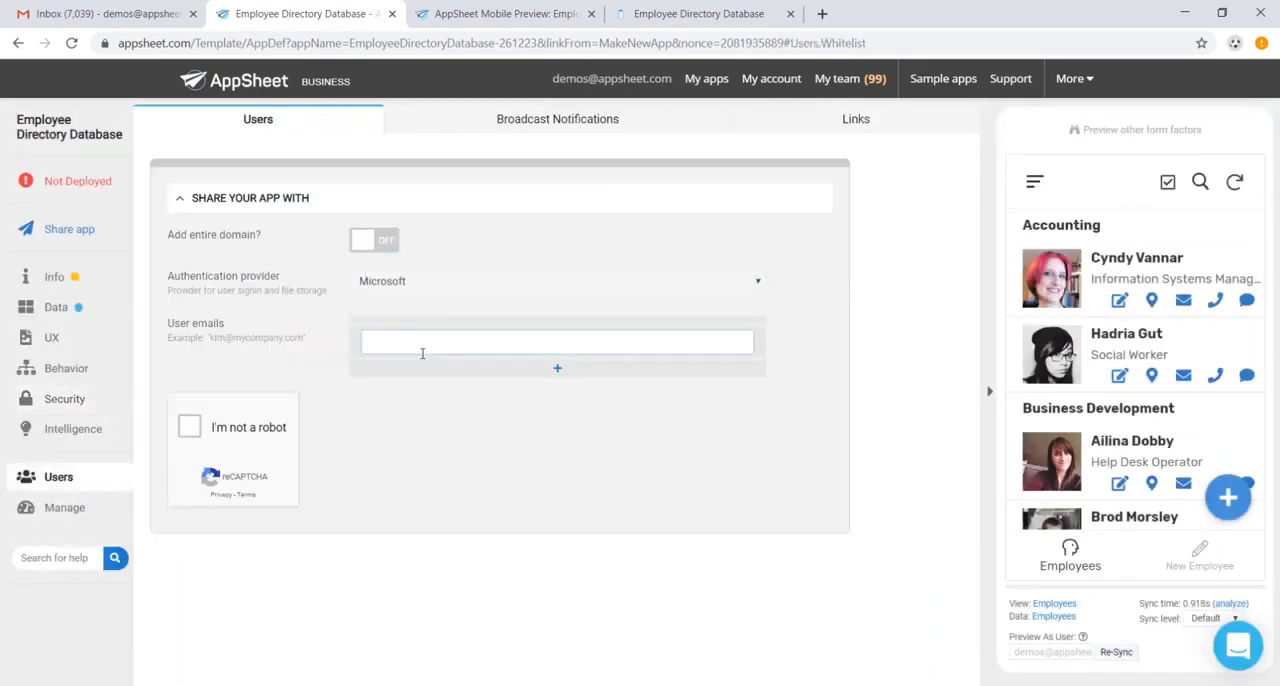
pyautogui.click(557, 341)
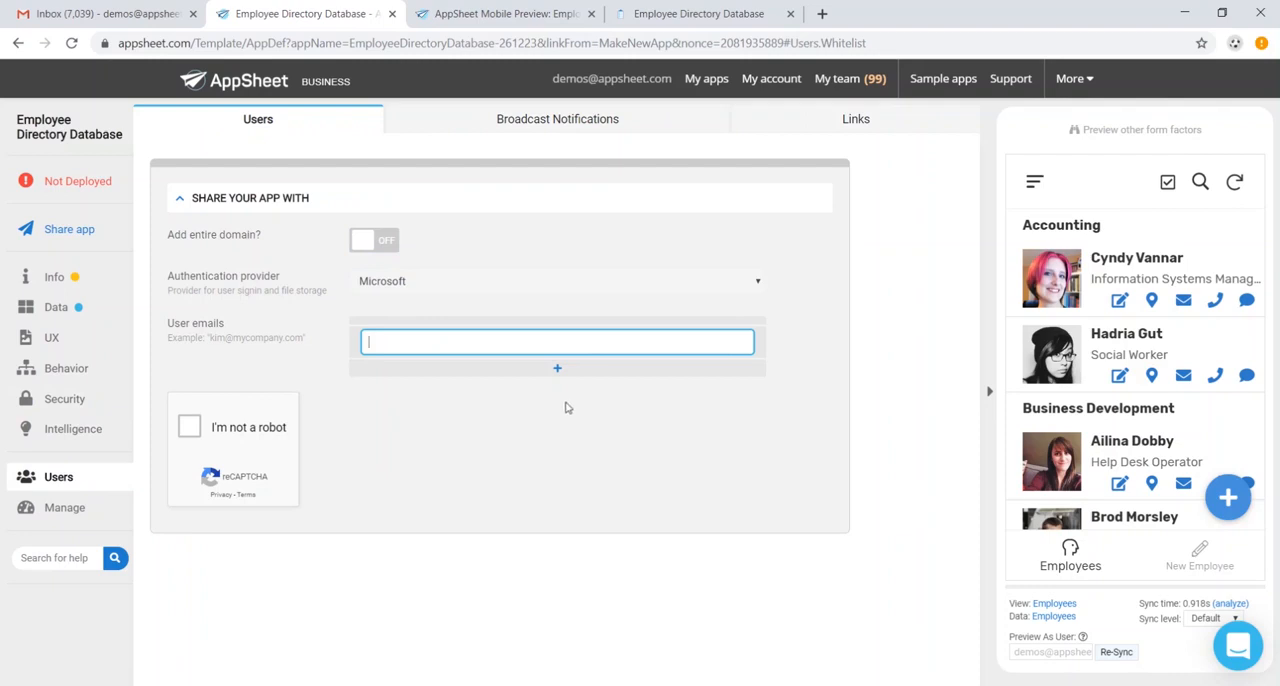
pyautogui.moveTo(503, 324)
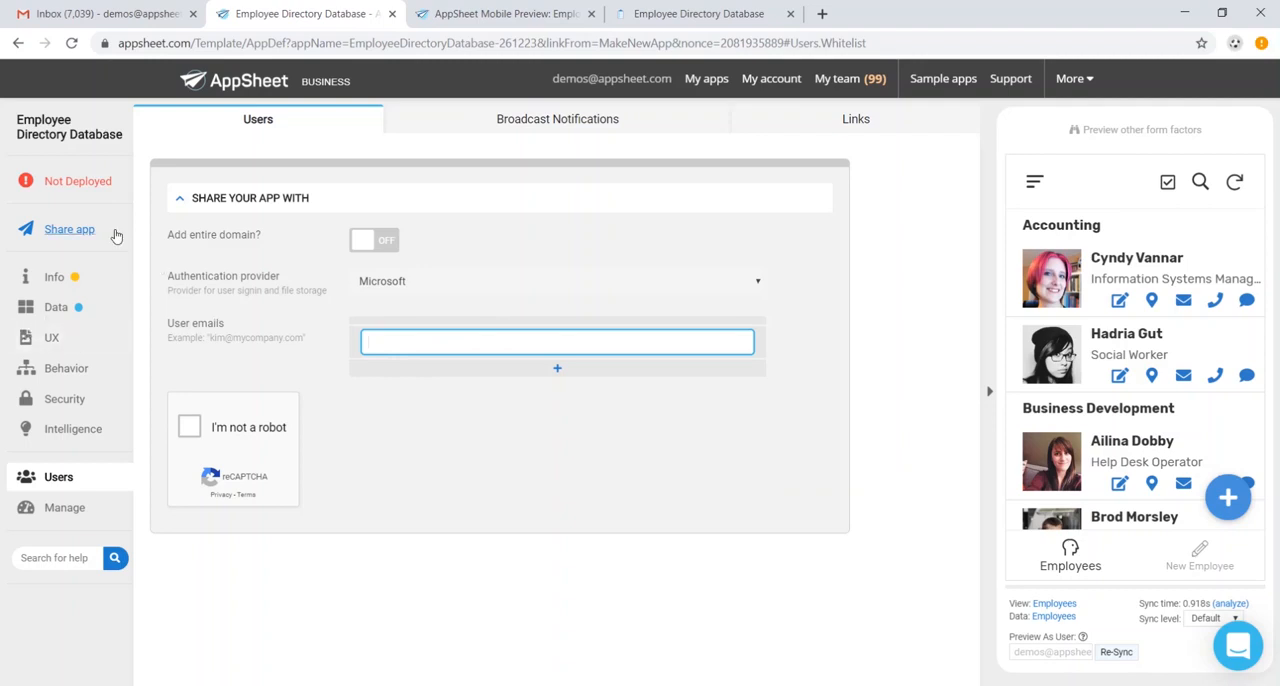
pyautogui.click(64, 507)
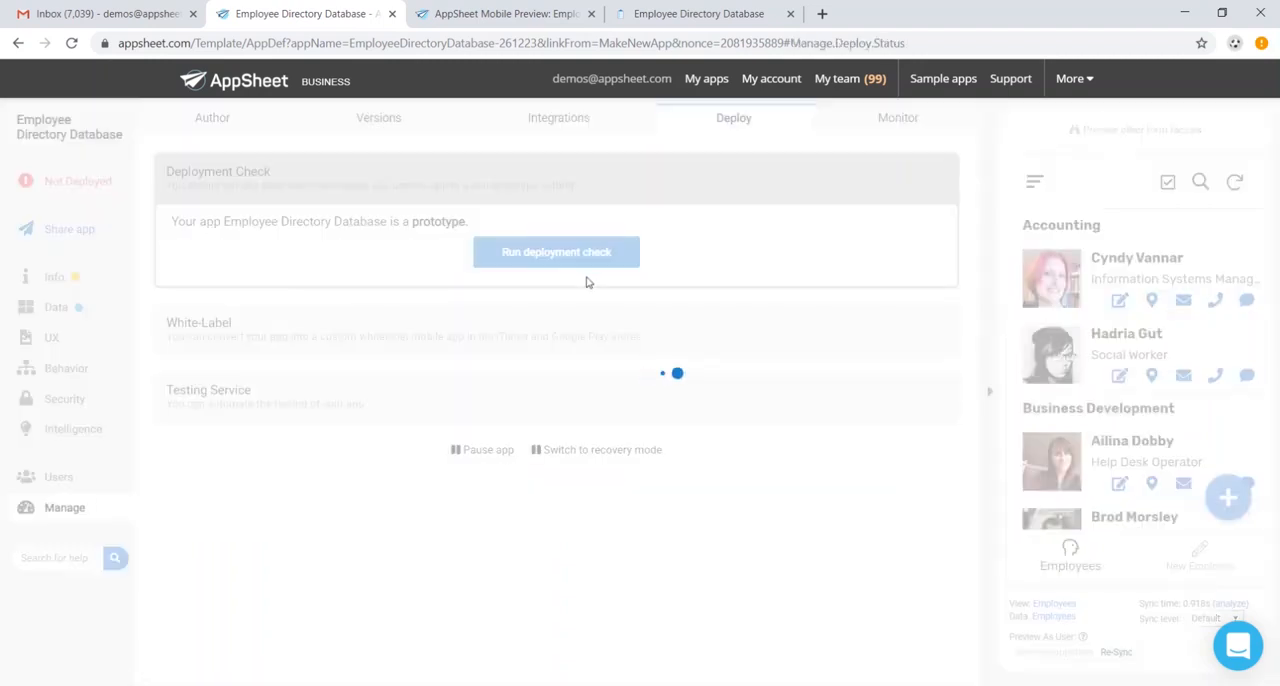
pyautogui.click(556, 251)
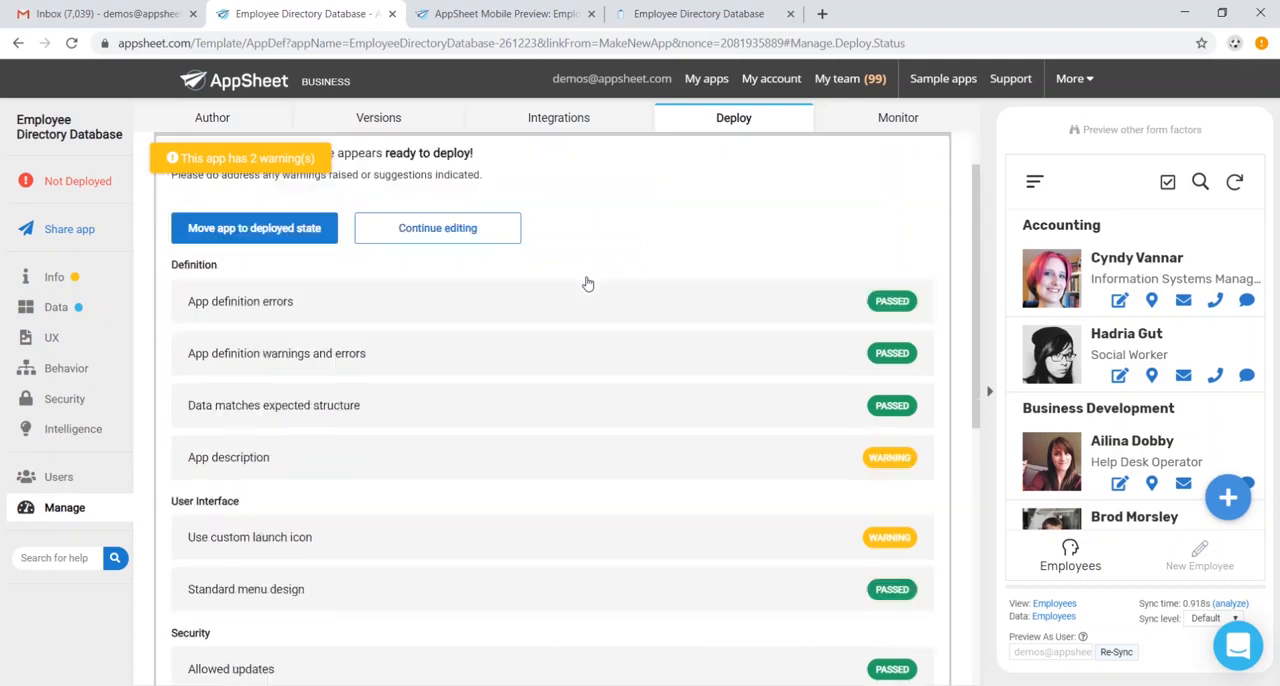
pyautogui.click(254, 228)
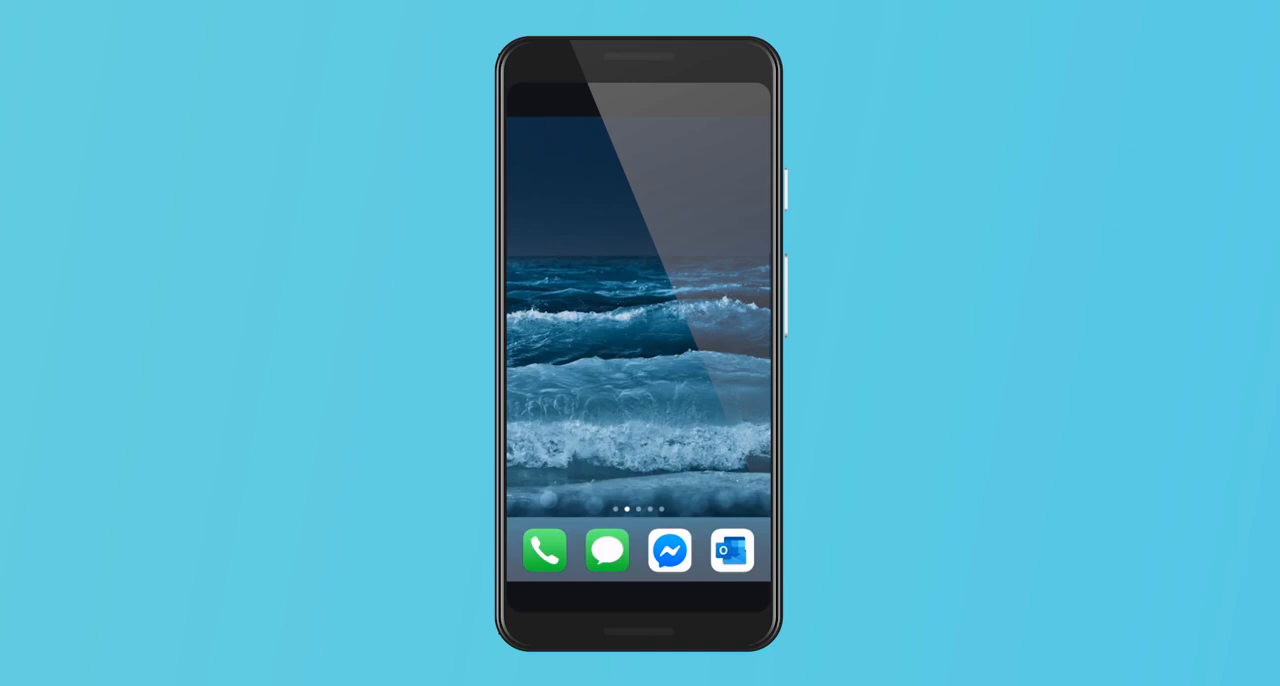
# Step: Install Employee Directory Database from the Outlook invitation and add it to the home screen
pyautogui.click(731, 550)
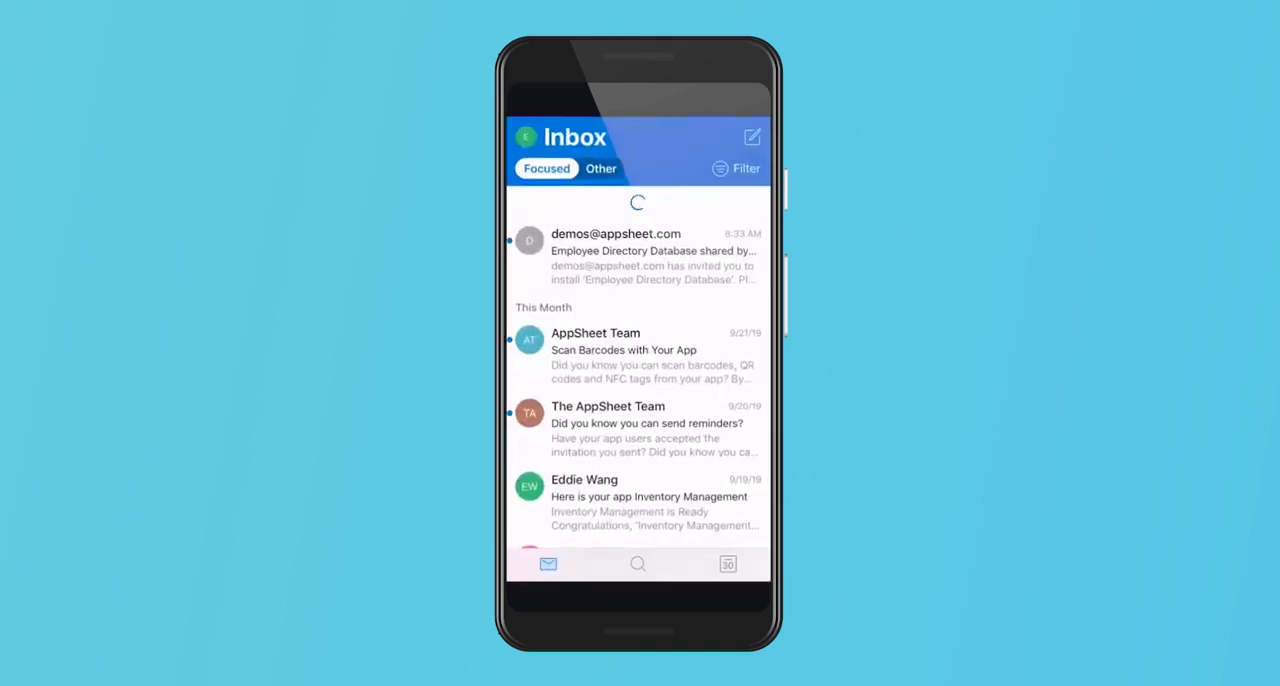
pyautogui.click(640, 256)
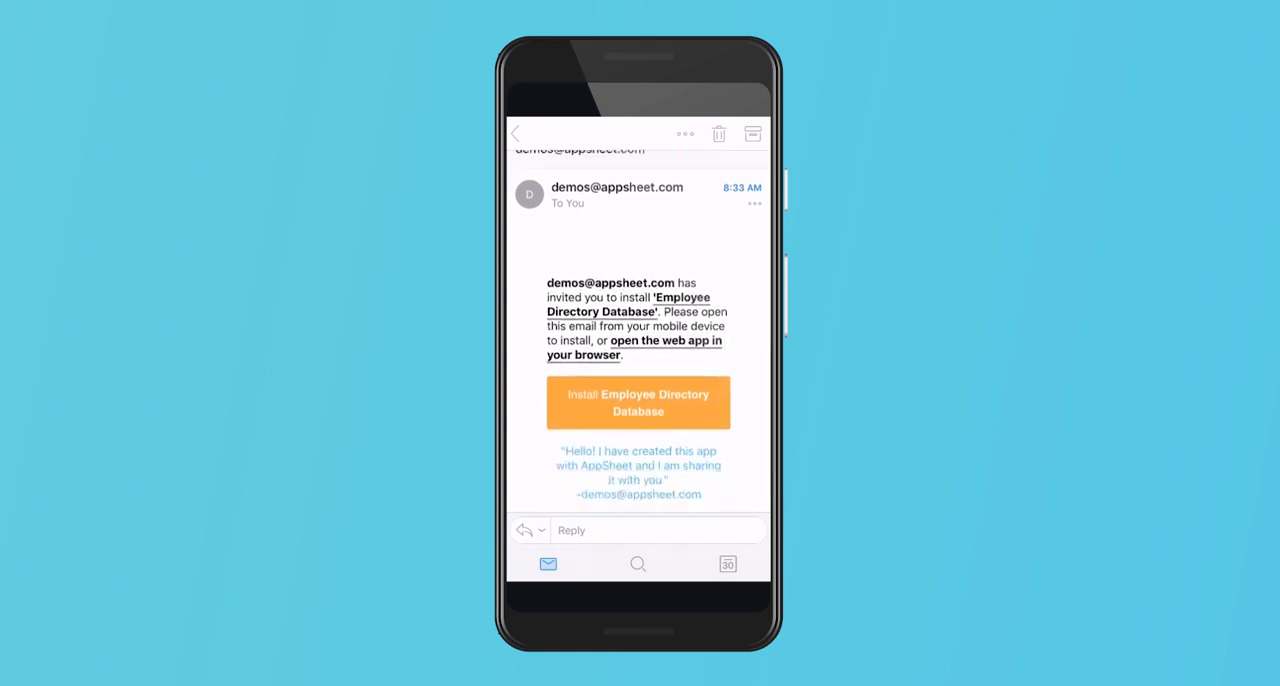
pyautogui.click(638, 402)
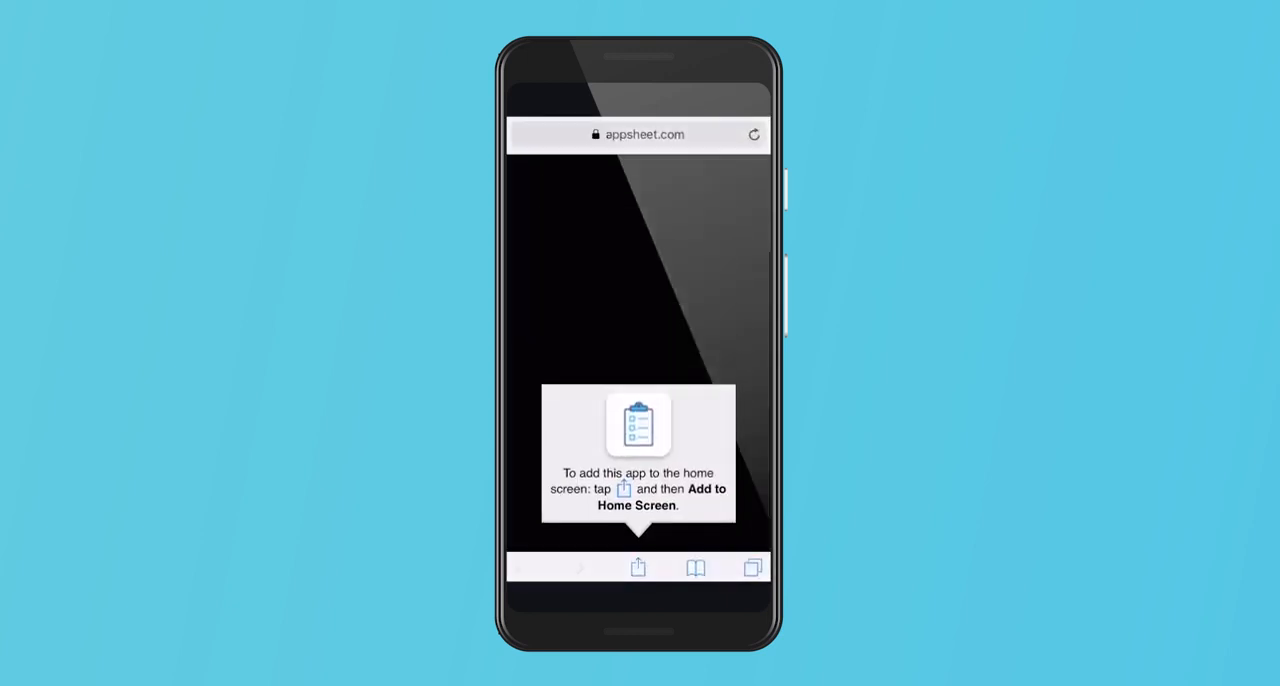
pyautogui.click(638, 567)
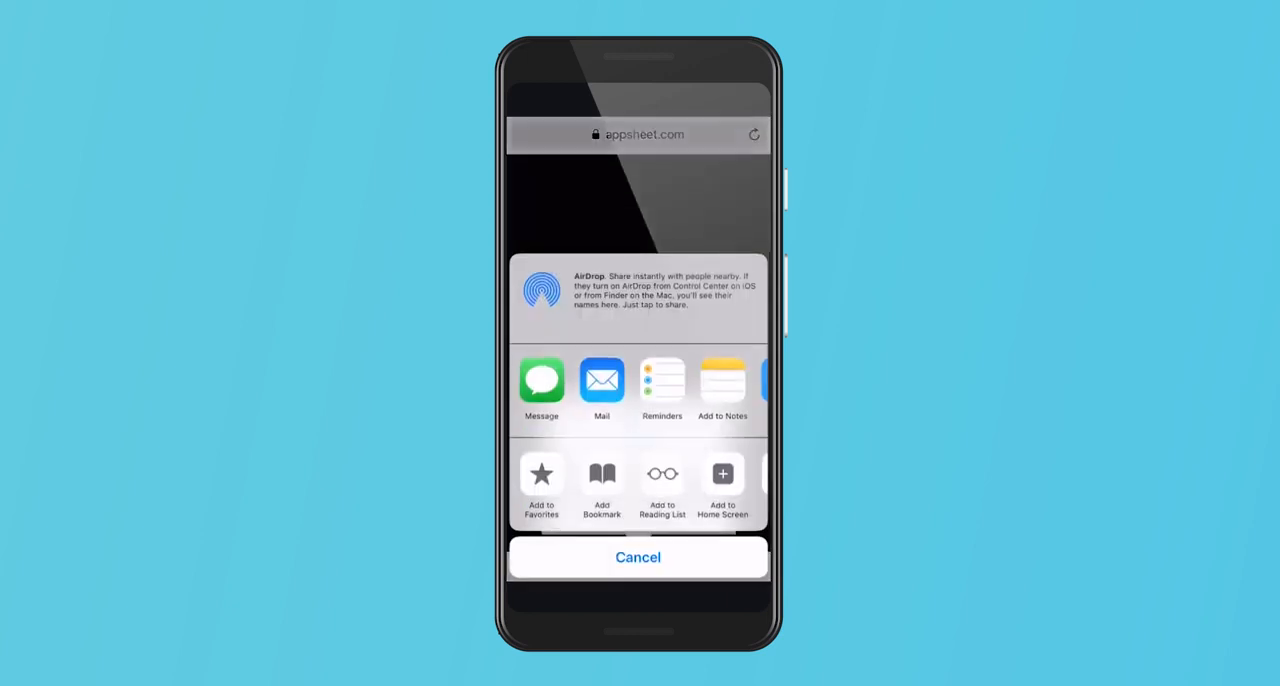
pyautogui.click(722, 485)
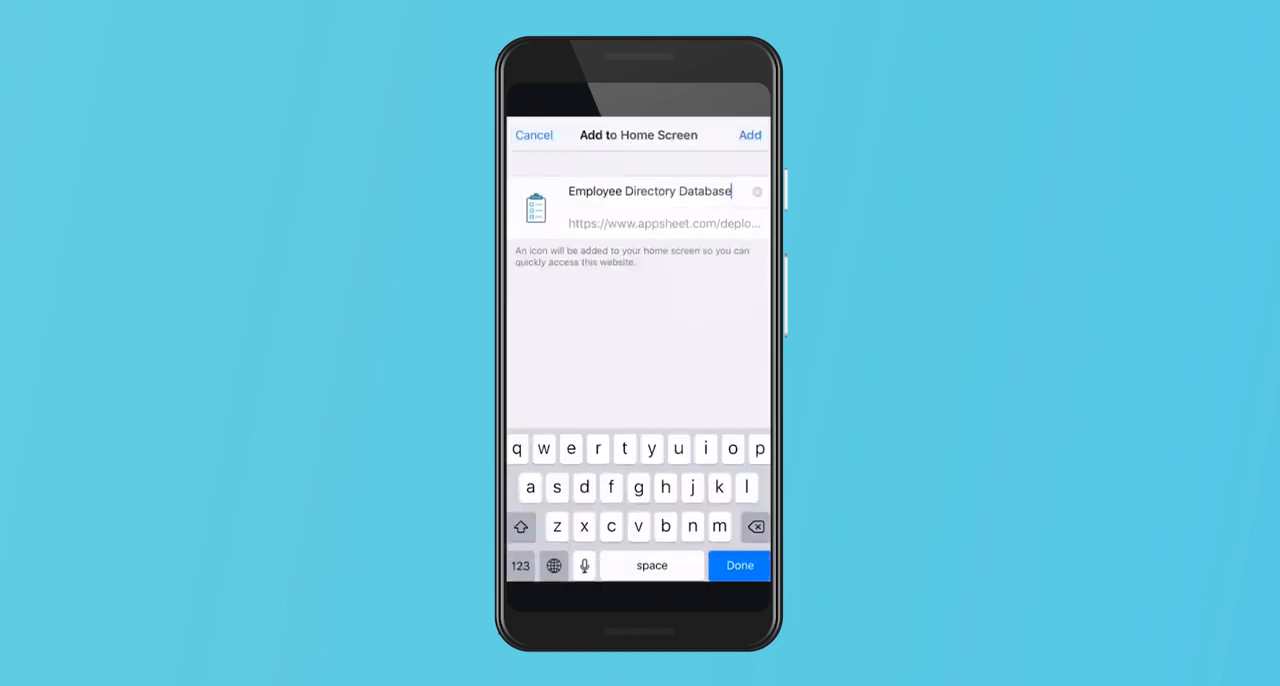
pyautogui.click(749, 135)
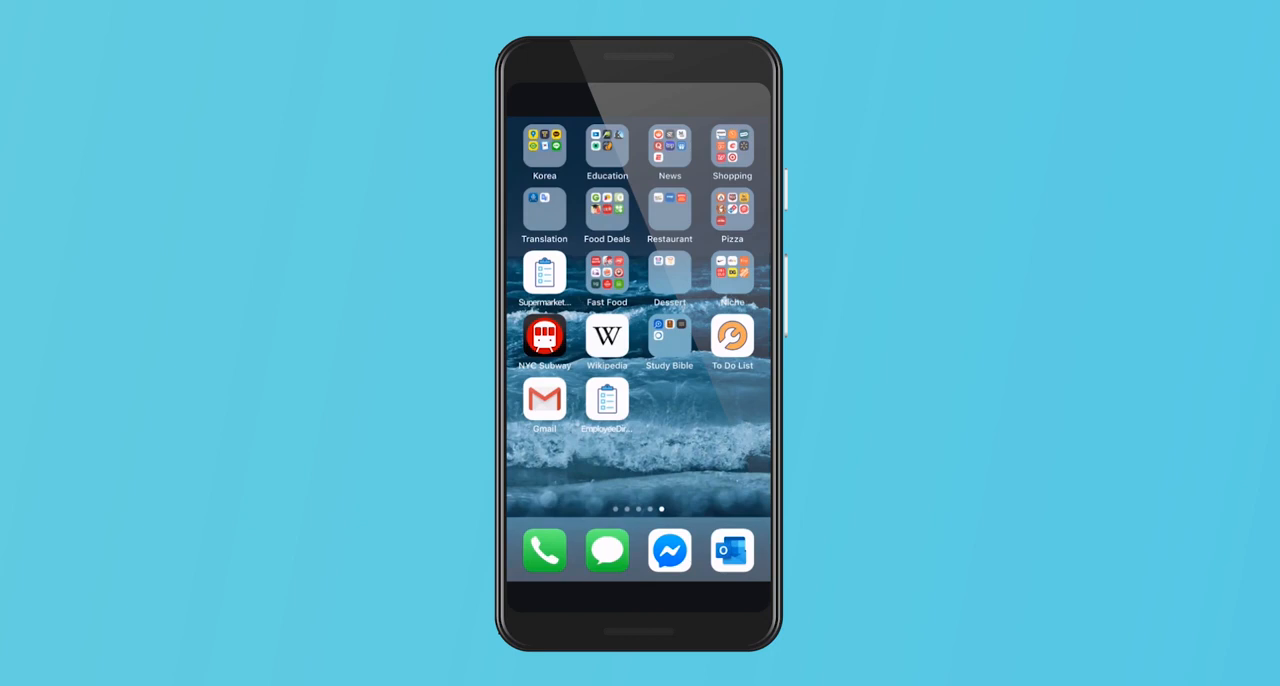
# Step: Launch the directory app, open and cancel a new employee entry, and scroll the list
pyautogui.click(607, 399)
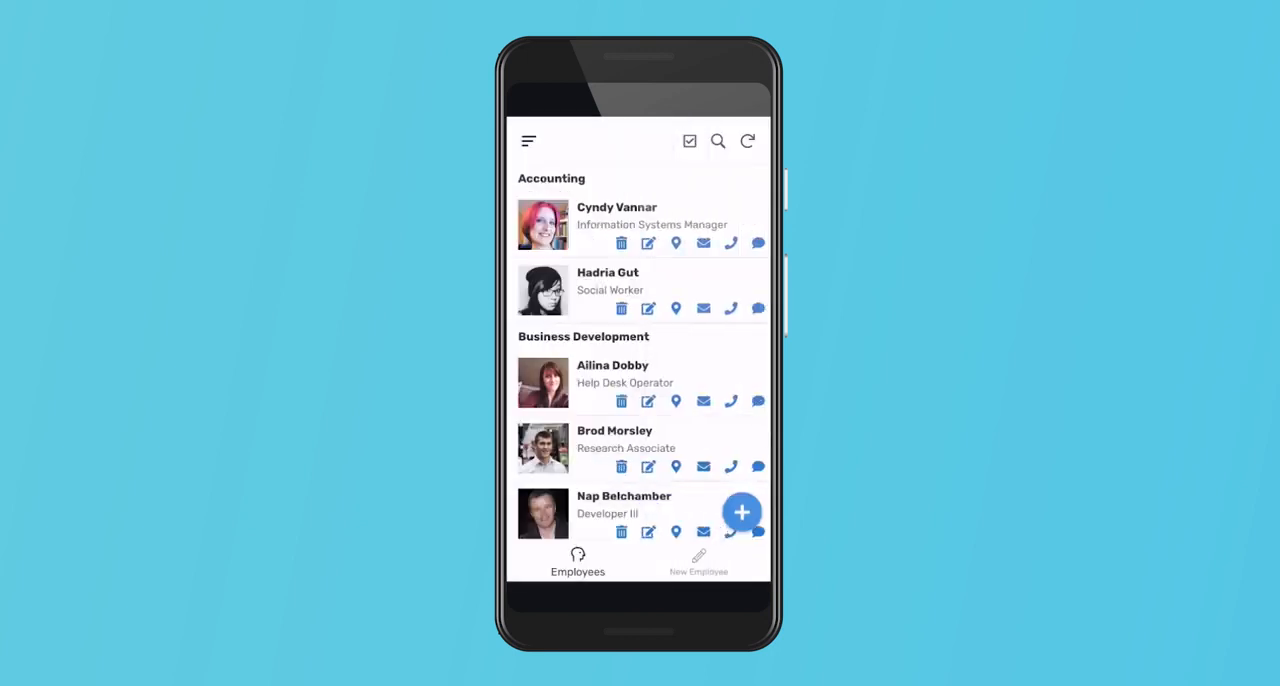
pyautogui.click(742, 512)
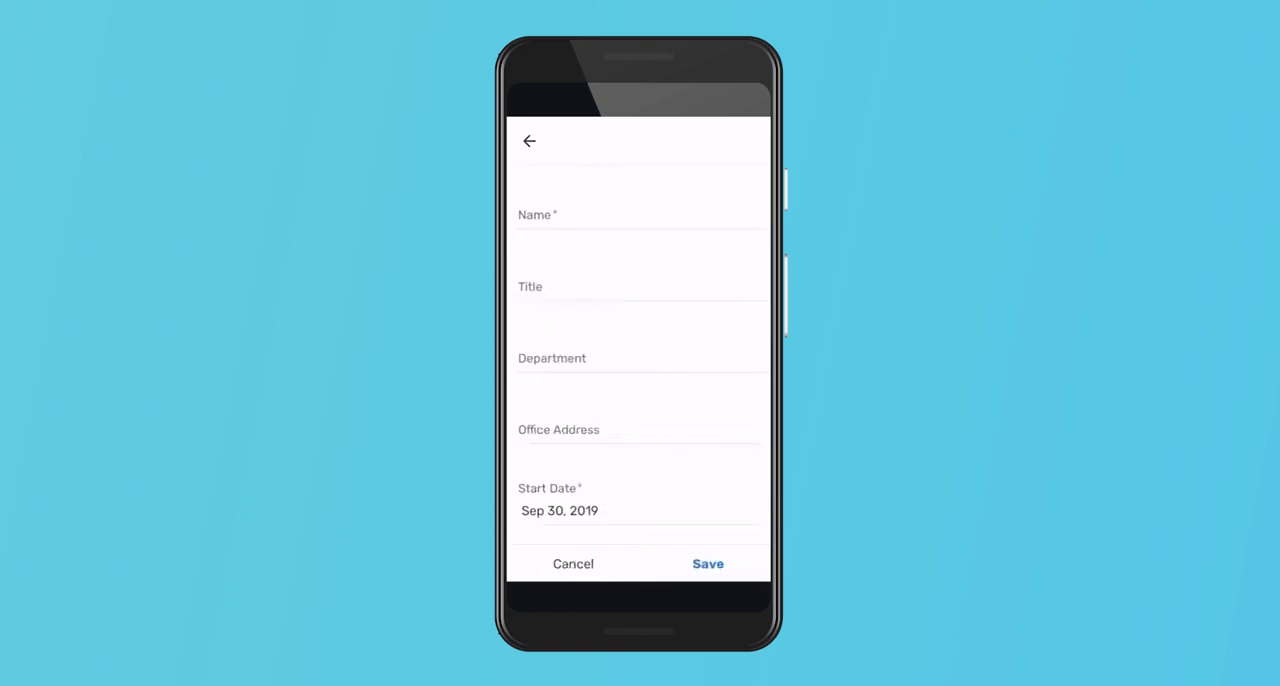
pyautogui.click(707, 563)
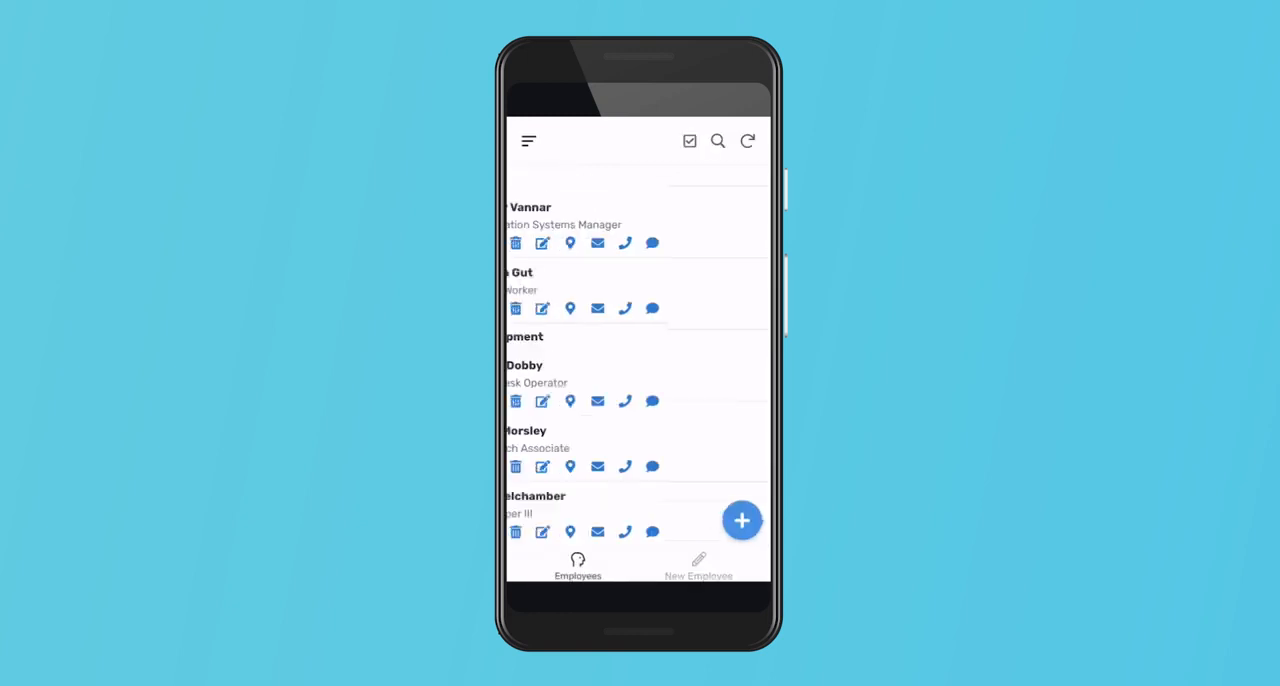
pyautogui.scroll(-3)
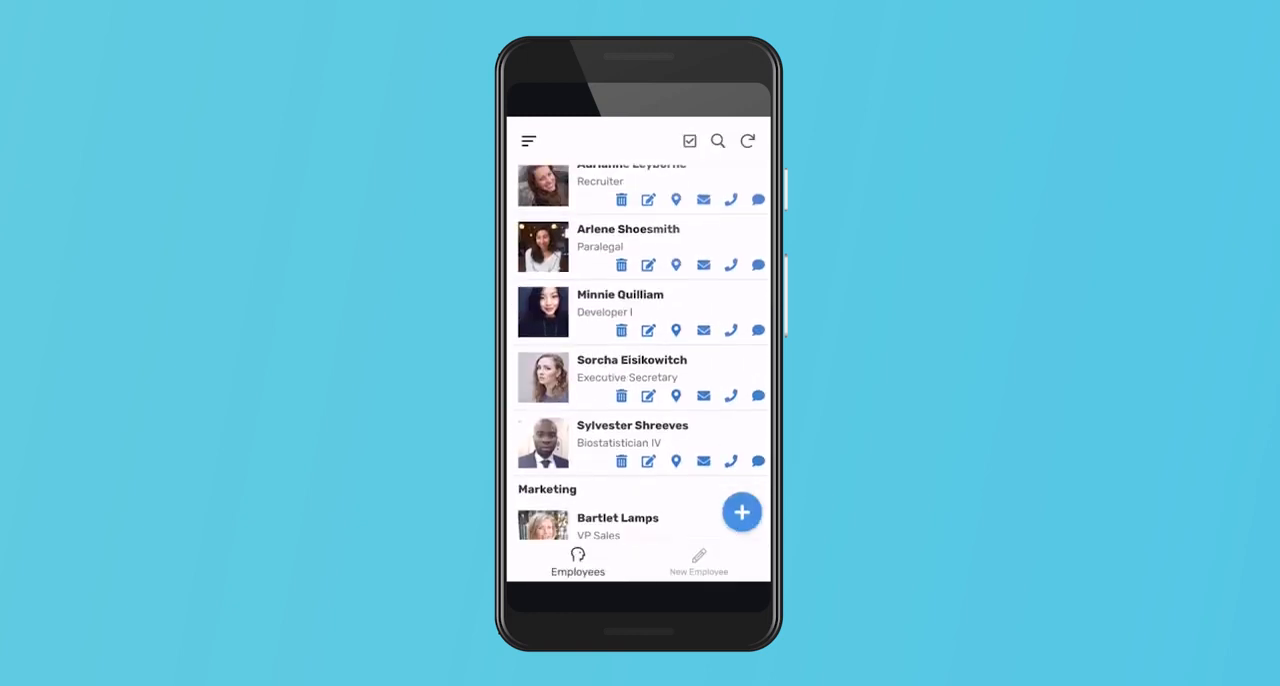
pyautogui.scroll(-3)
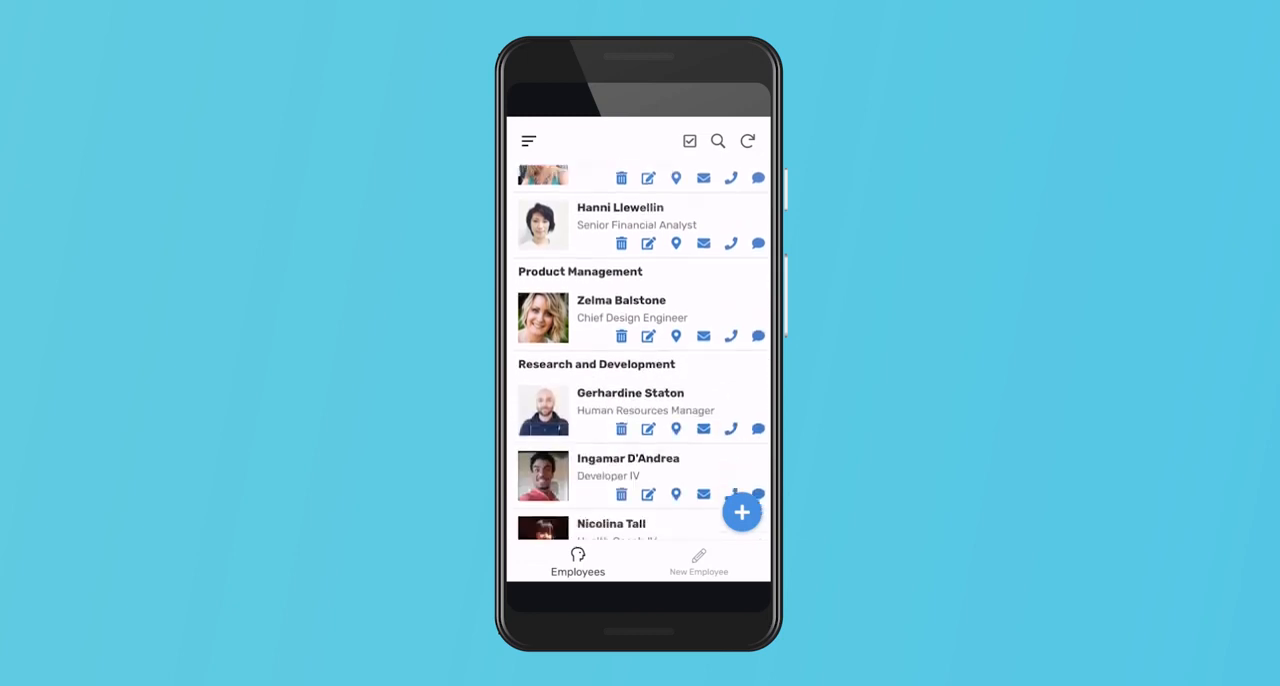
# Step: Open the Human Resources Manager's record and start a text to their phone number
pyautogui.click(630, 401)
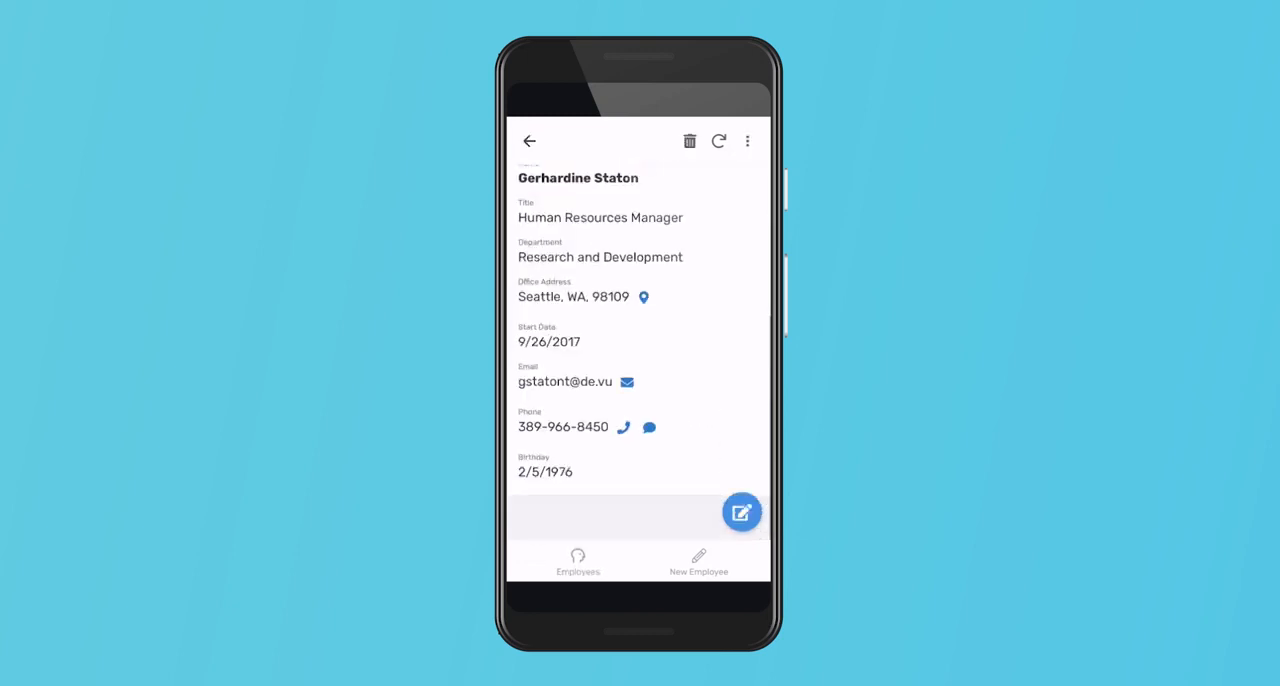
pyautogui.click(649, 427)
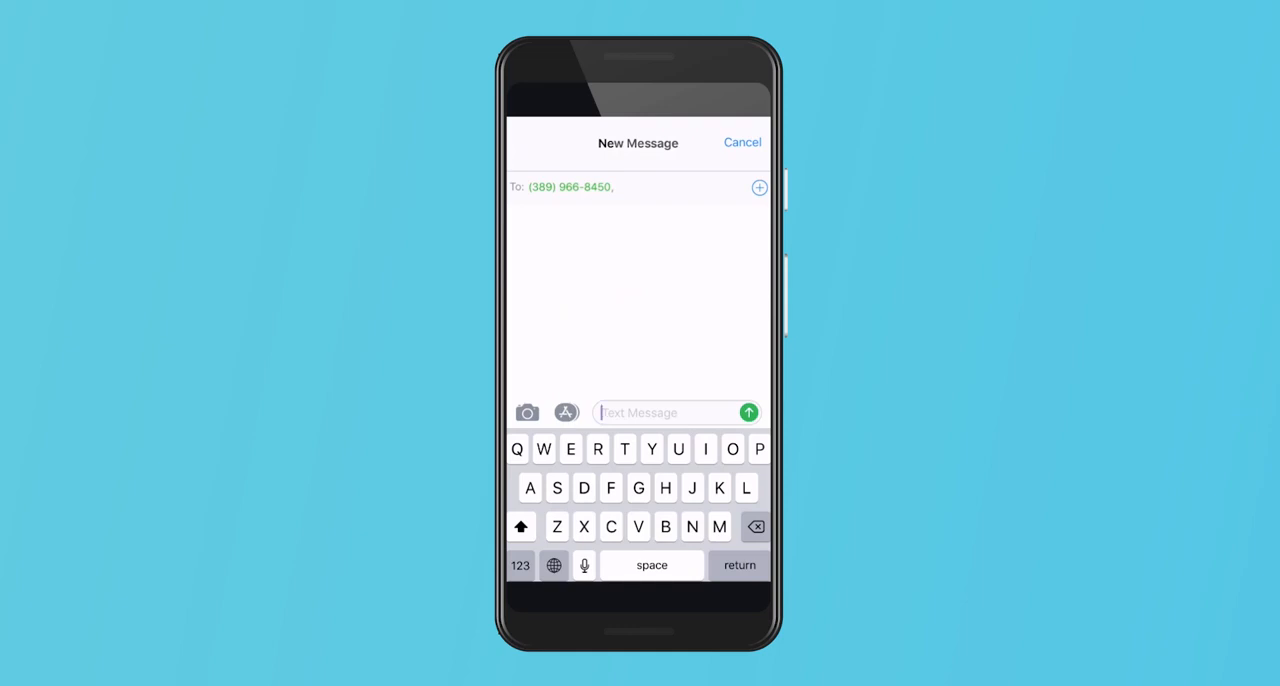
pyautogui.click(742, 142)
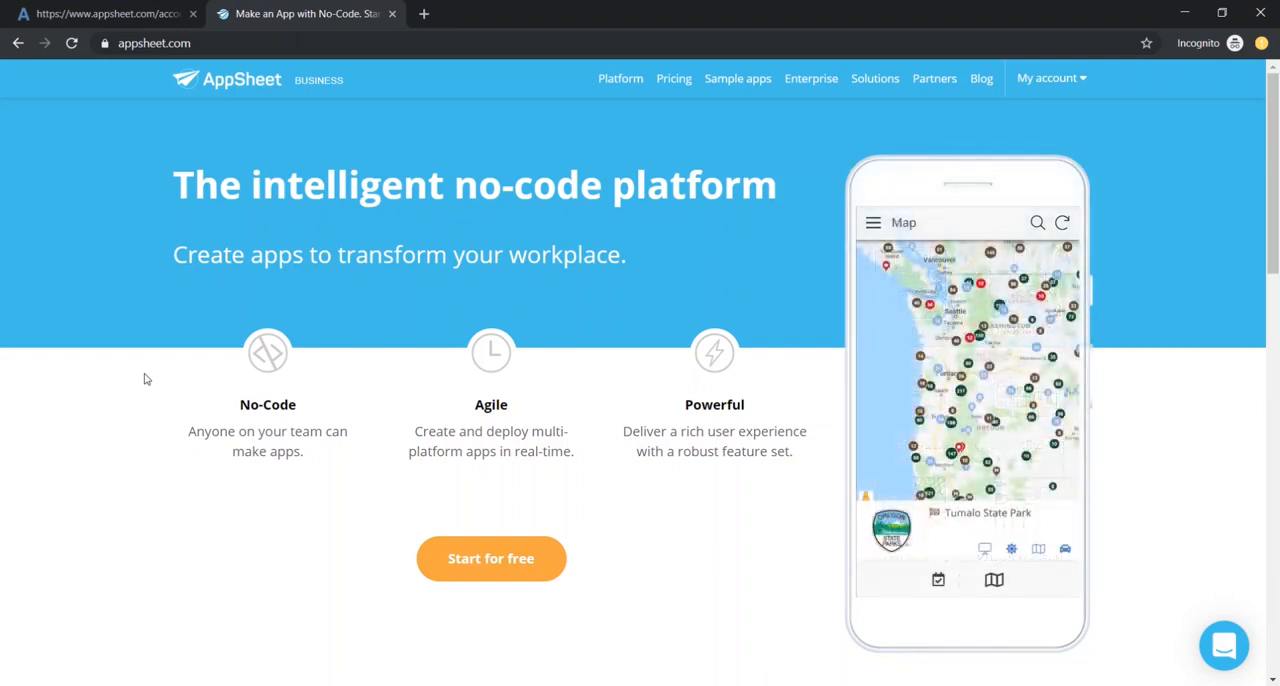
pyautogui.moveTo(624, 359)
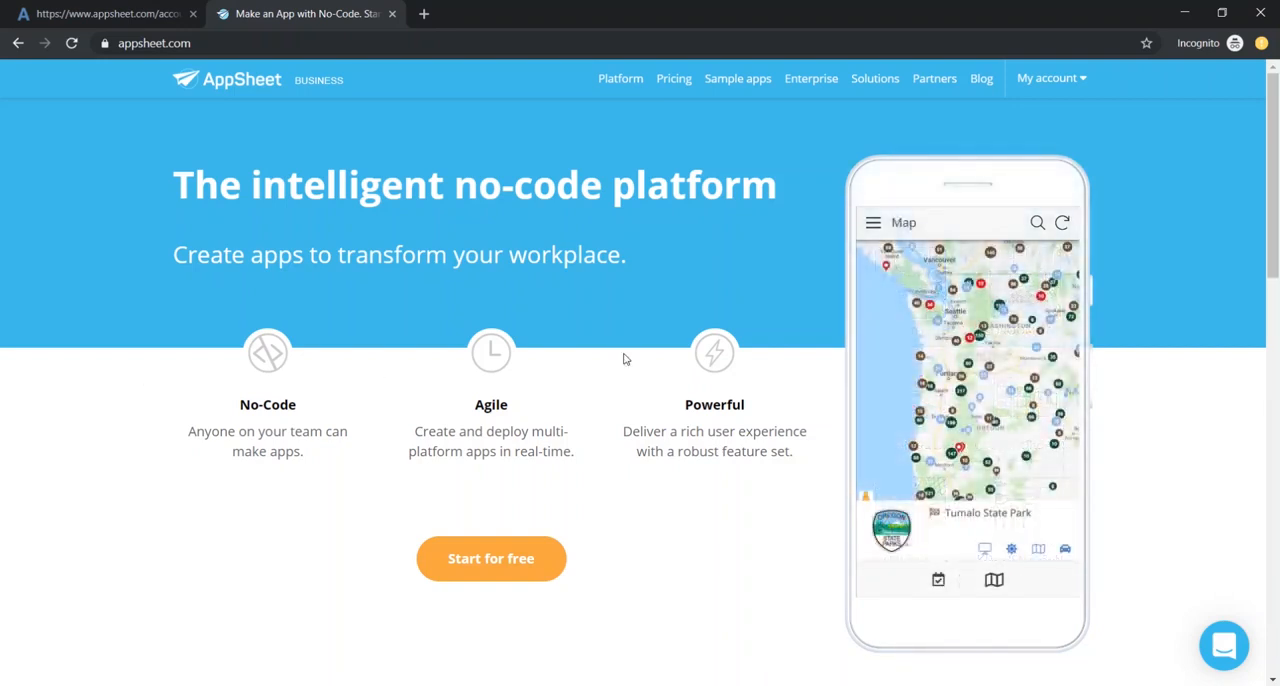